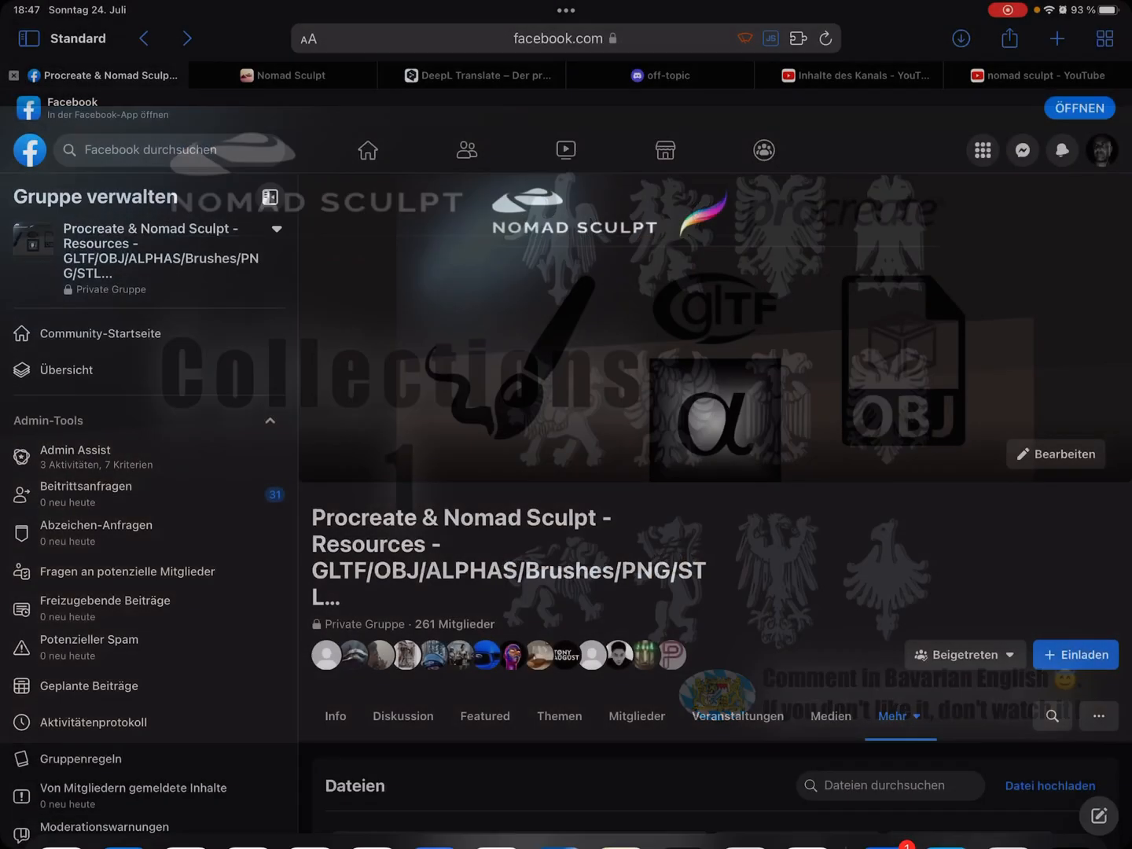
- Scroll the group's Files list to the Wheels Collection 1.glb post and switch over to Nomad Sculpt's box scene
{"action": "scroll", "scroll_direction": "up", "scroll_amount": 3}
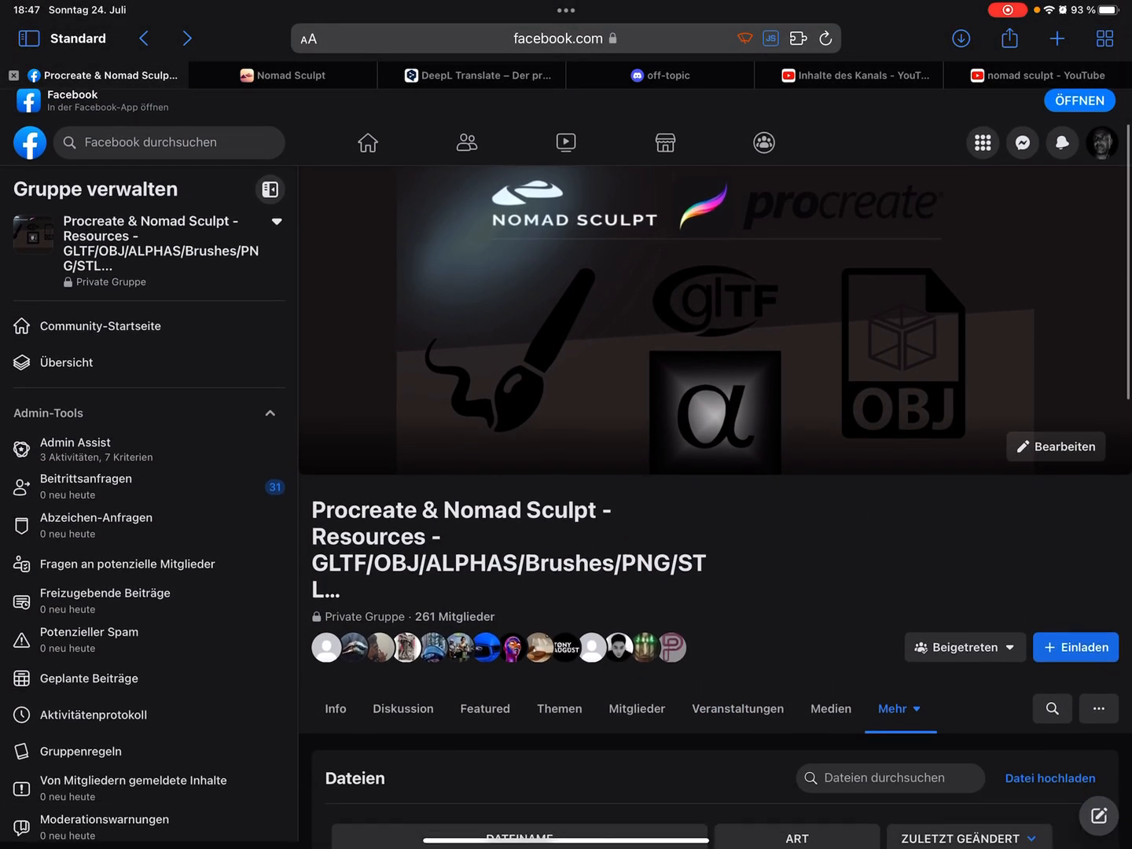
{"action": "scroll", "scroll_direction": "down", "scroll_amount": 3}
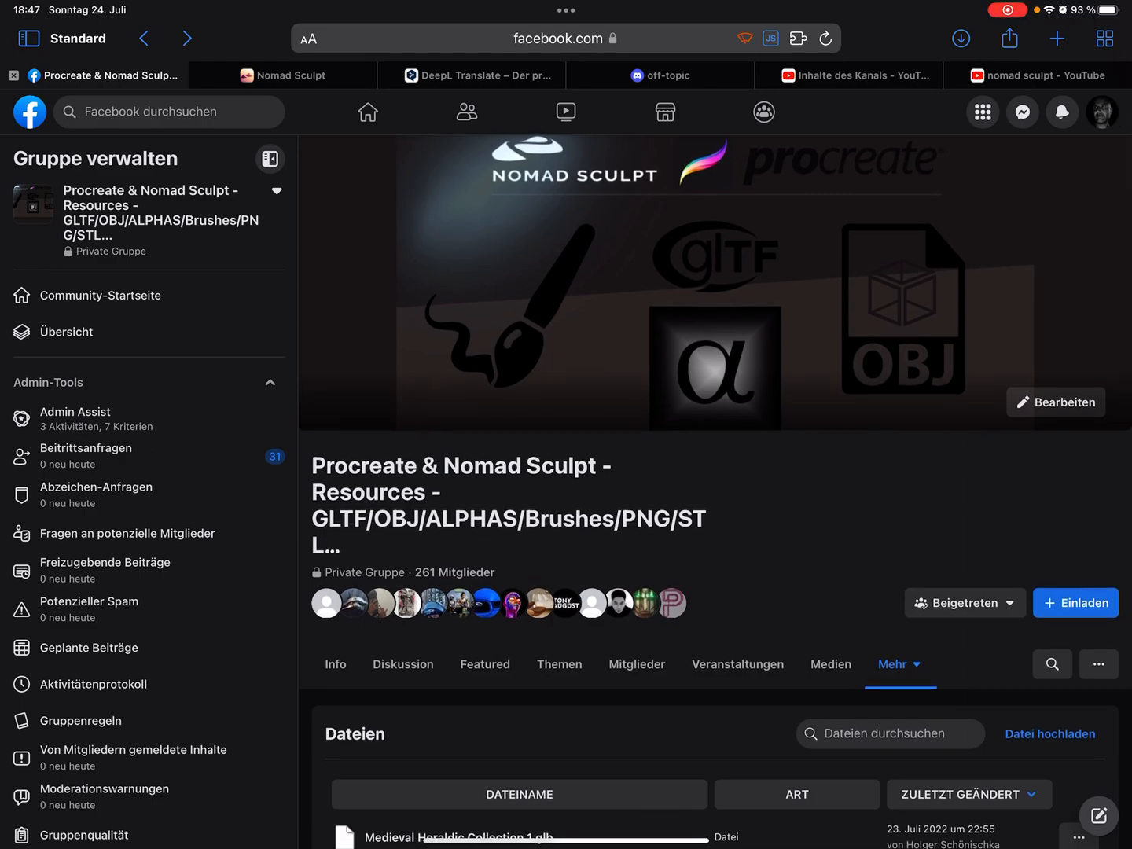
{"action": "scroll", "scroll_direction": "down", "scroll_amount": 3}
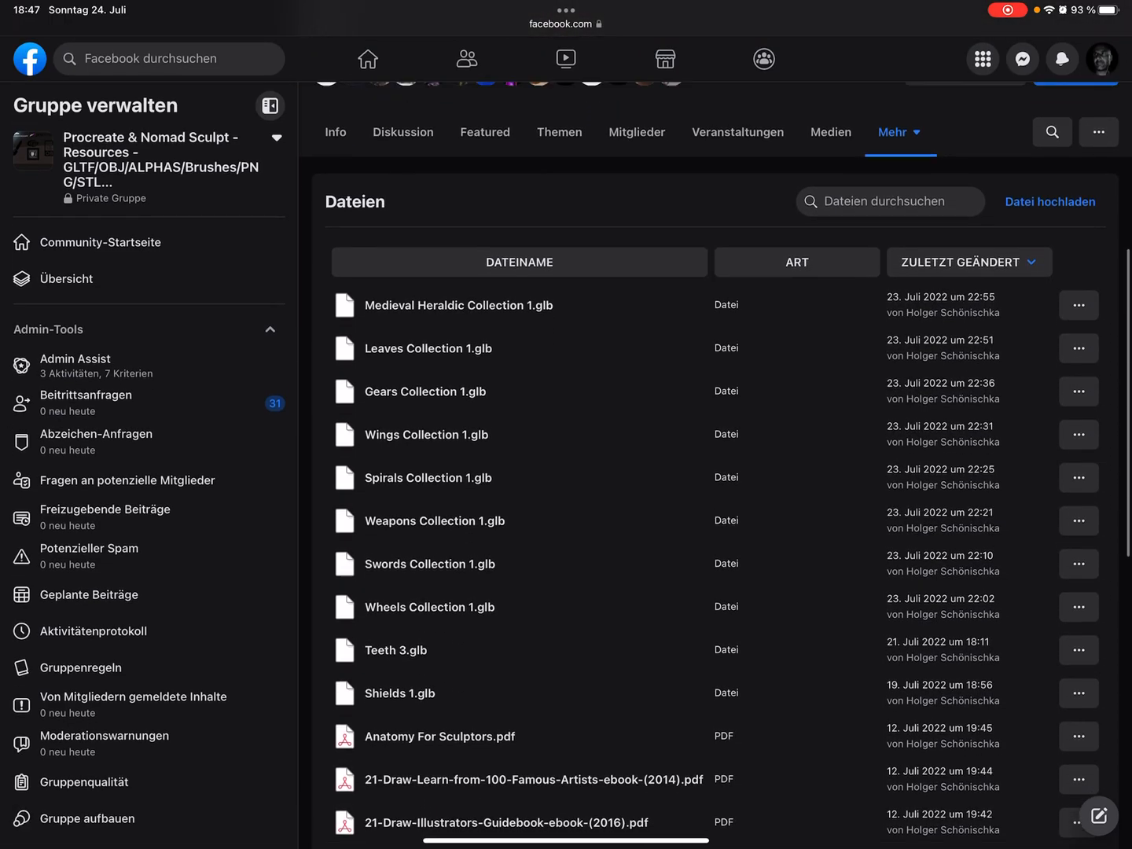
{"action": "scroll", "scroll_direction": "down", "scroll_amount": 3}
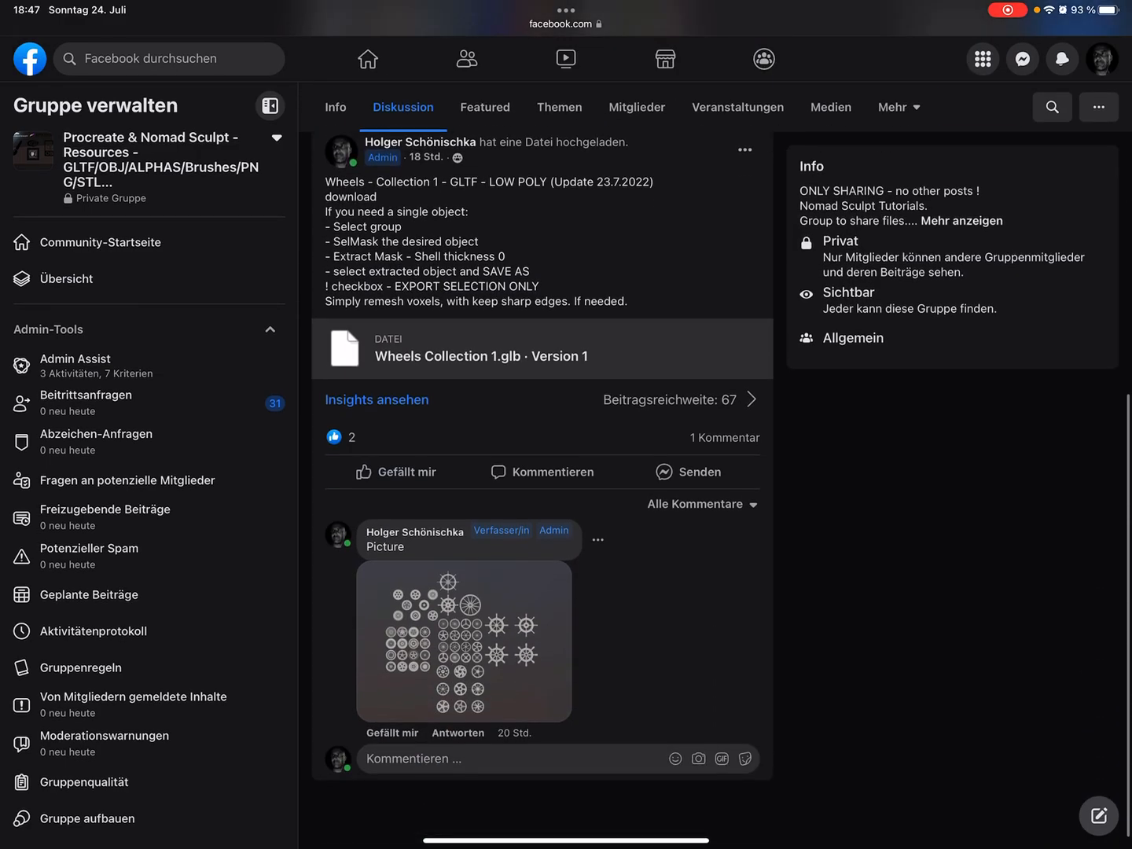
{"action": "left_click", "coordinate": [463, 641]}
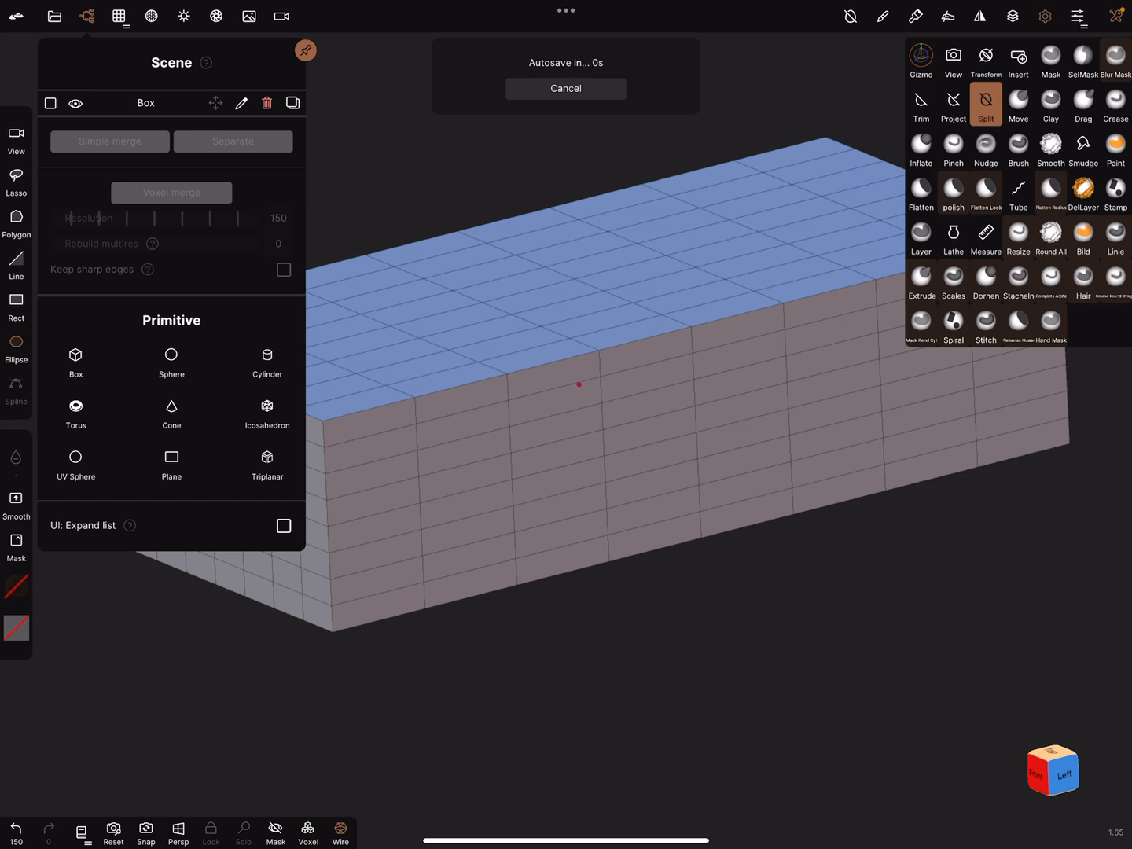
- Add the saved Wheels Collection 1 project into the current scene and confirm with Yes
{"action": "left_click", "coordinate": [565, 89]}
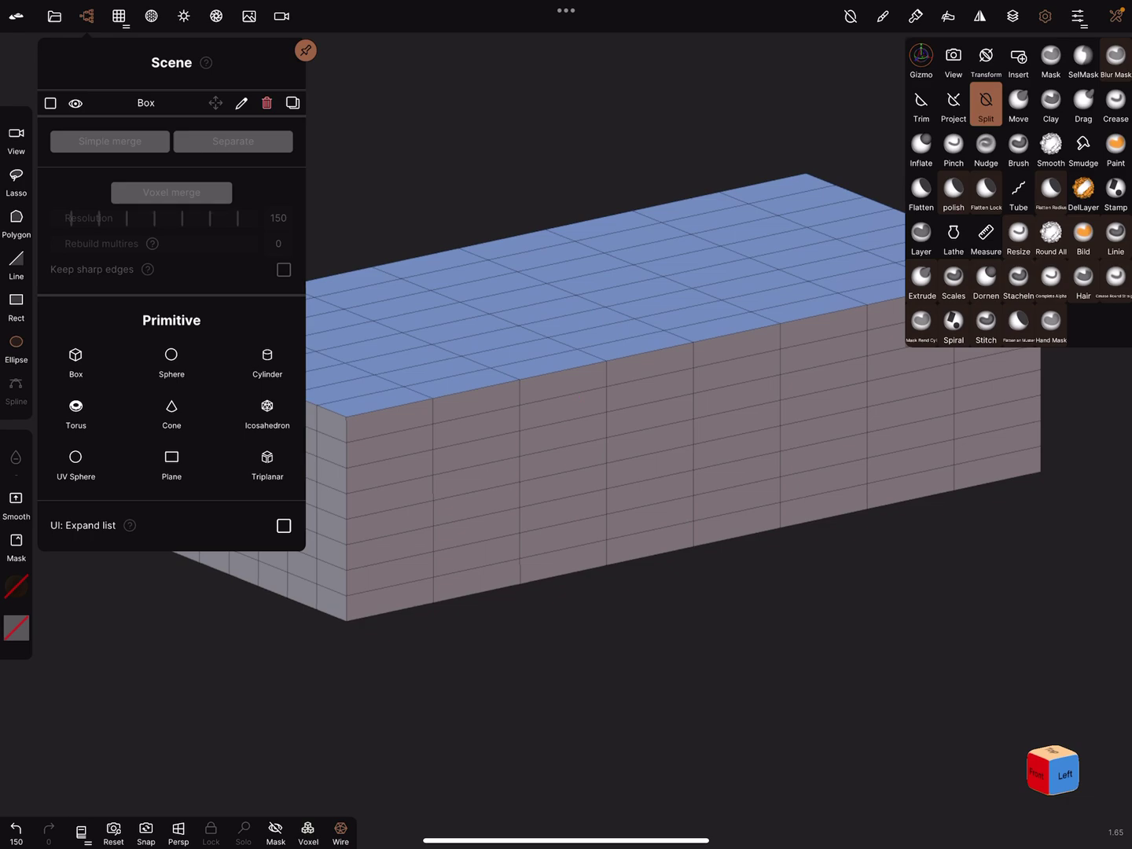
{"action": "left_click", "coordinate": [53, 16]}
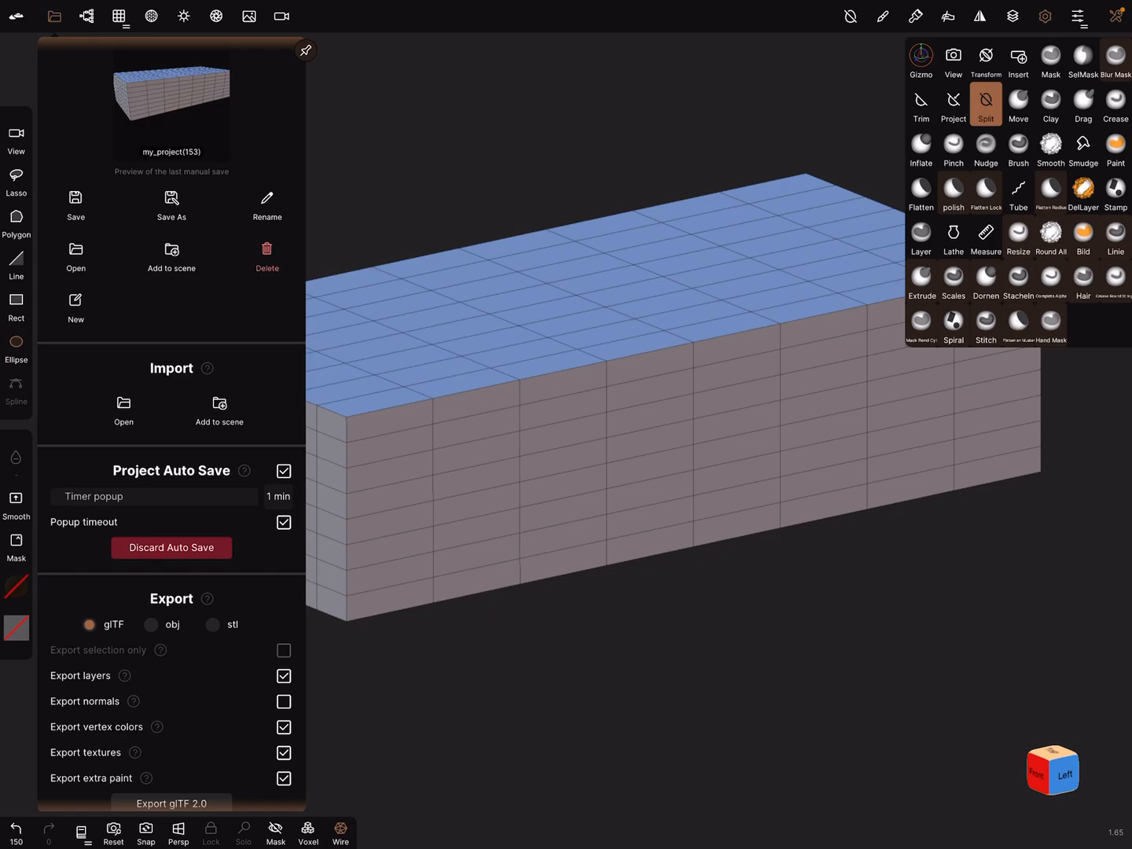
{"action": "left_click", "coordinate": [170, 254]}
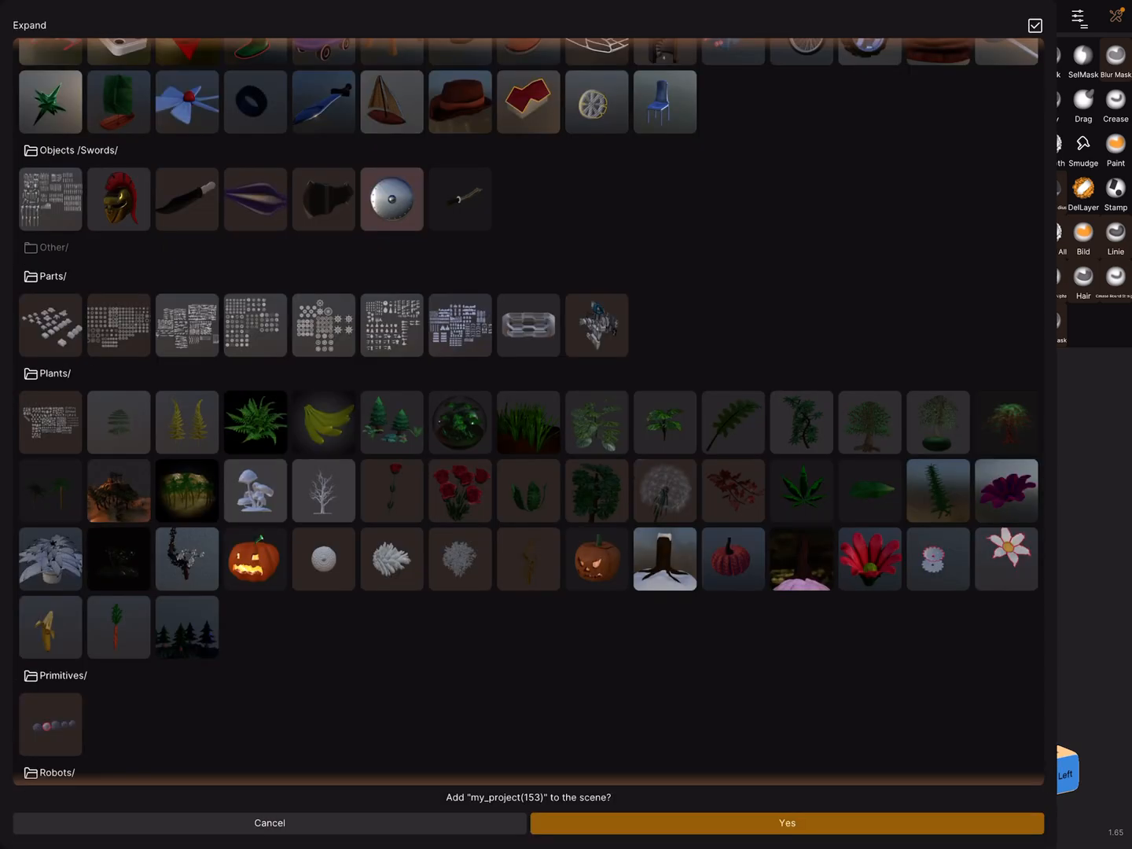
{"action": "left_click", "coordinate": [323, 325]}
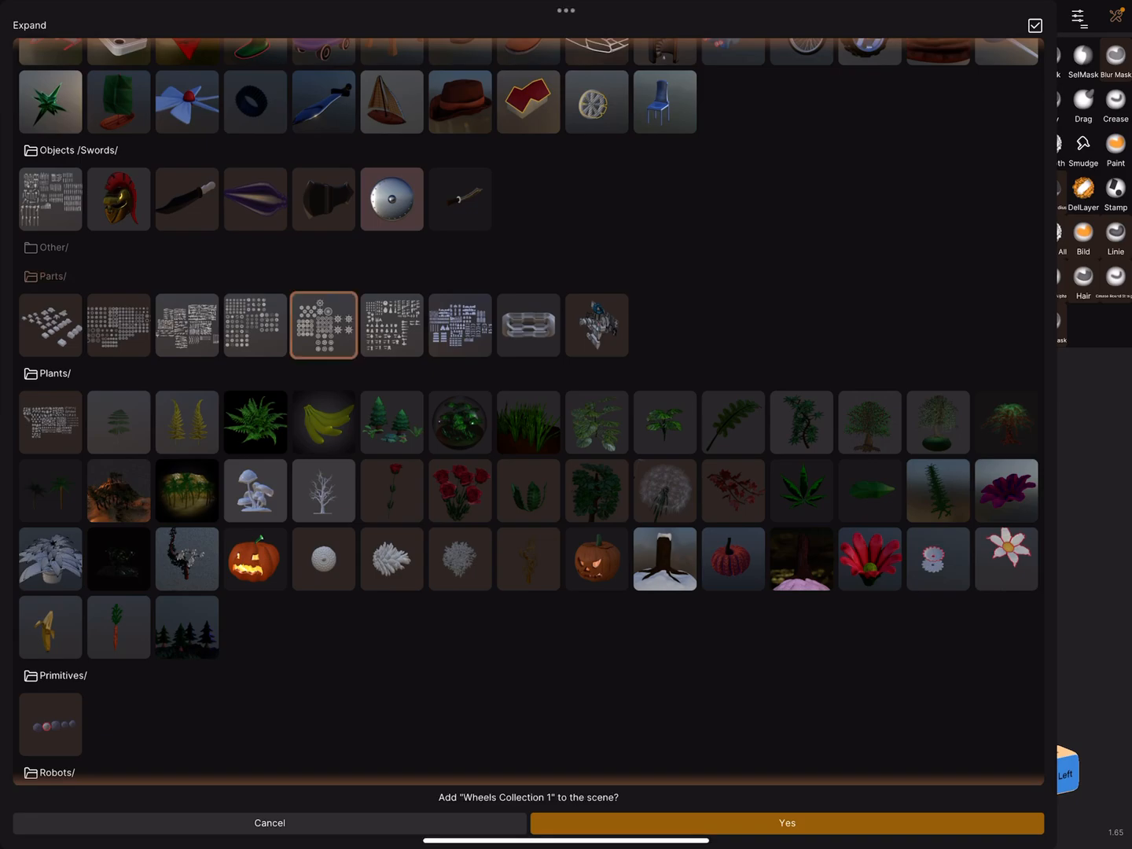
{"action": "left_click", "coordinate": [787, 823]}
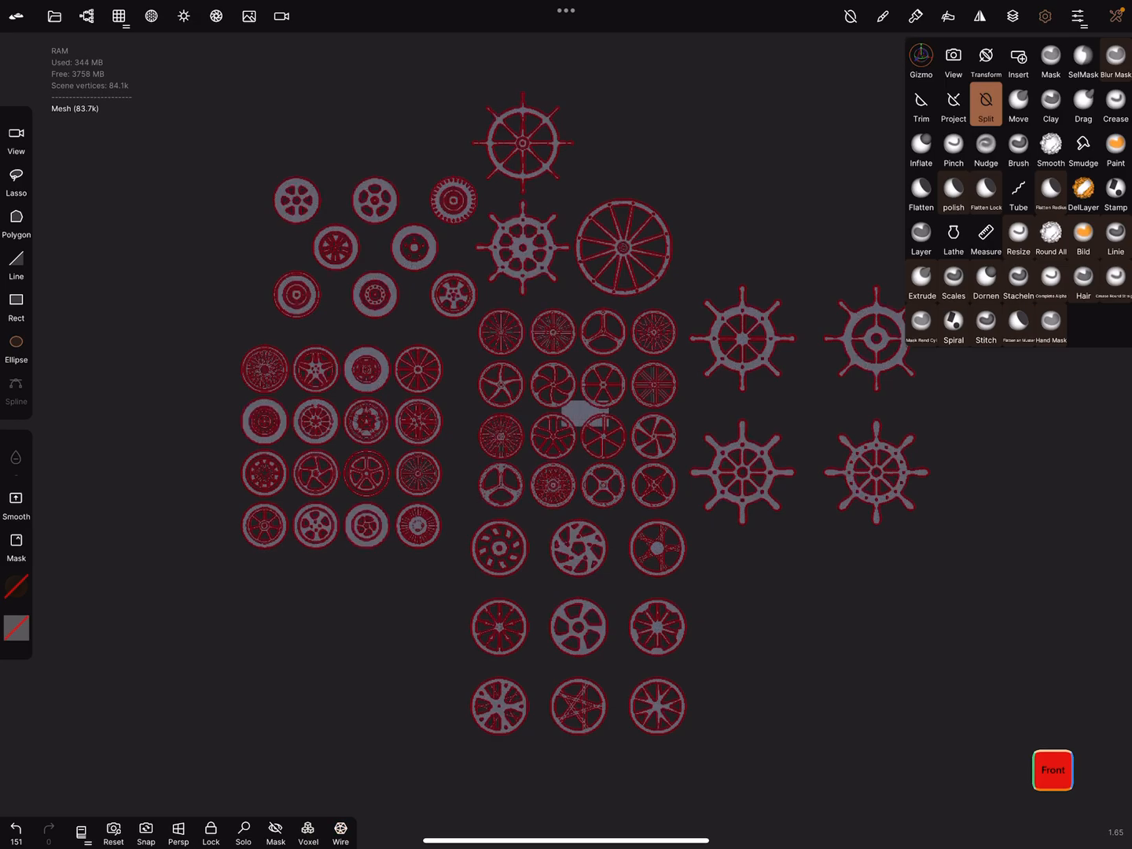
- Extract the masked arrow-spoked wheel at shell thickness 0 and delete the leftover collection mesh
{"action": "left_click", "coordinate": [1046, 16]}
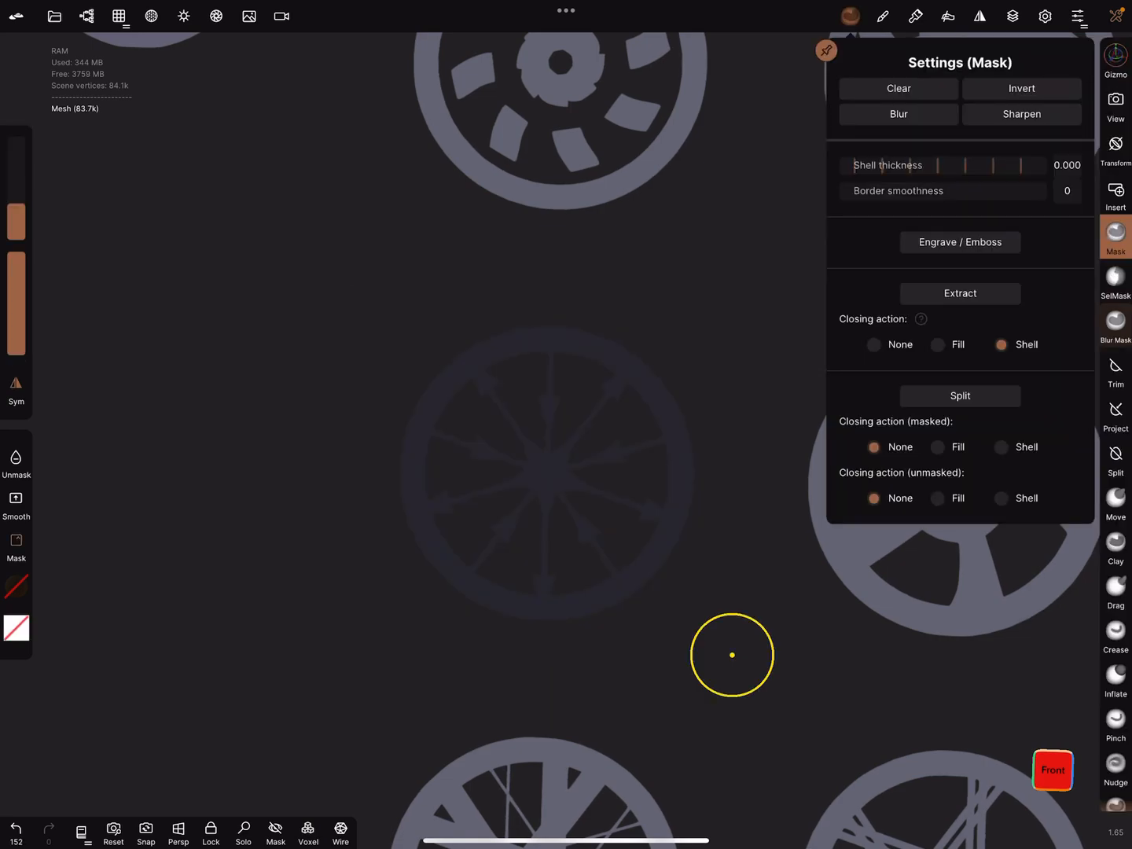
{"action": "left_click", "coordinate": [1067, 165]}
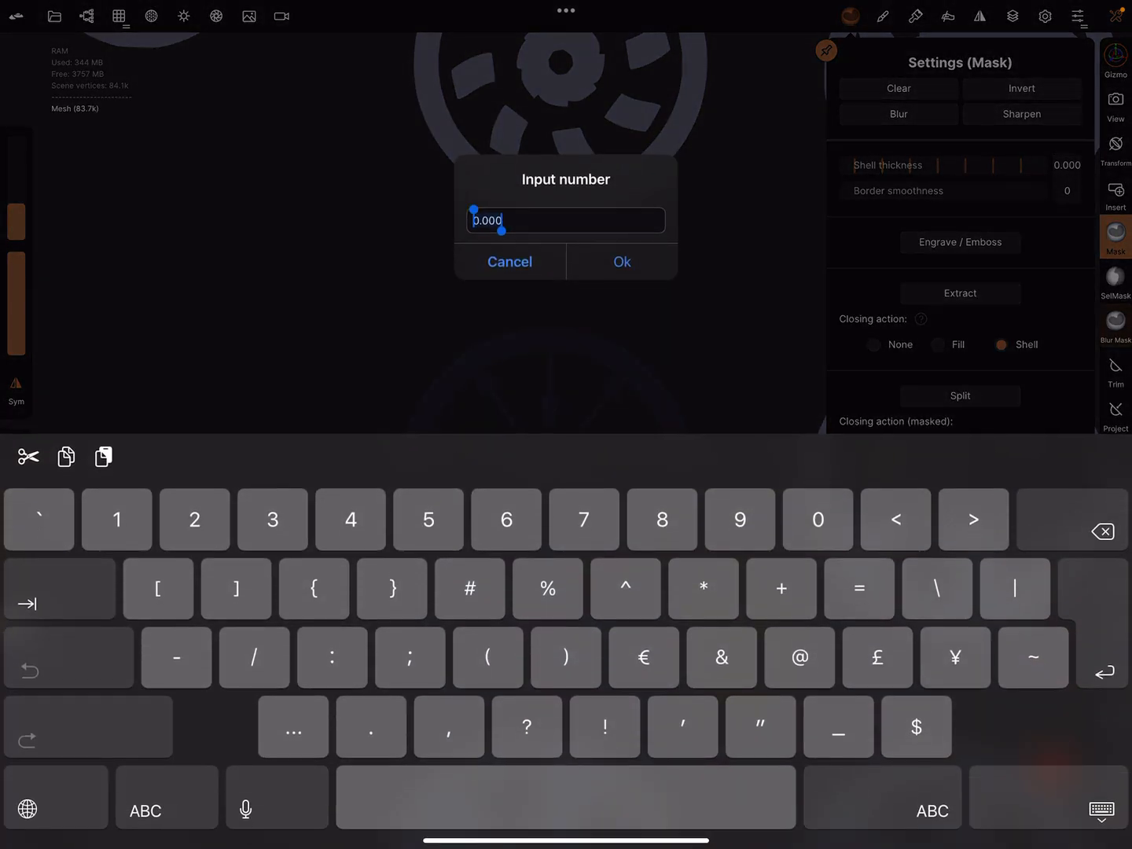
{"action": "left_click", "coordinate": [621, 262]}
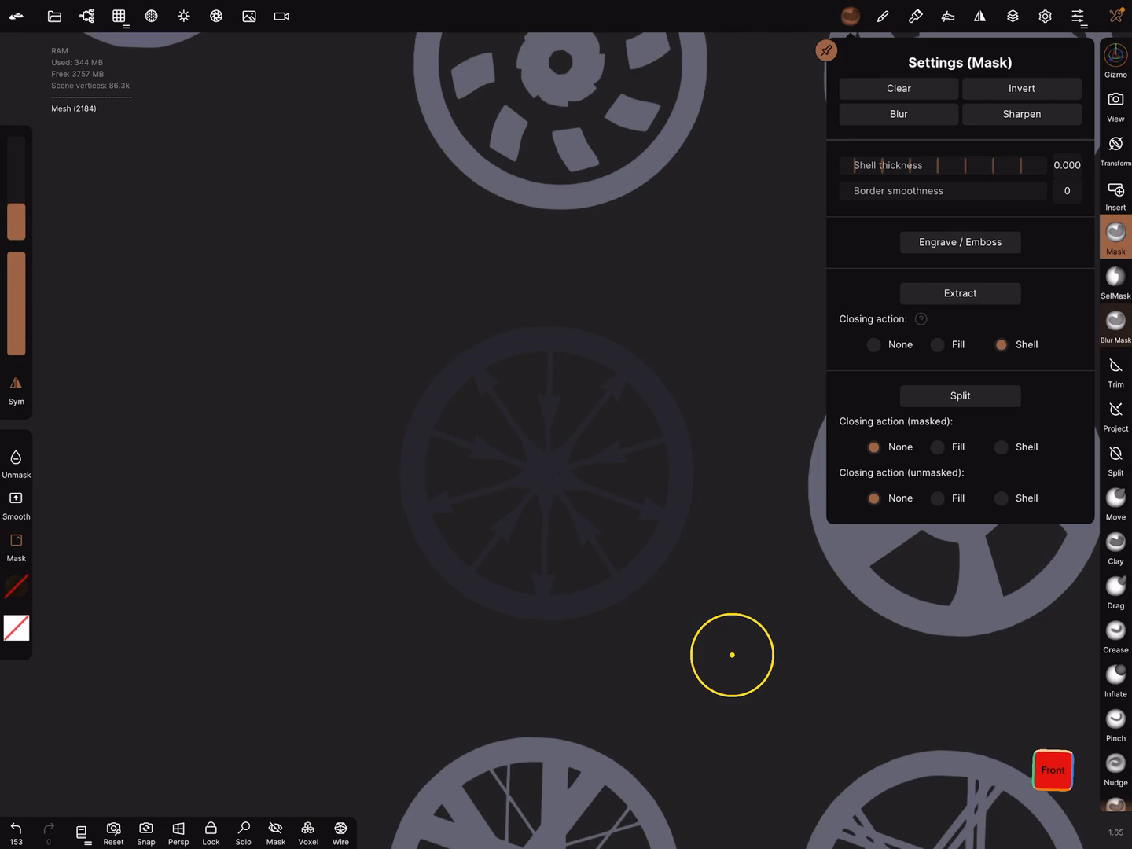
{"action": "left_click", "coordinate": [87, 16]}
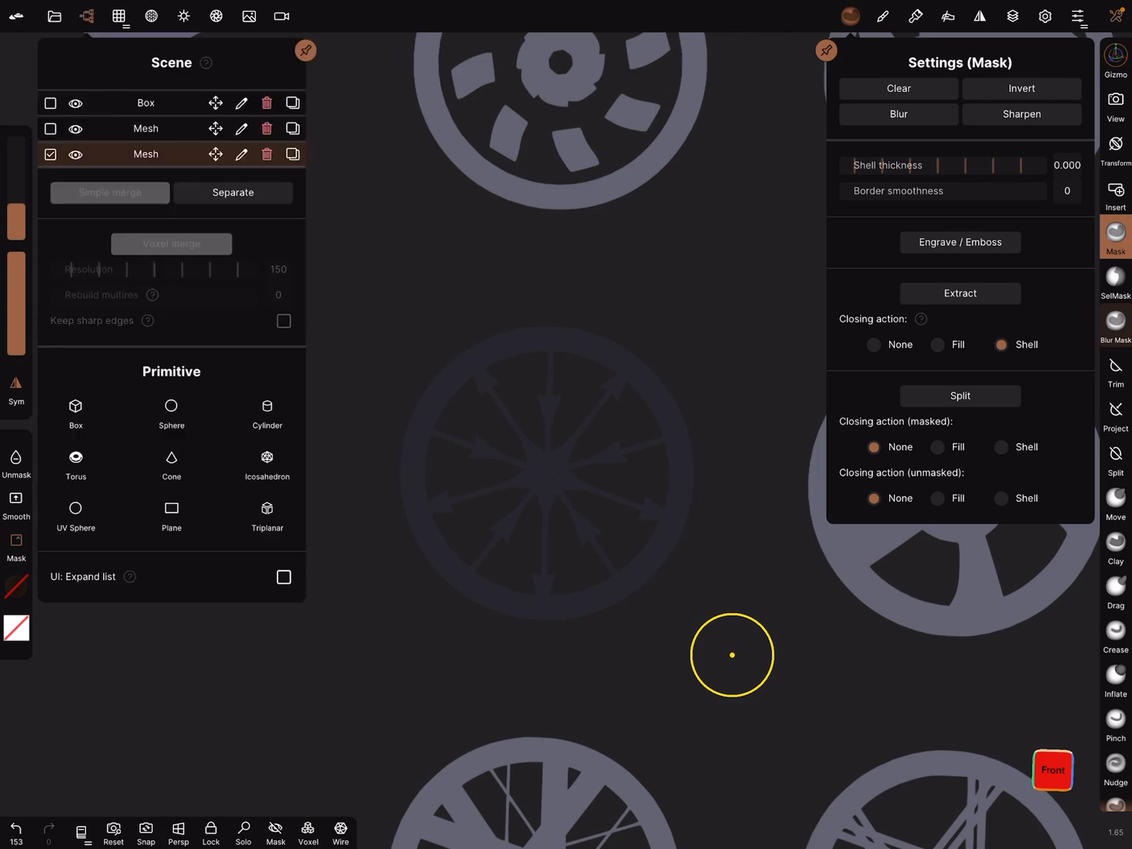
{"action": "left_click", "coordinate": [51, 128]}
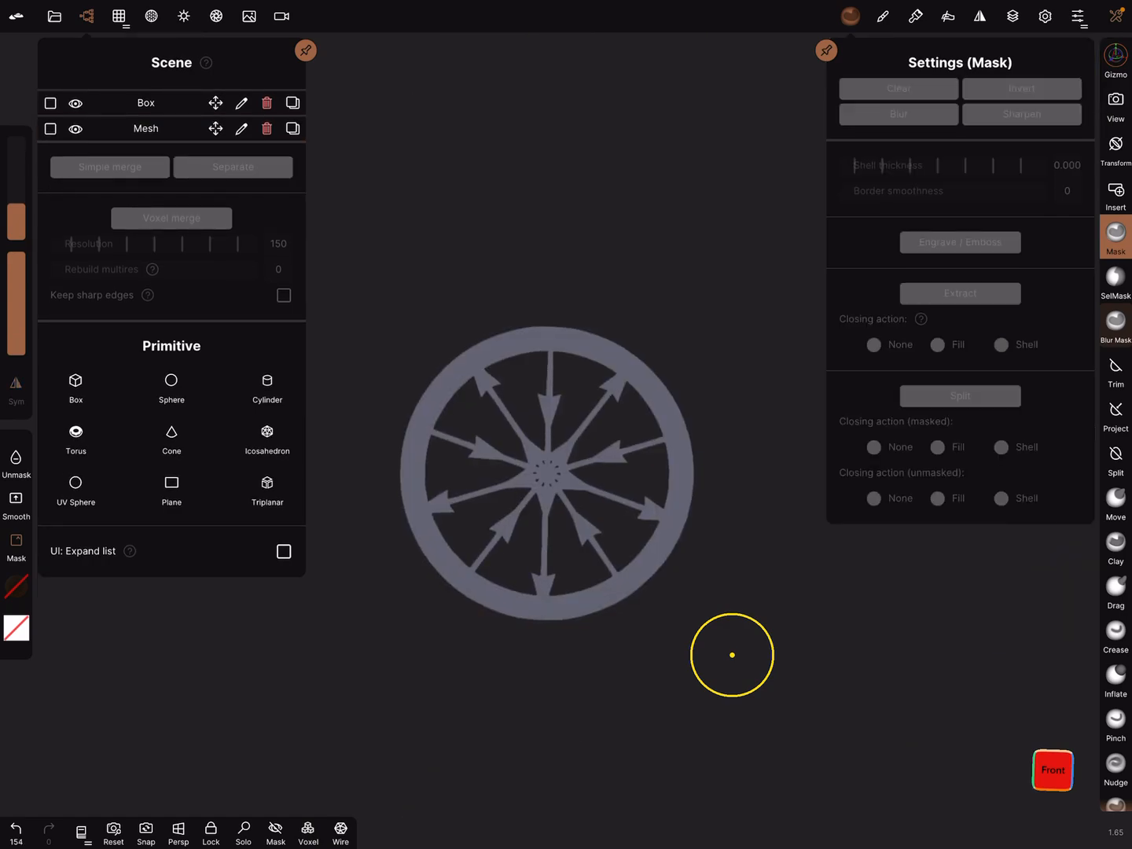
- Move the extracted wheel left of the box with the Gizmo on auto pivot, then trim off the stray fragment
{"action": "left_click", "coordinate": [50, 128]}
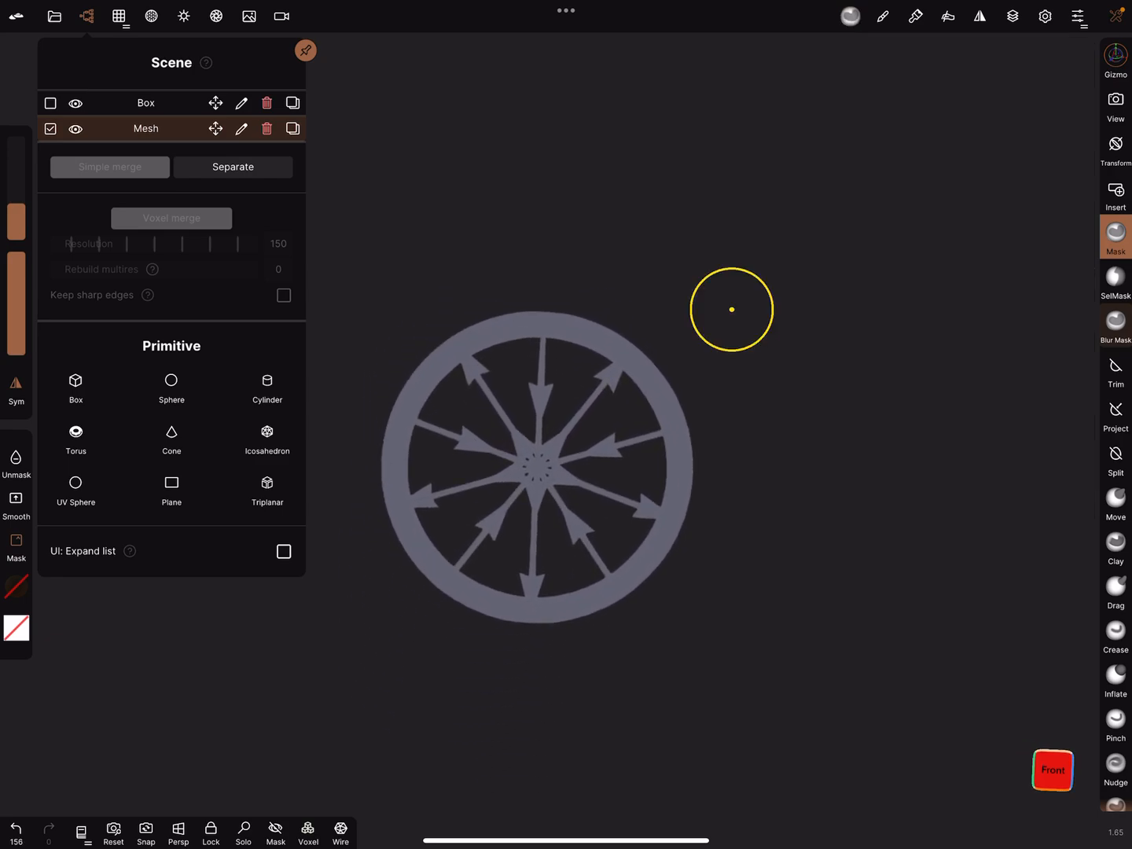
{"action": "left_click", "coordinate": [1116, 59]}
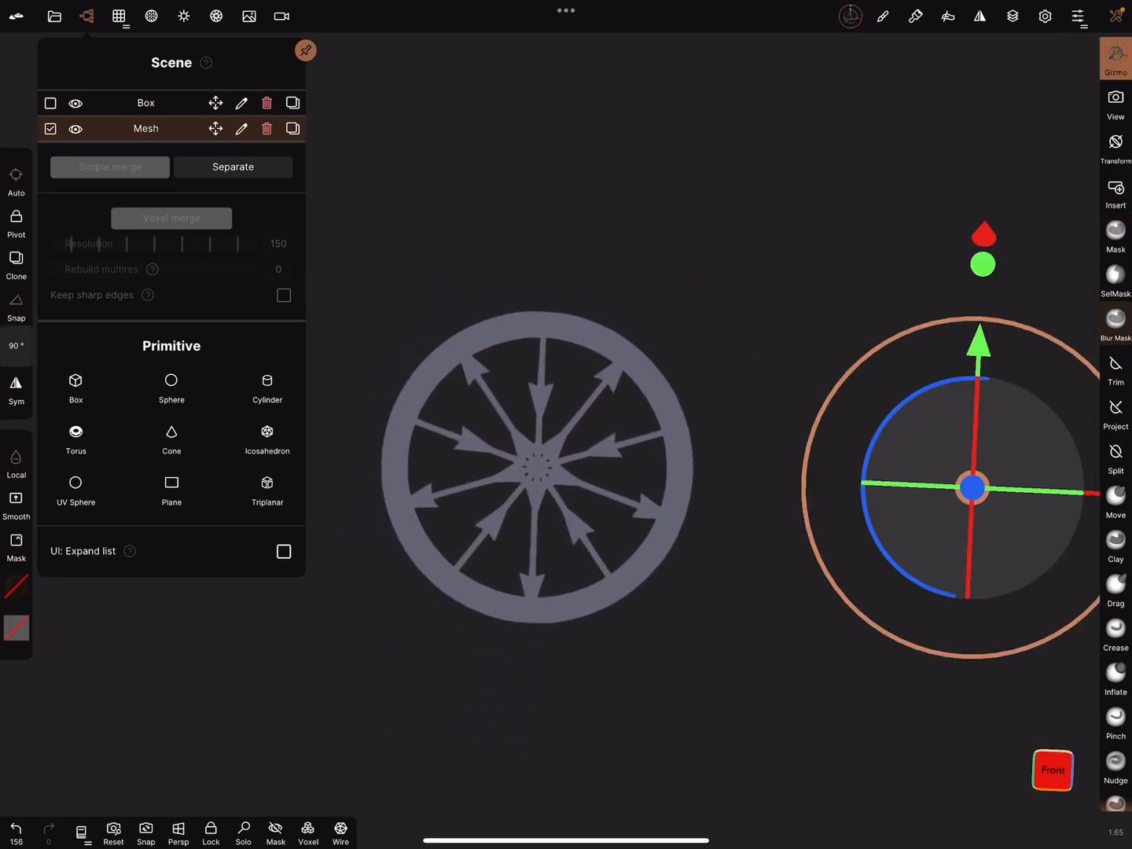
{"action": "left_click", "coordinate": [850, 16]}
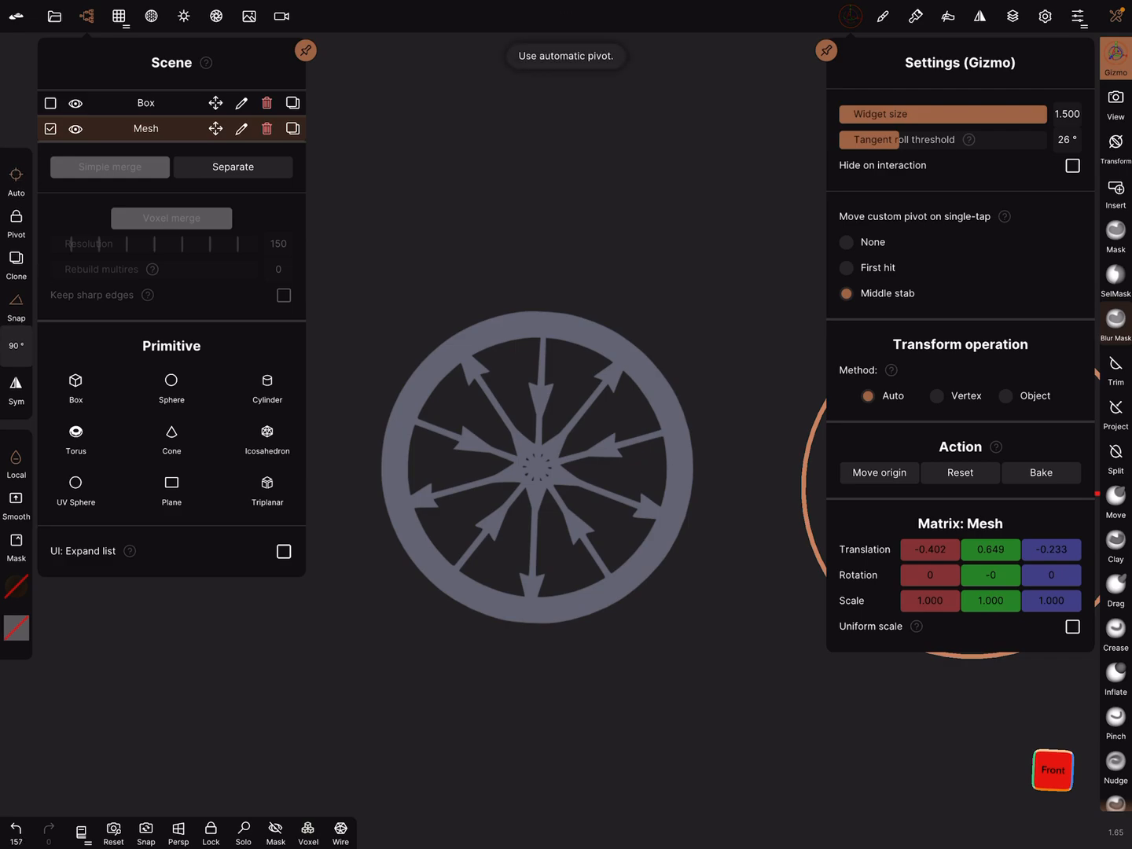
{"action": "left_click", "coordinate": [879, 473]}
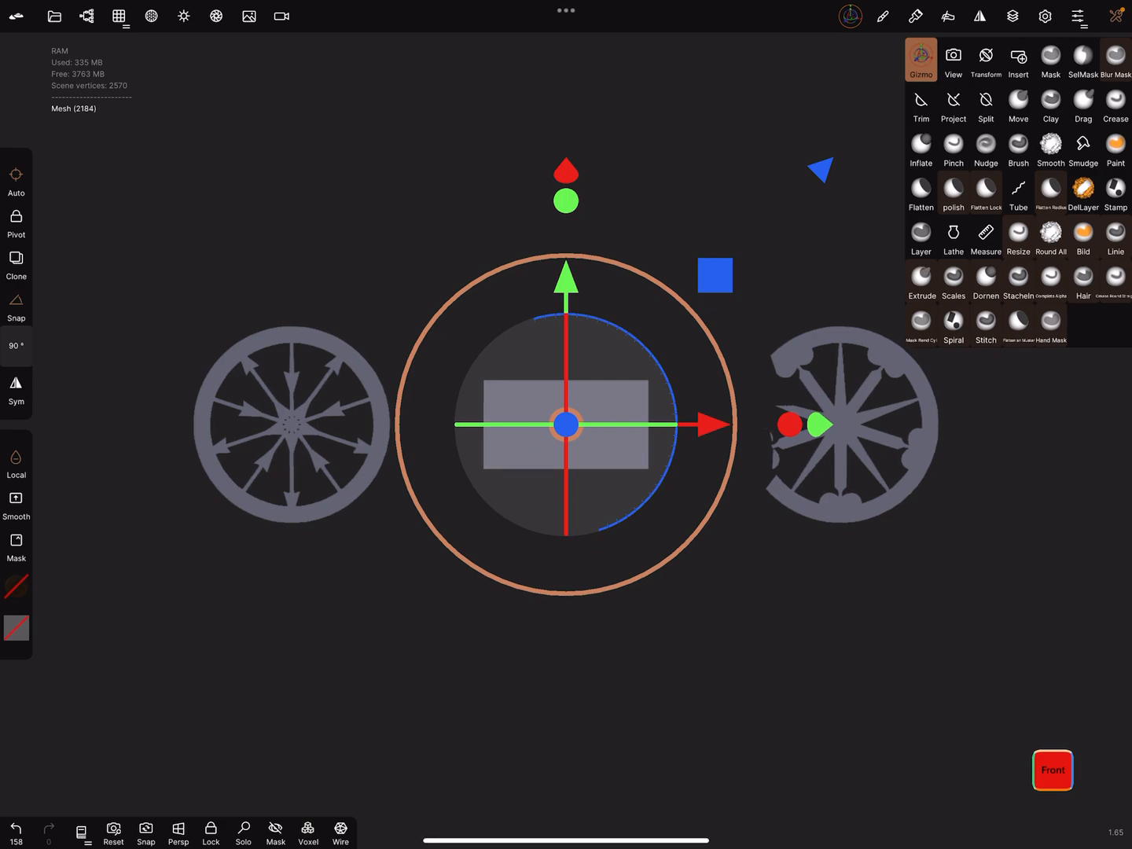
{"action": "left_click", "coordinate": [920, 105]}
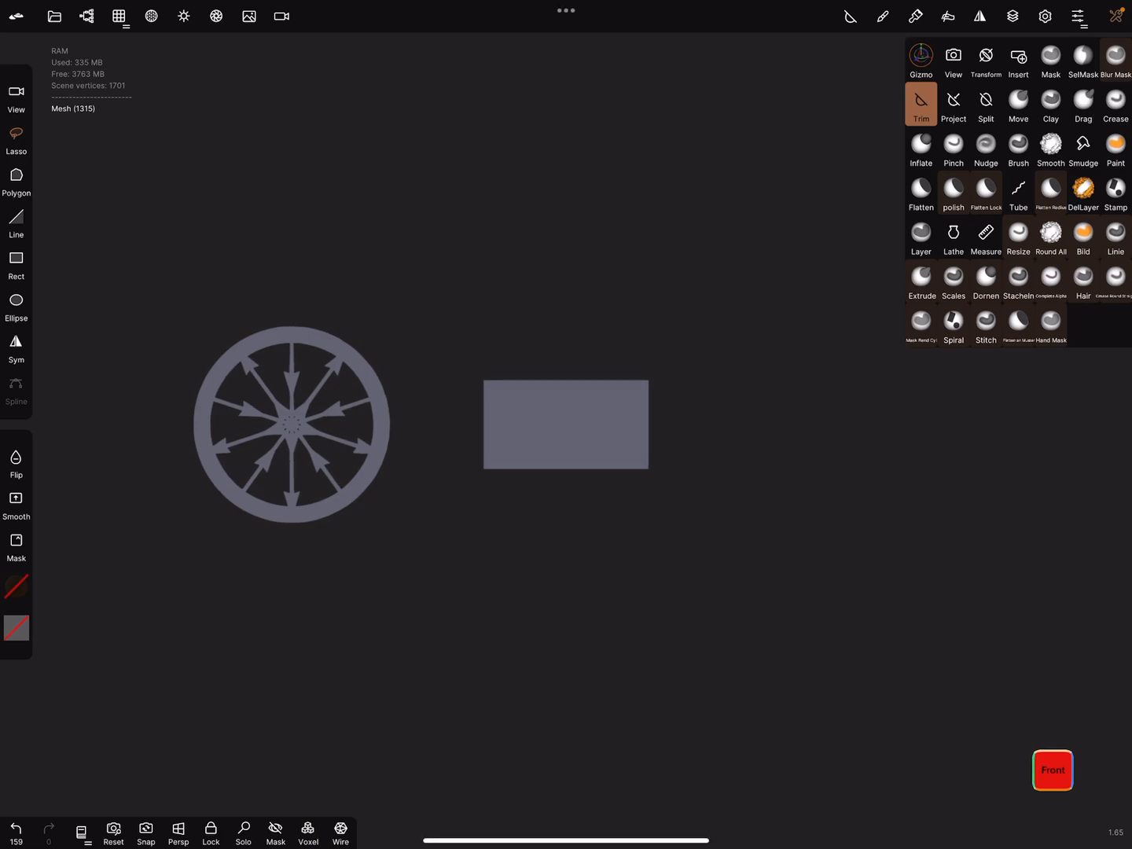
- Hide the Box axle in the Scene list so only the selected wheel mesh shows
{"action": "left_click", "coordinate": [920, 61]}
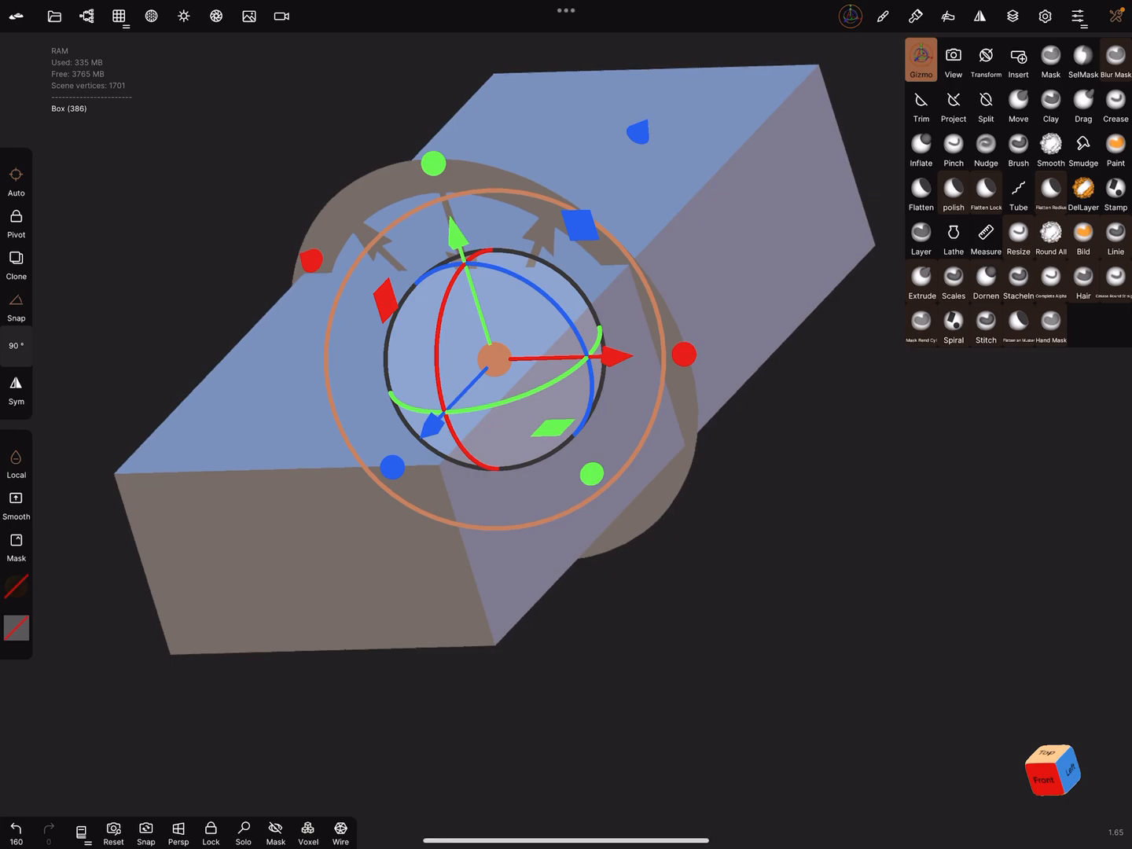
{"action": "left_click", "coordinate": [86, 16]}
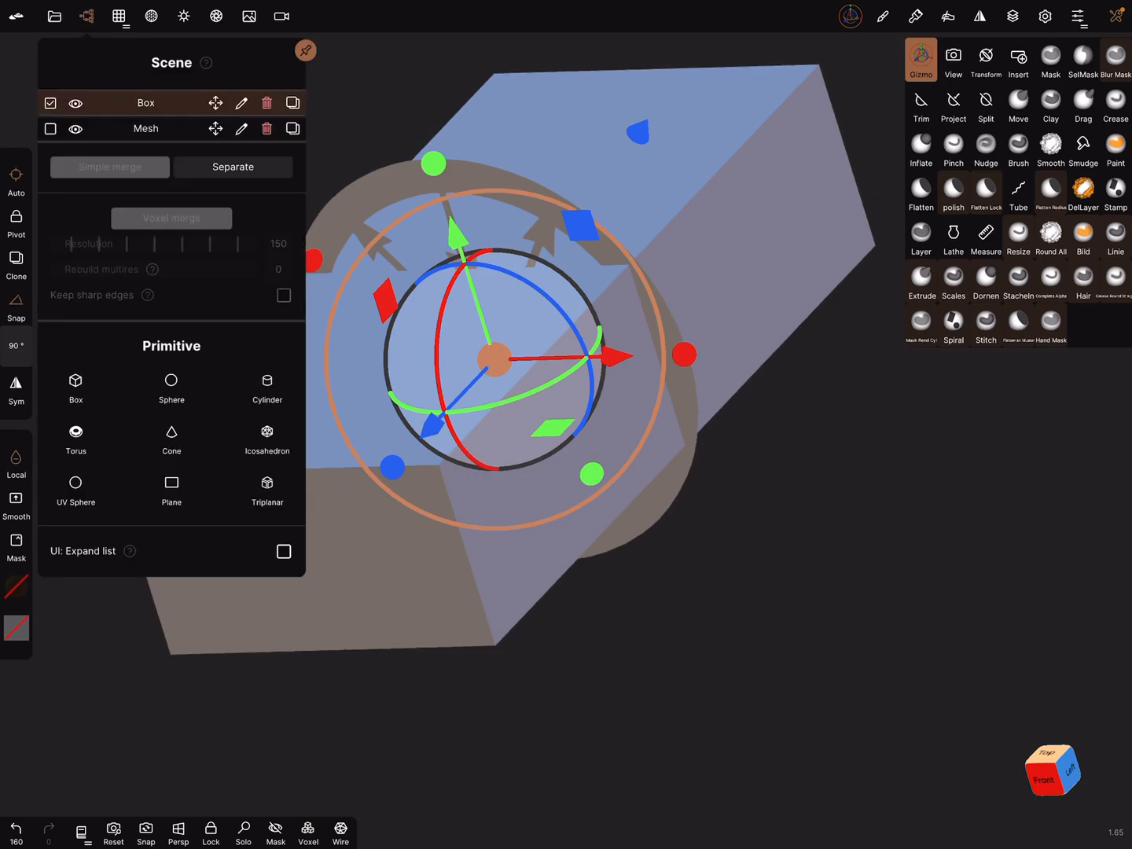
{"action": "left_click", "coordinate": [76, 103]}
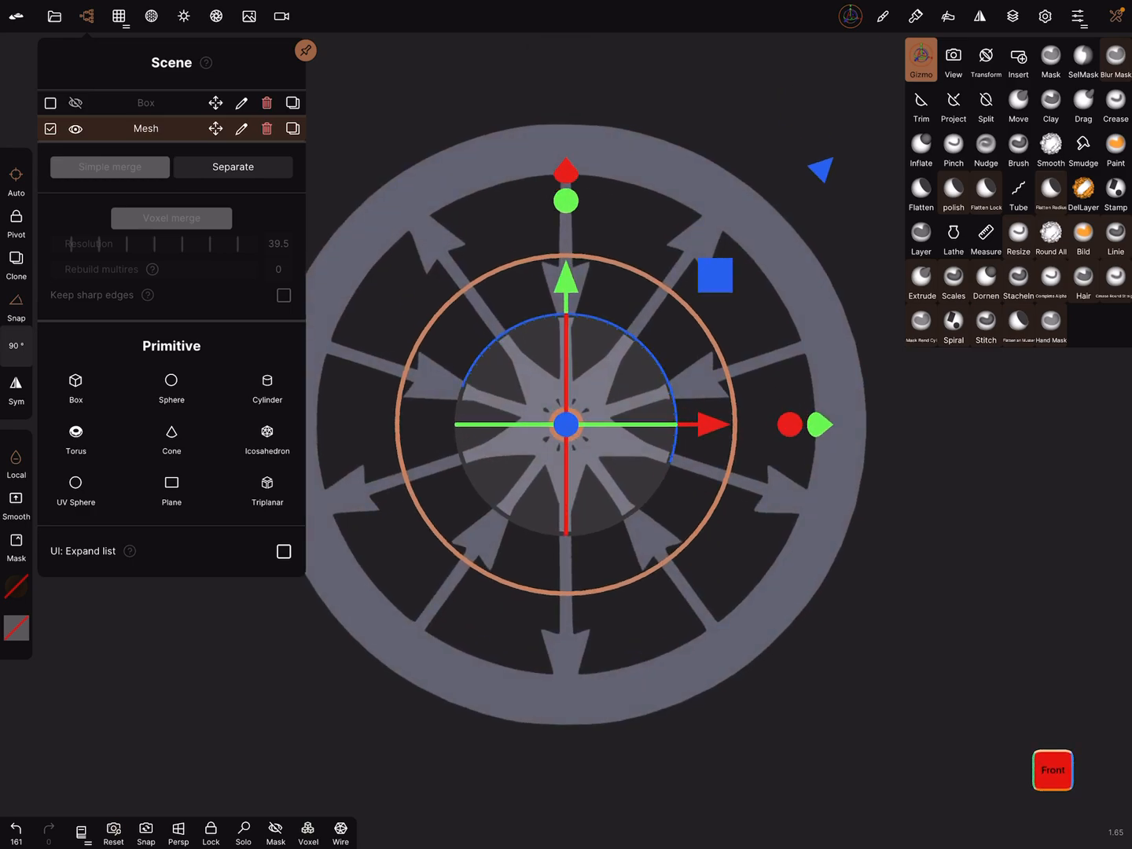
- Extract the masked wheel with shell thickness 1.000 and Shell closing so it gains real depth
{"action": "left_click", "coordinate": [340, 834]}
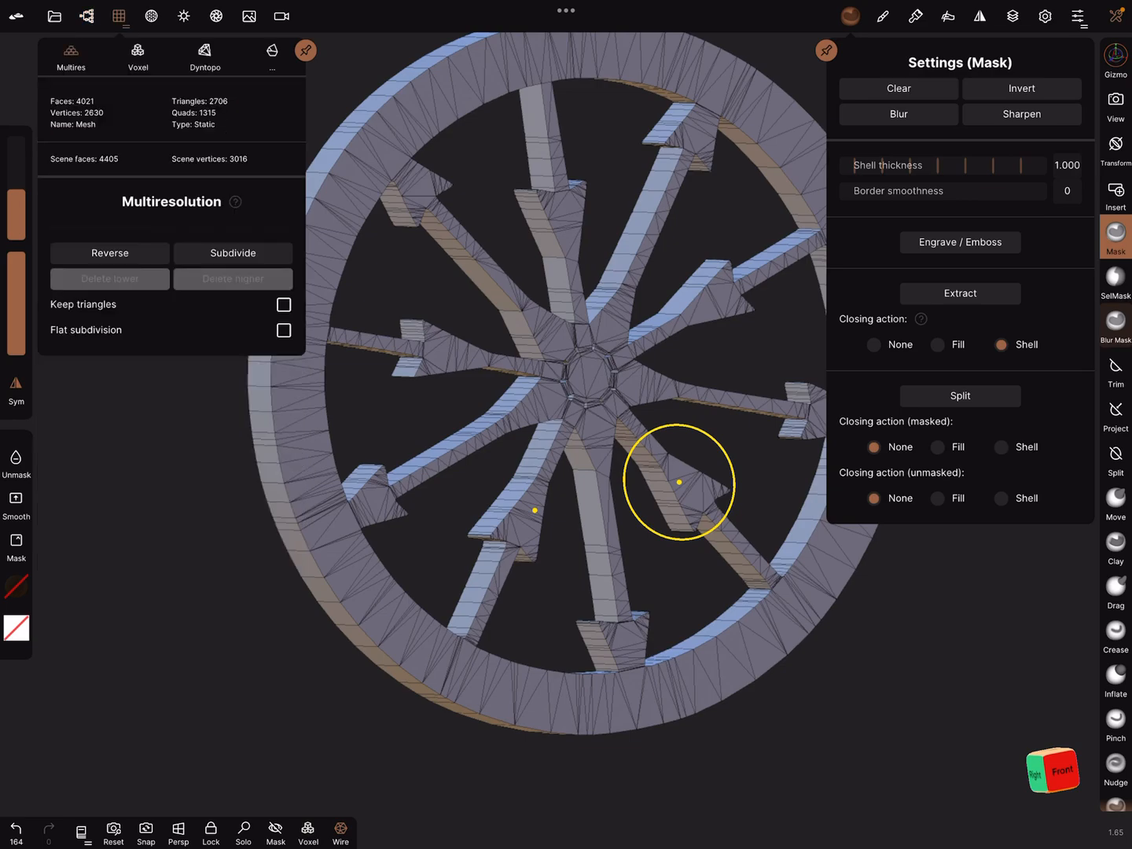
- Voxel-remesh the wheel at resolution 229 with Keep sharp edges, giving about 102k faces
{"action": "left_click", "coordinate": [138, 57]}
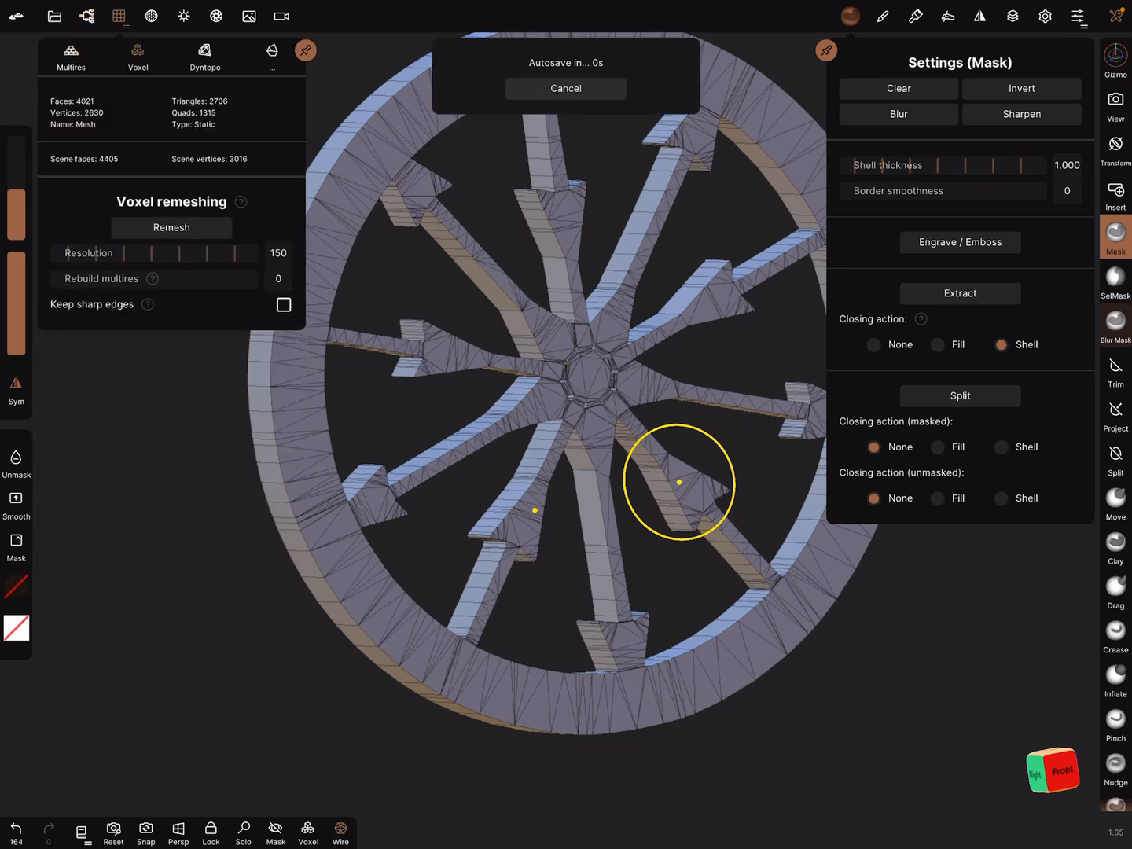
{"action": "left_click", "coordinate": [565, 89]}
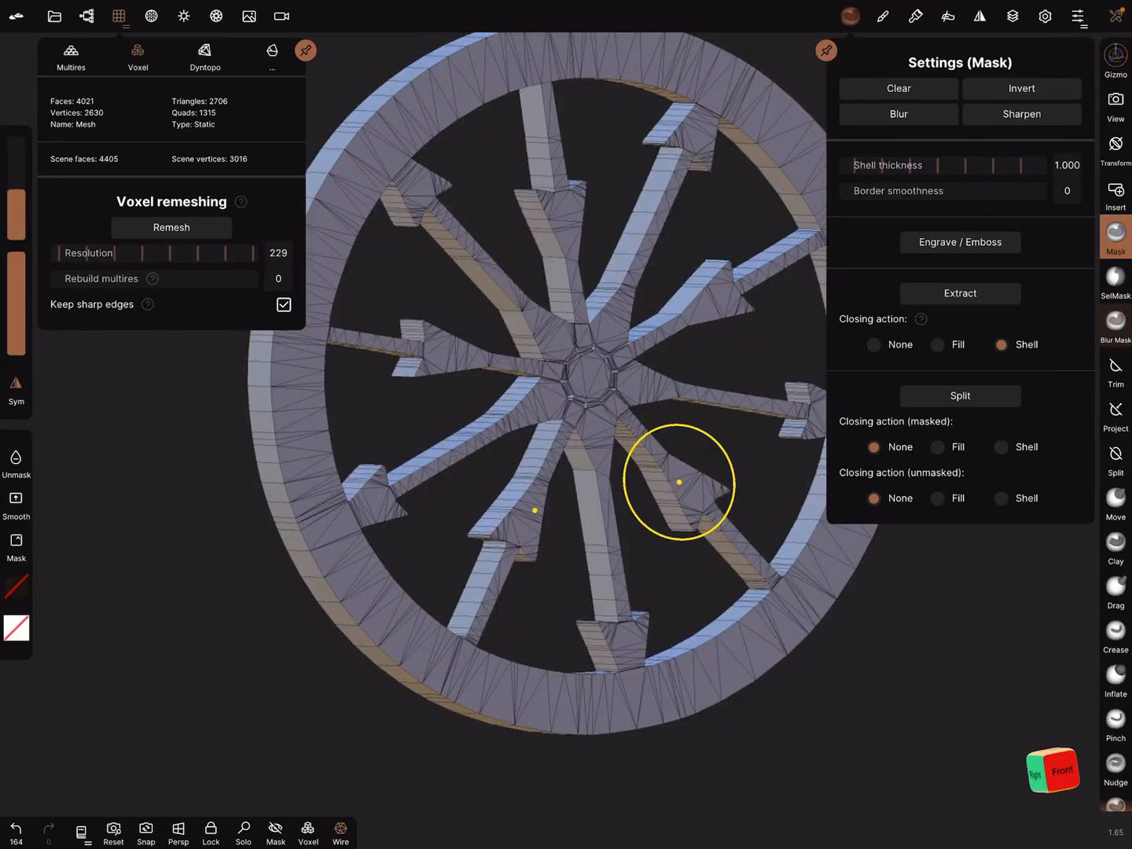
{"action": "left_click", "coordinate": [171, 228]}
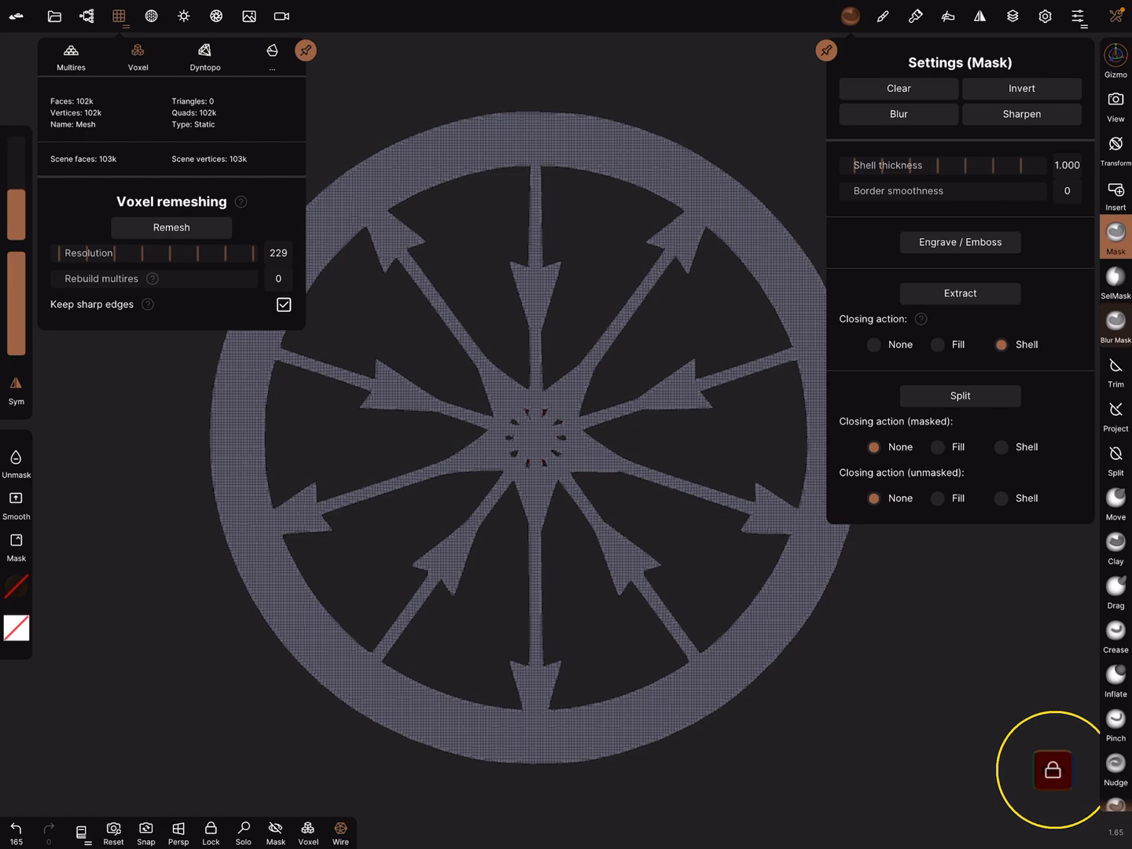
- Add a Plane primitive and make the wheel's material Additive with reduced opacity
{"action": "left_click", "coordinate": [87, 16]}
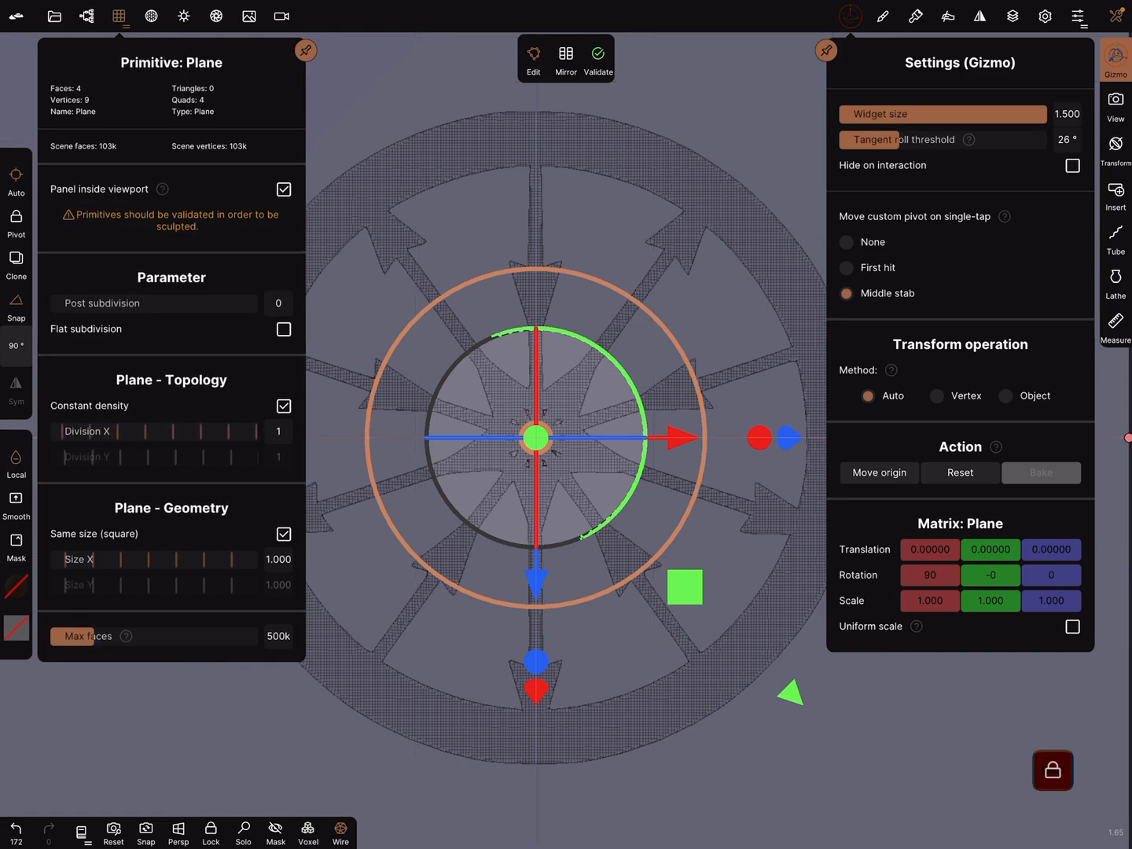
{"action": "left_click", "coordinate": [70, 51]}
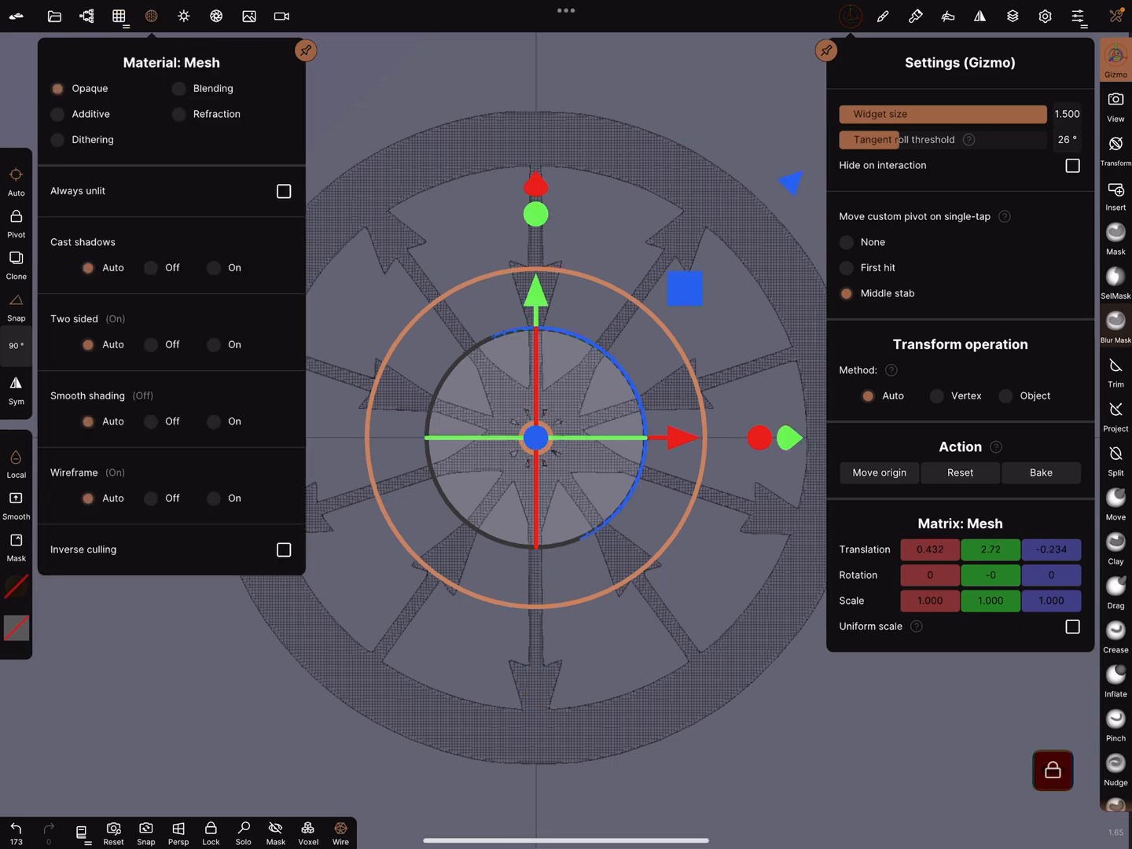
{"action": "left_click", "coordinate": [57, 114]}
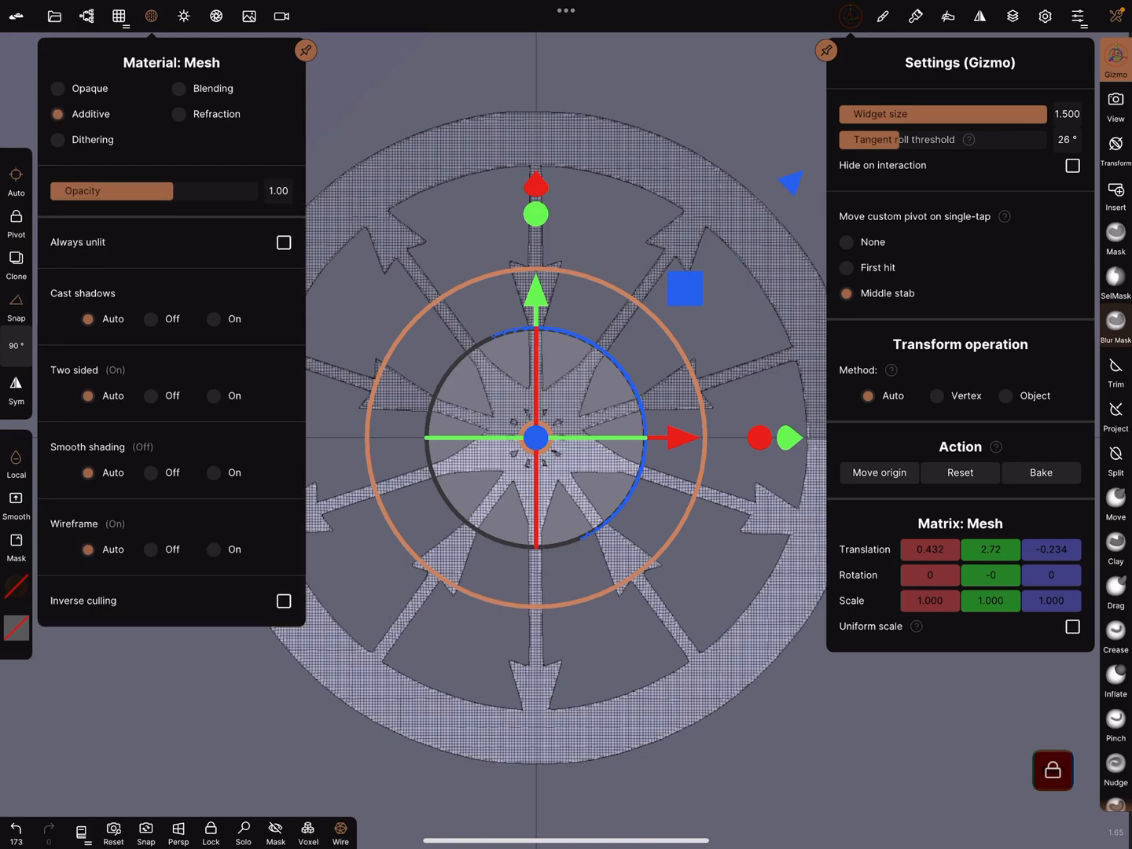
{"action": "left_click_drag", "start_coordinate": [256, 191], "coordinate": [128, 191]}
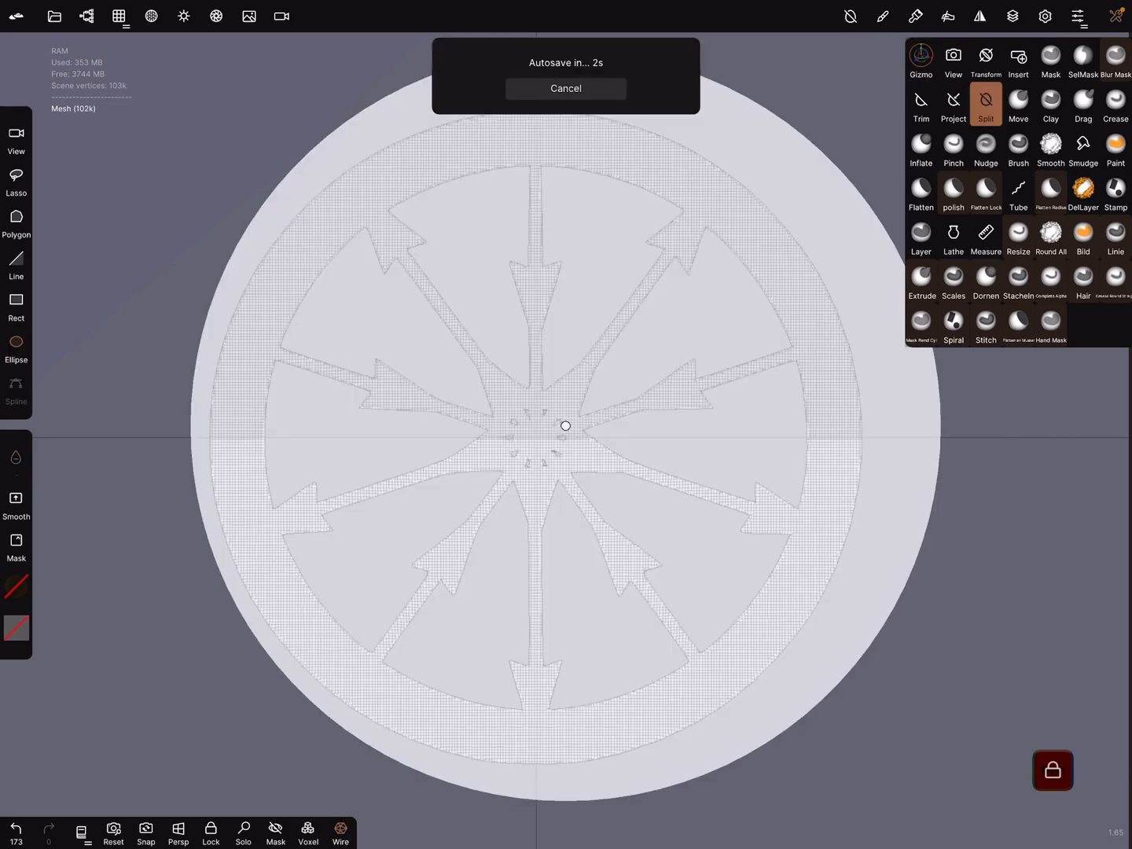
- Set the Split tool to a centered circle and cut the outer rim off as its own mesh
{"action": "left_click", "coordinate": [985, 102]}
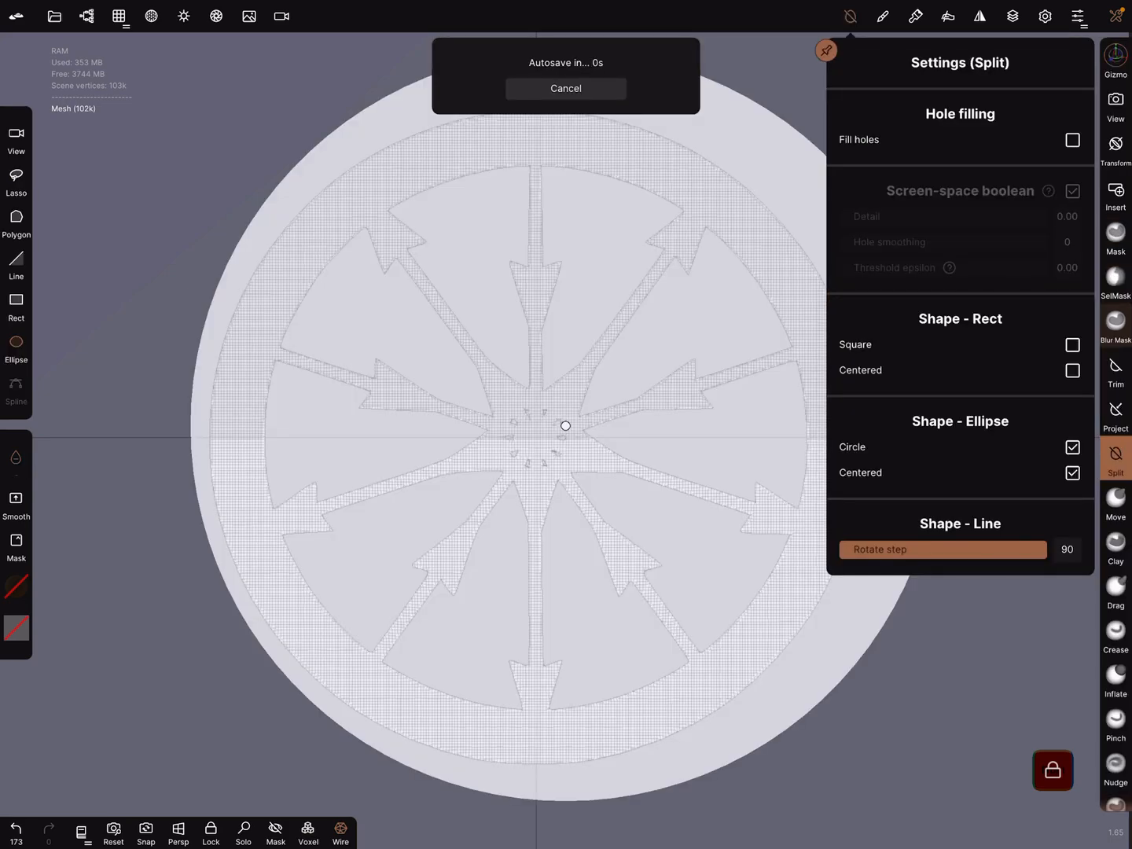
{"action": "left_click", "coordinate": [565, 88]}
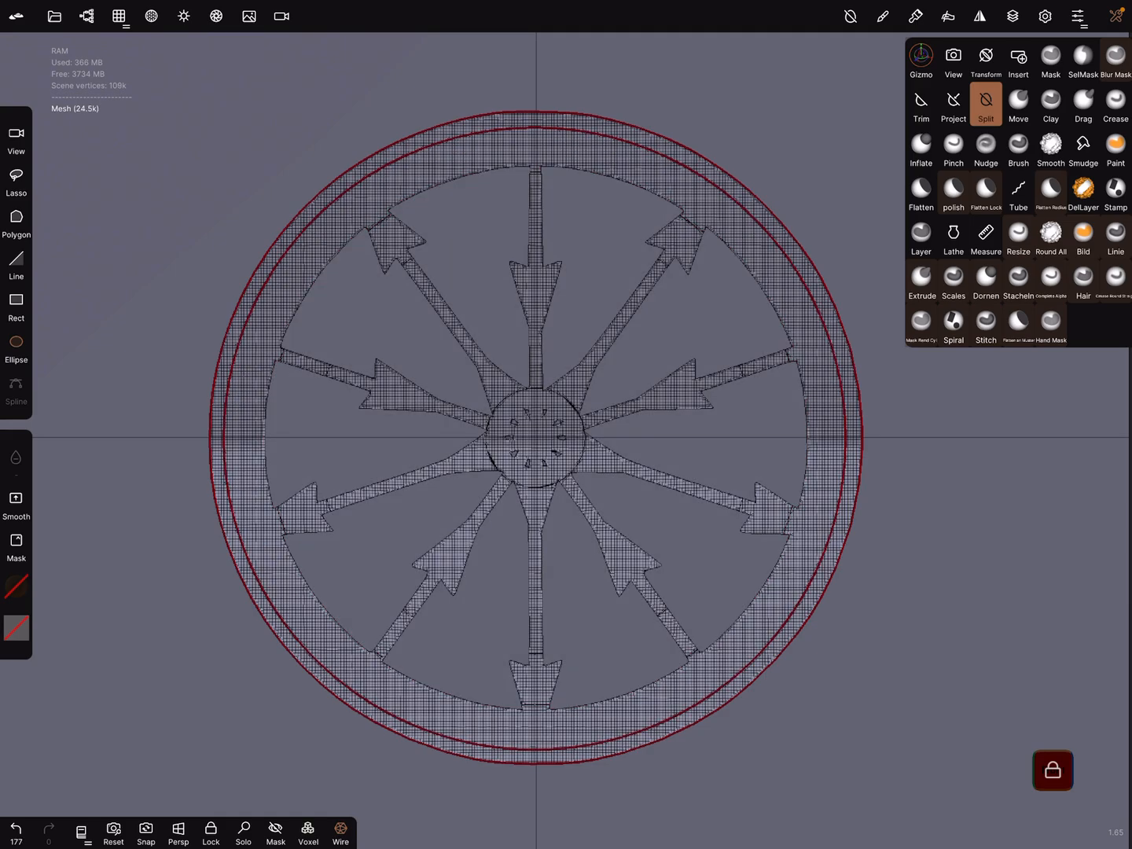
- Inspect the inner ring and outer rim pieces, checking their materials and face/vertex counts
{"action": "left_click", "coordinate": [87, 16]}
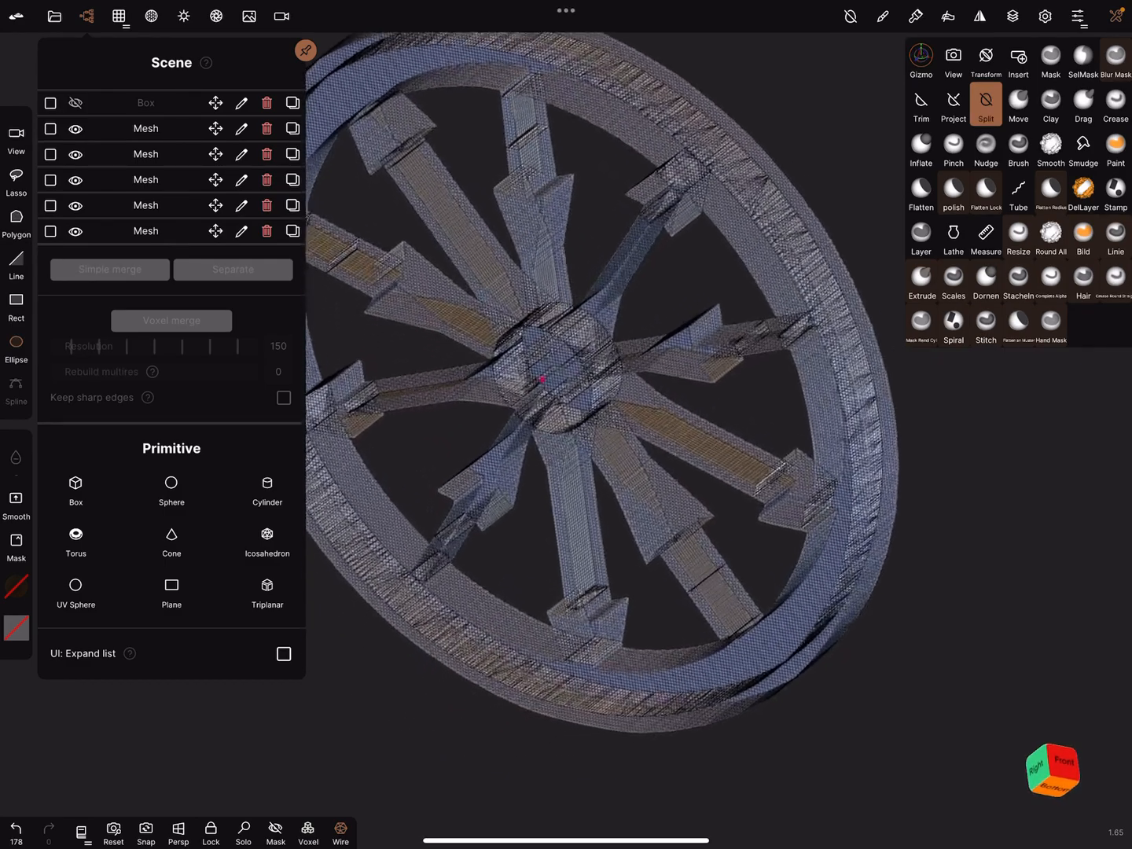
{"action": "left_click", "coordinate": [151, 16]}
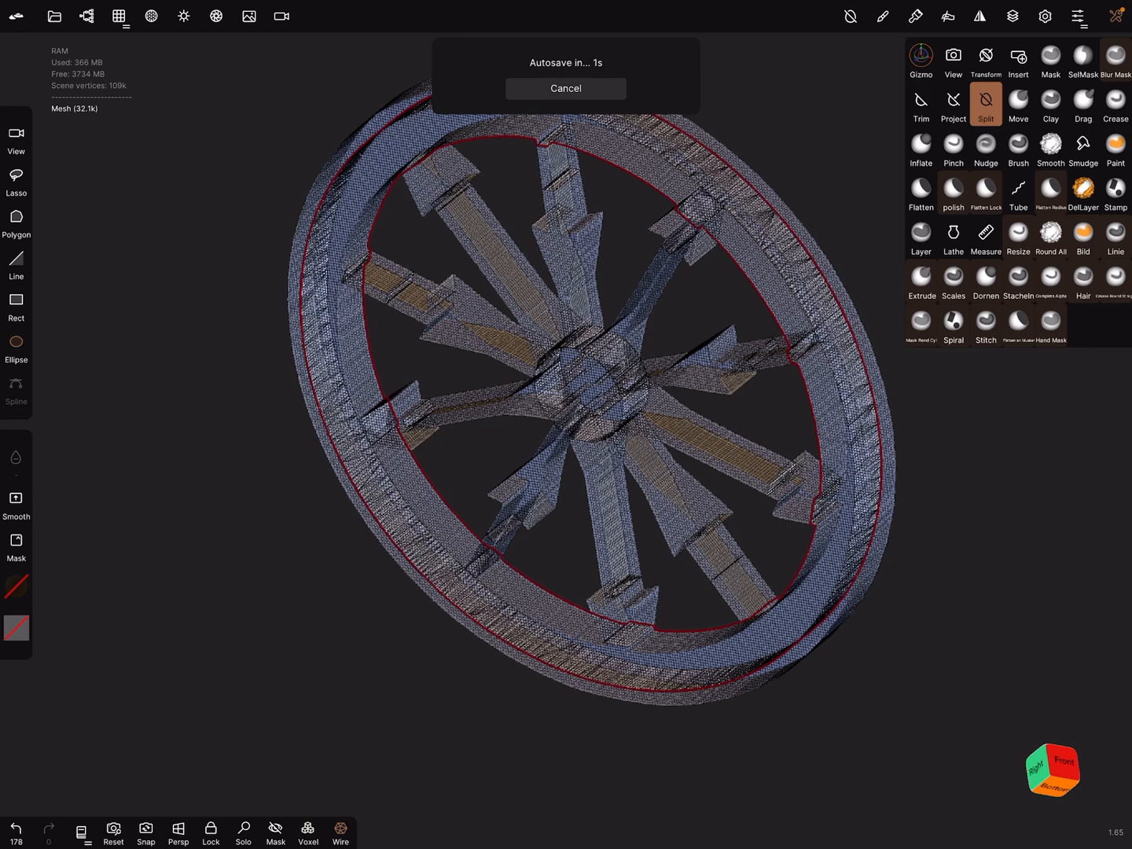
{"action": "left_click", "coordinate": [150, 15]}
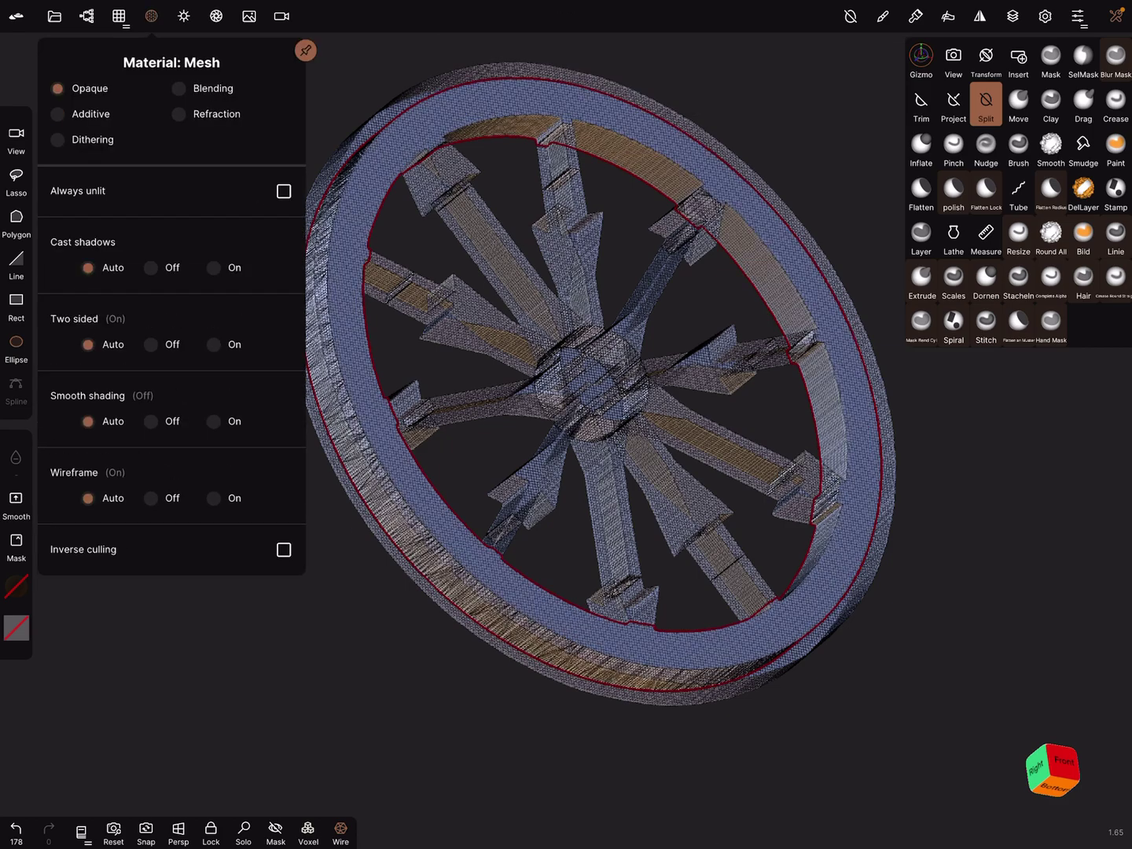
{"action": "left_click", "coordinate": [87, 16]}
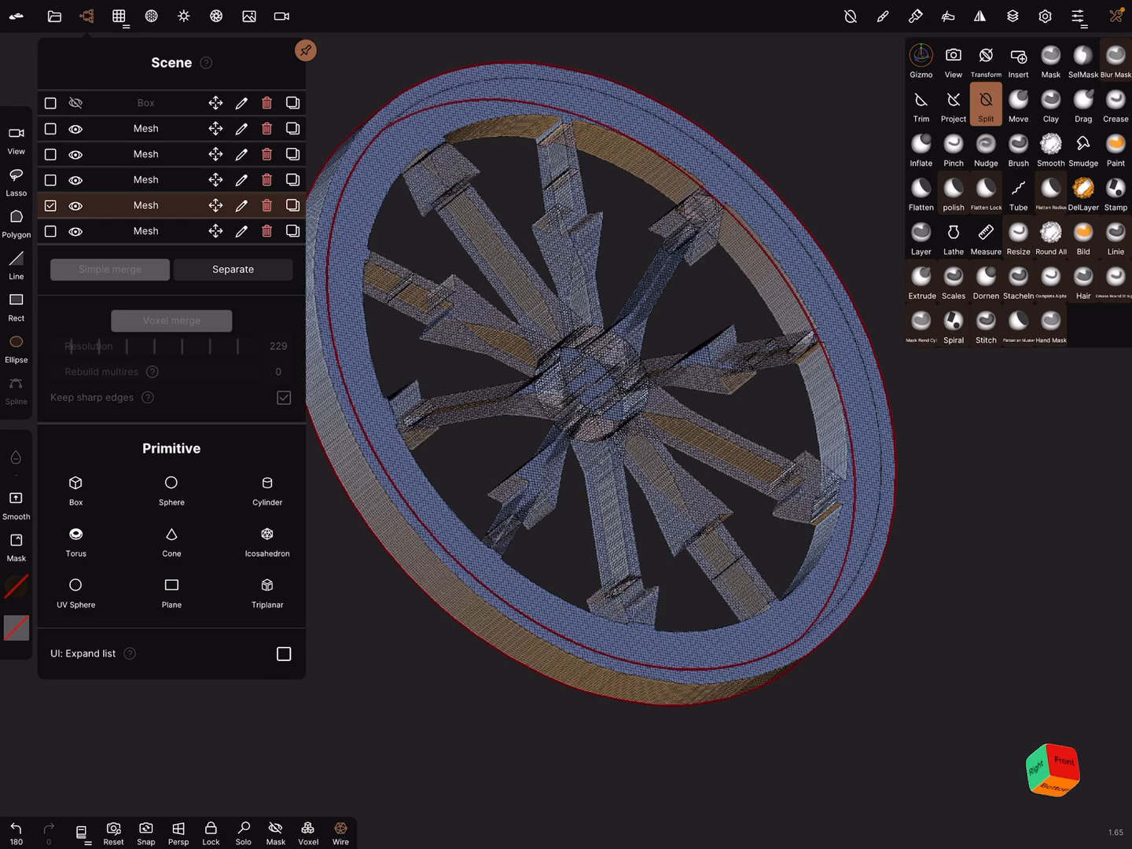
{"action": "left_click", "coordinate": [118, 15]}
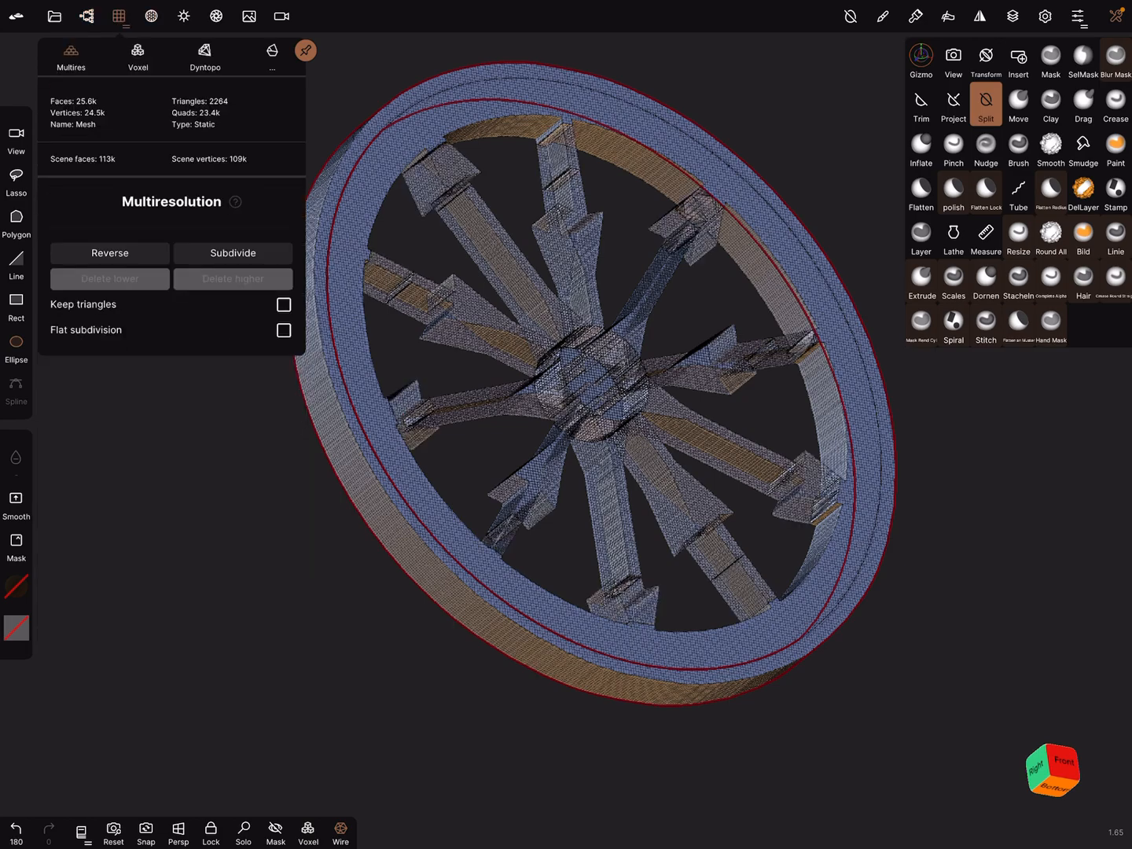
- Toggle the spoke tips and spokes between additive and opaque, leaving every piece opaque
{"action": "left_click", "coordinate": [87, 16]}
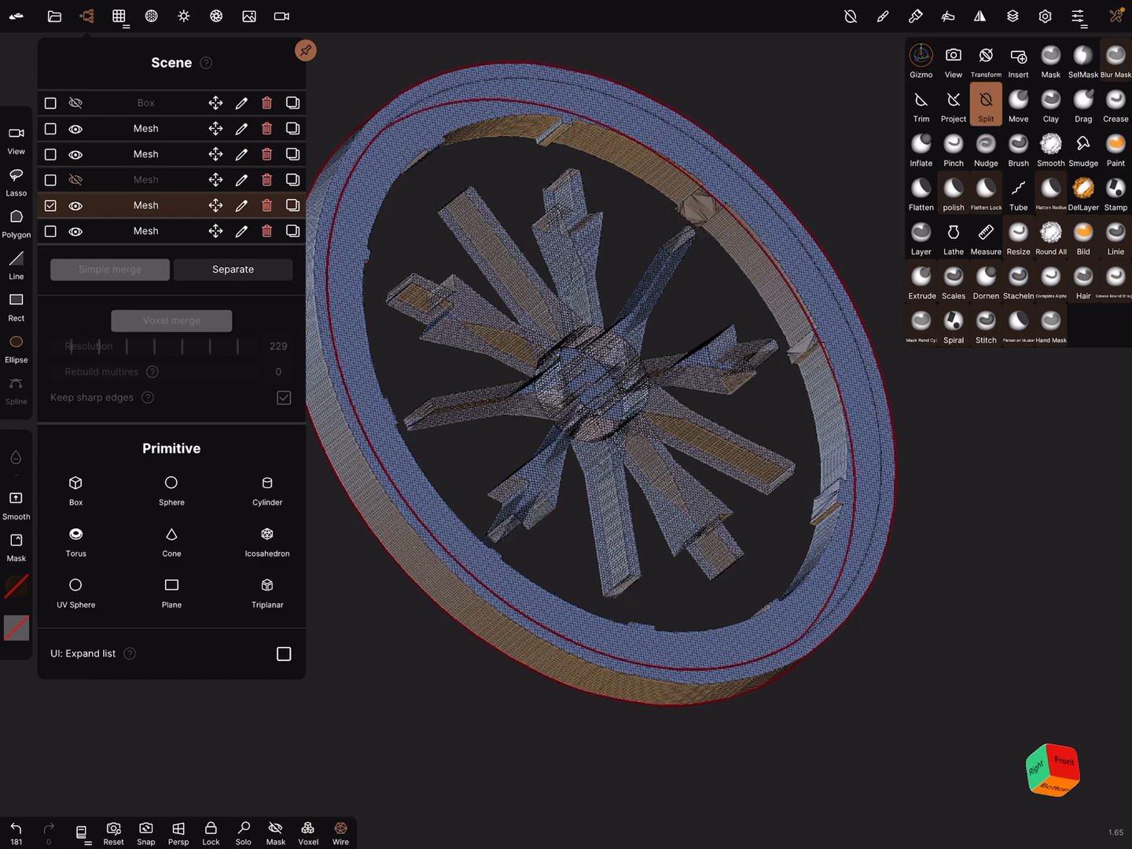
{"action": "left_click", "coordinate": [150, 15]}
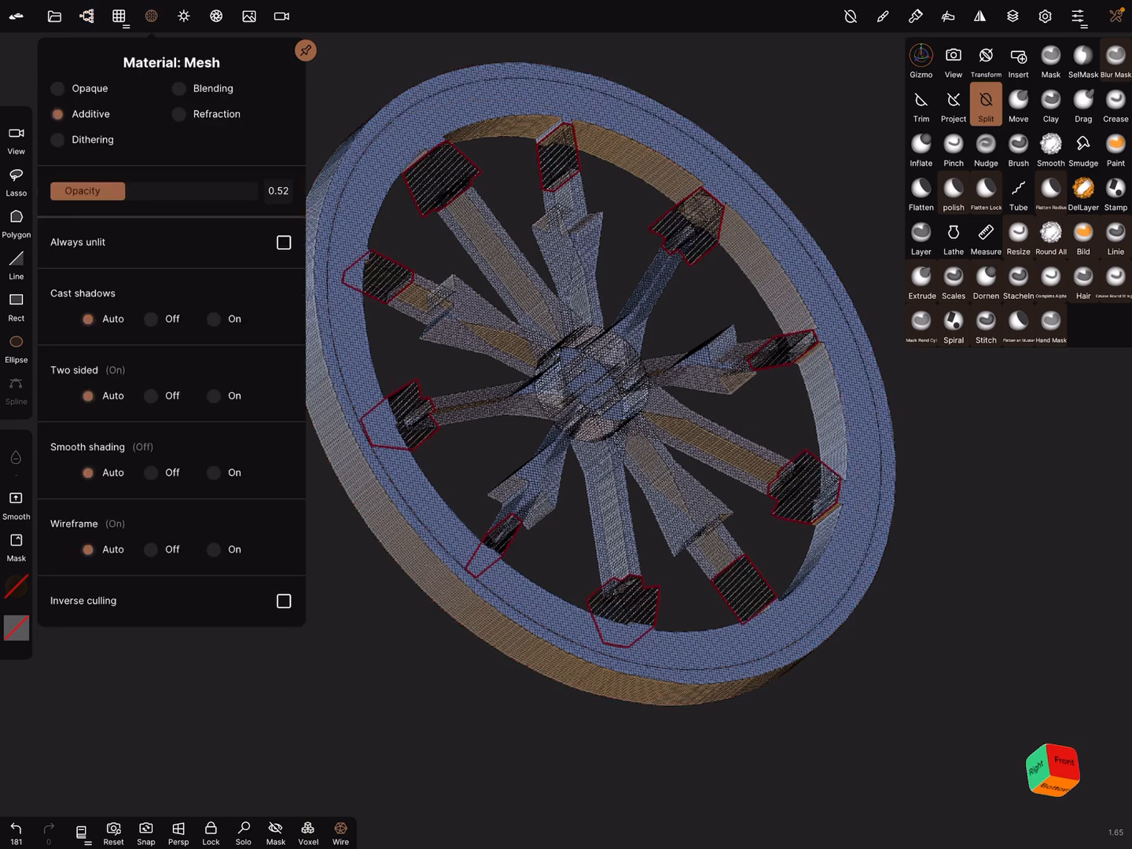
{"action": "left_click", "coordinate": [57, 88]}
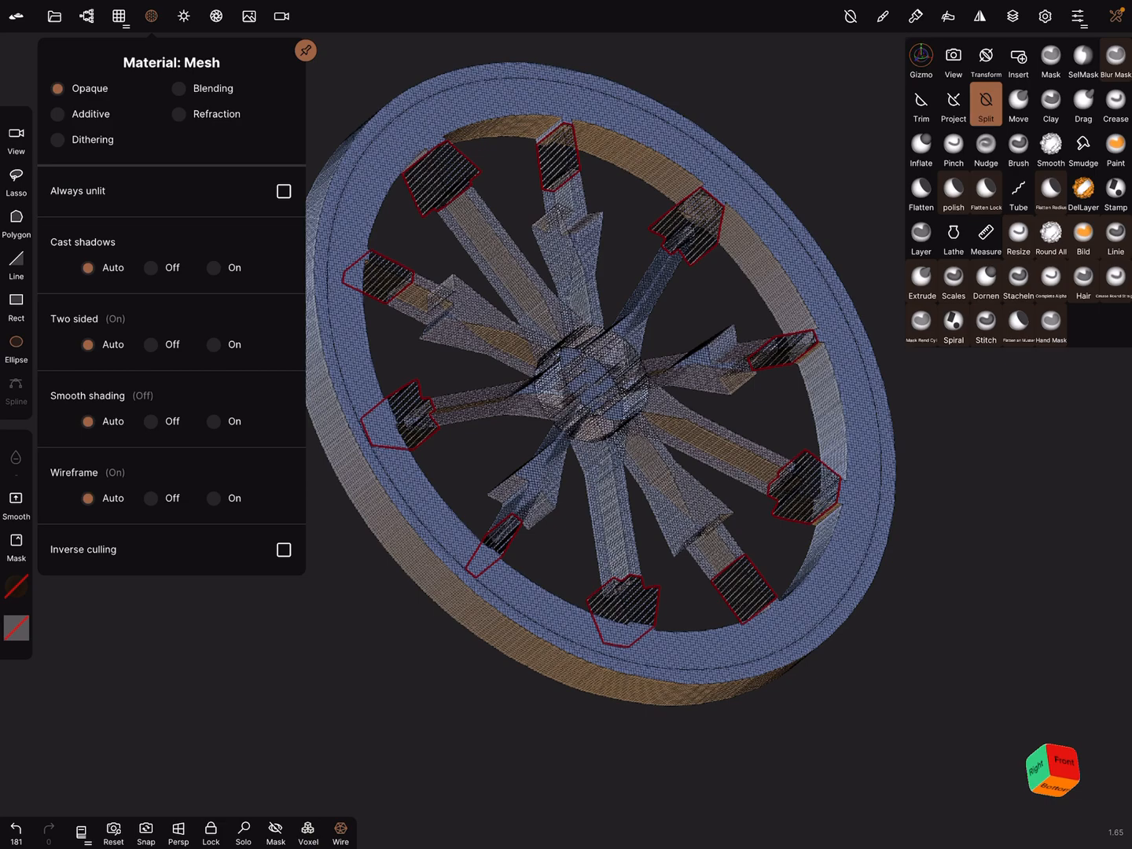
{"action": "left_click", "coordinate": [87, 16]}
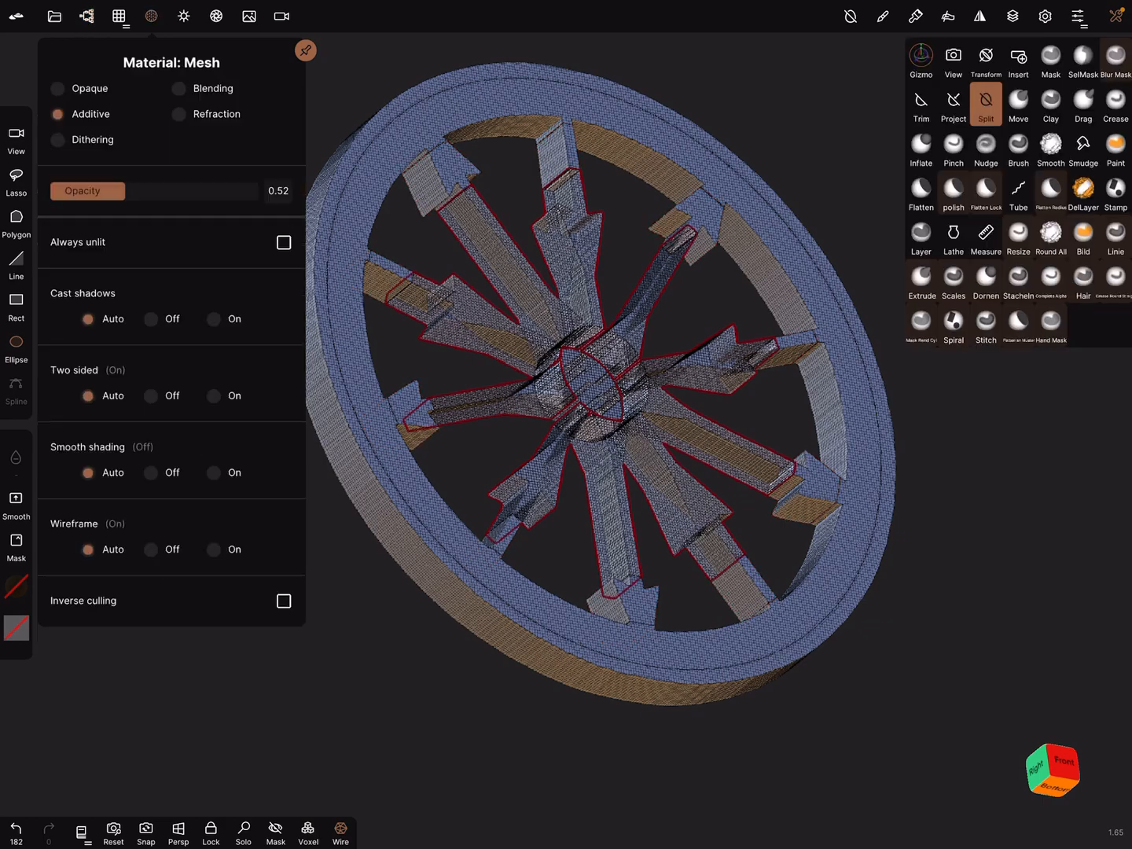
{"action": "left_click", "coordinate": [57, 88]}
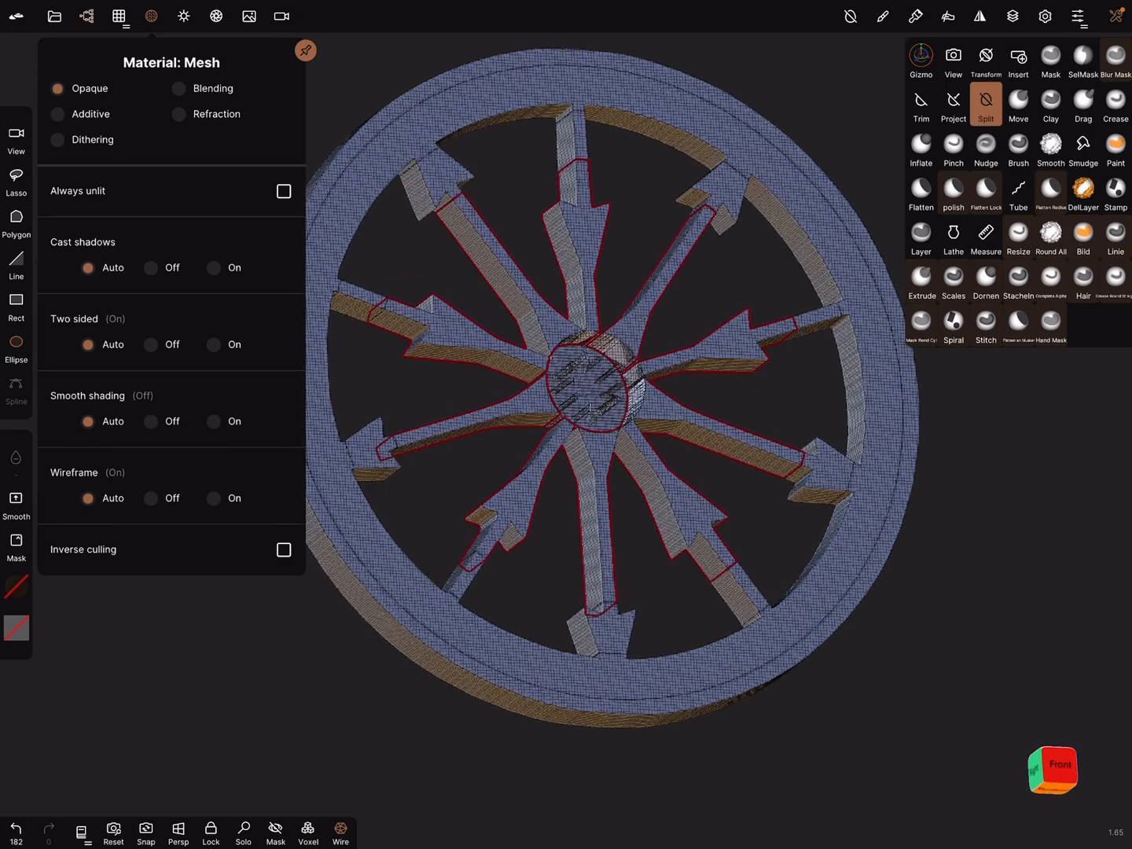
{"action": "left_click", "coordinate": [183, 16]}
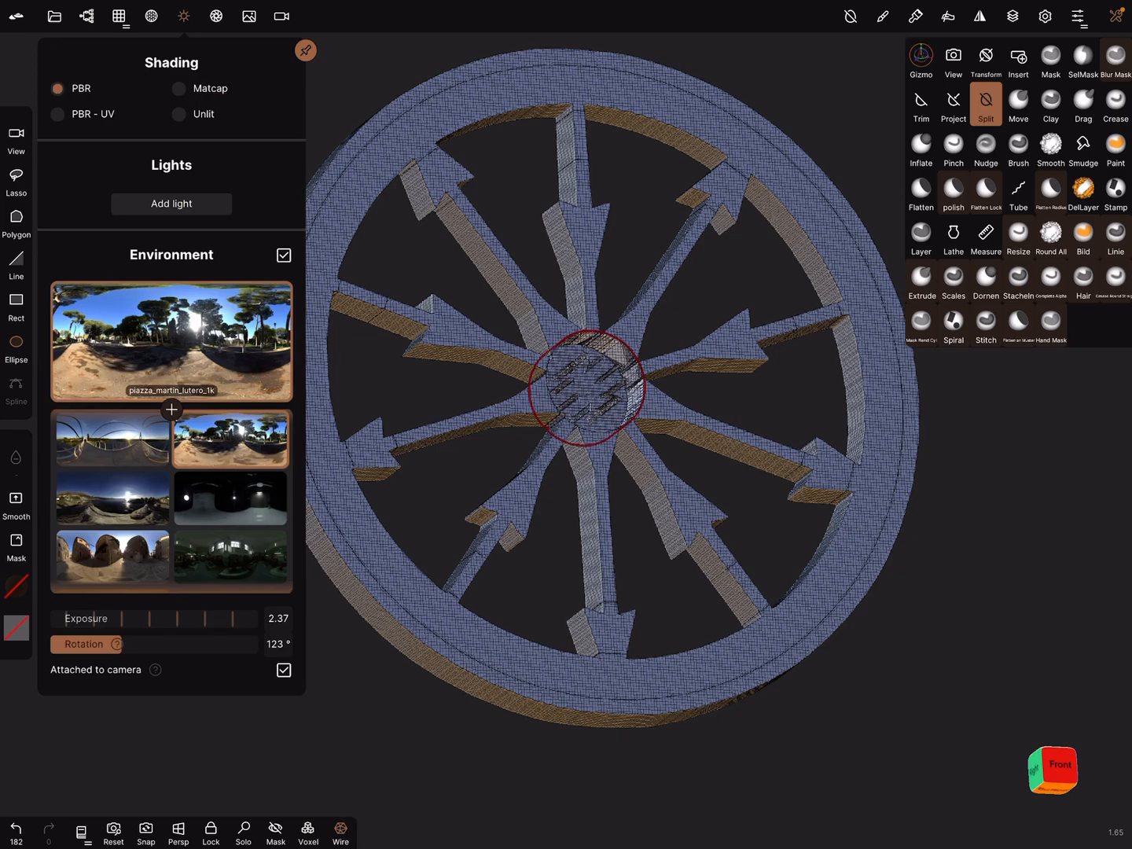
- Select the central hub mesh and solo it so the rest of the wheel is hidden
{"action": "left_click", "coordinate": [151, 16]}
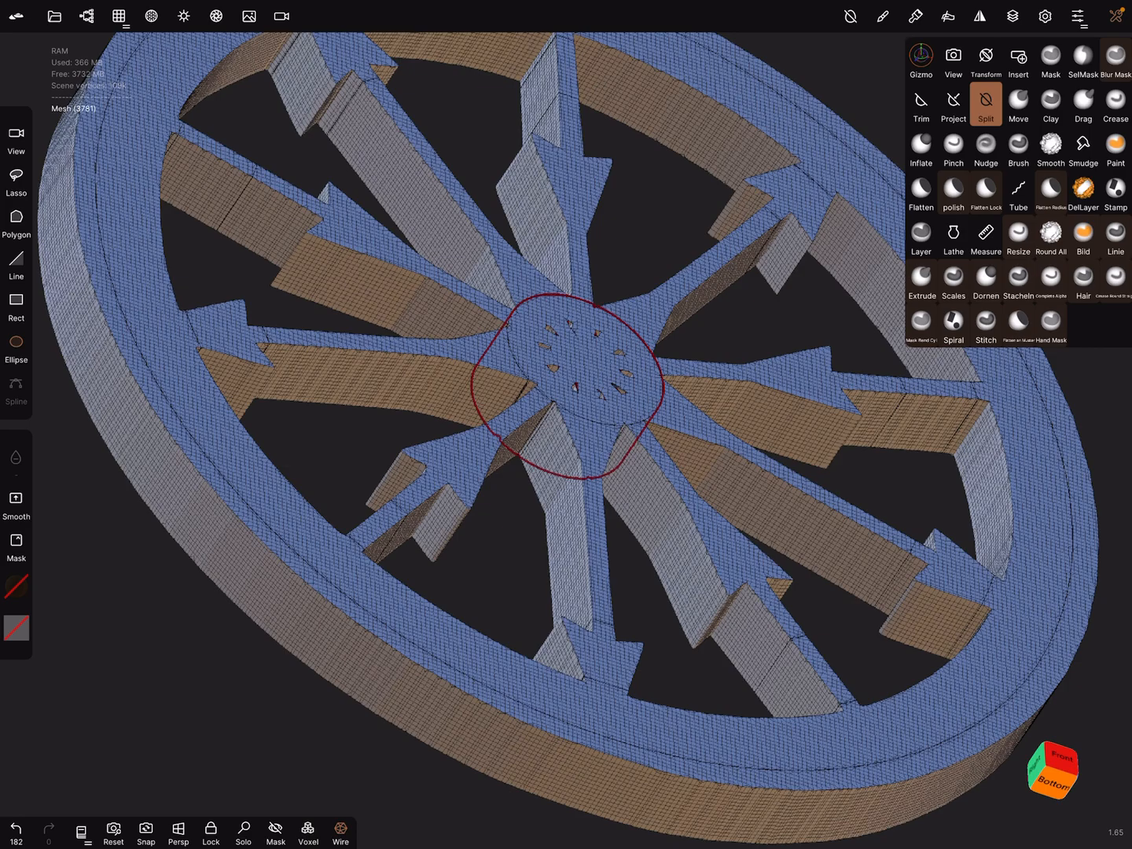
{"action": "left_click", "coordinate": [242, 828]}
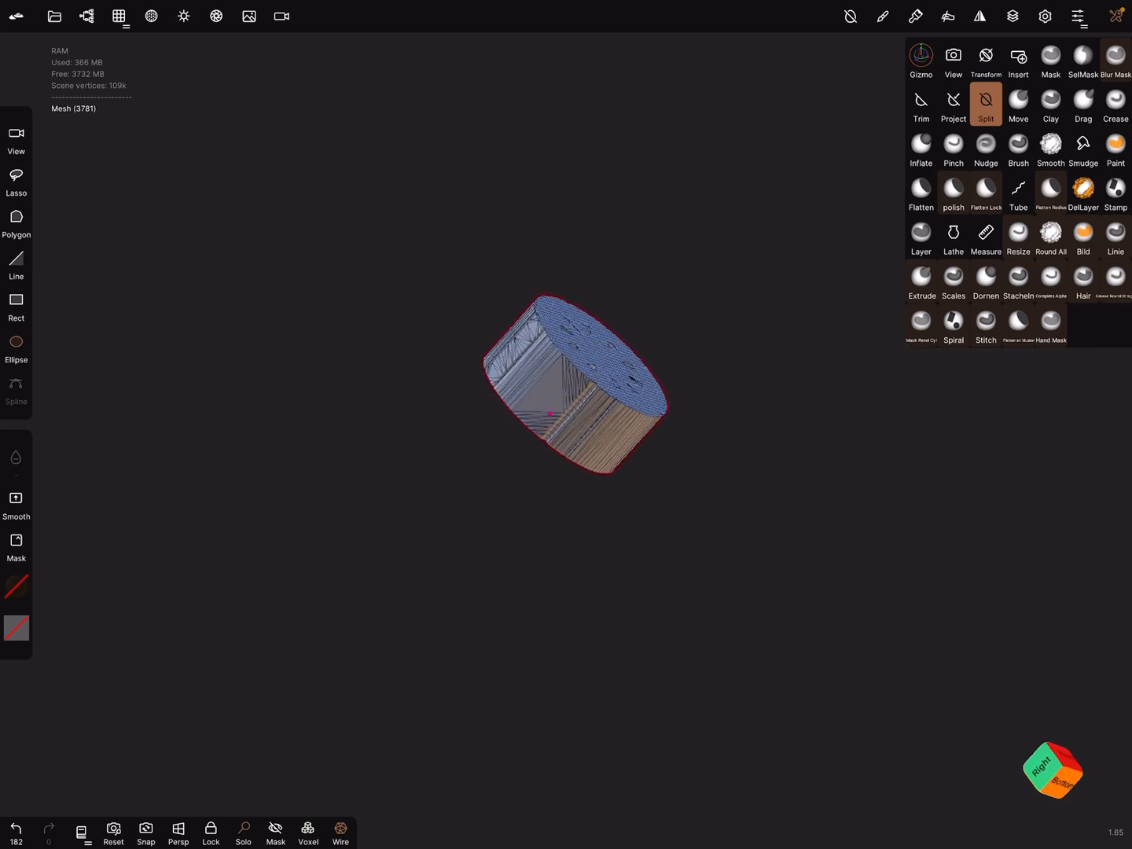
- Trim the hub's ragged edge with an ellipse from the front, then split it across its middle into two halves
{"action": "left_click", "coordinate": [921, 60]}
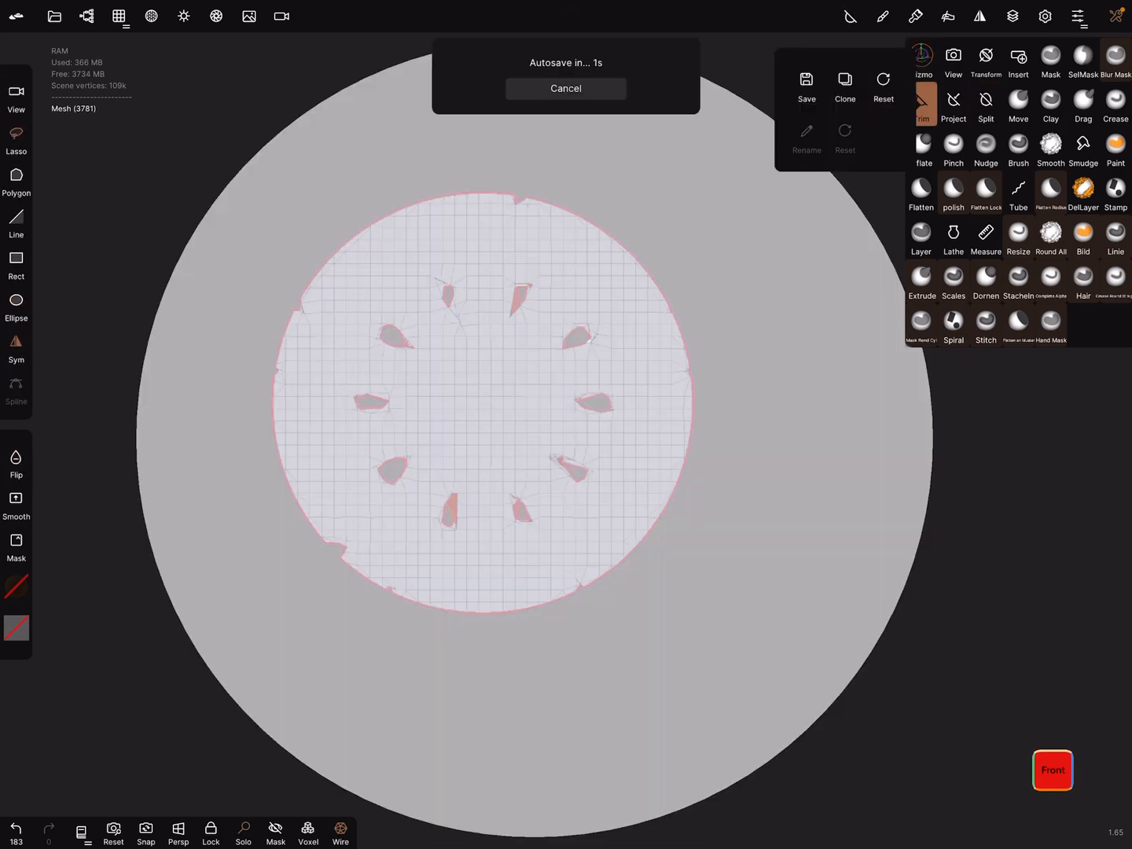
{"action": "left_click", "coordinate": [565, 89]}
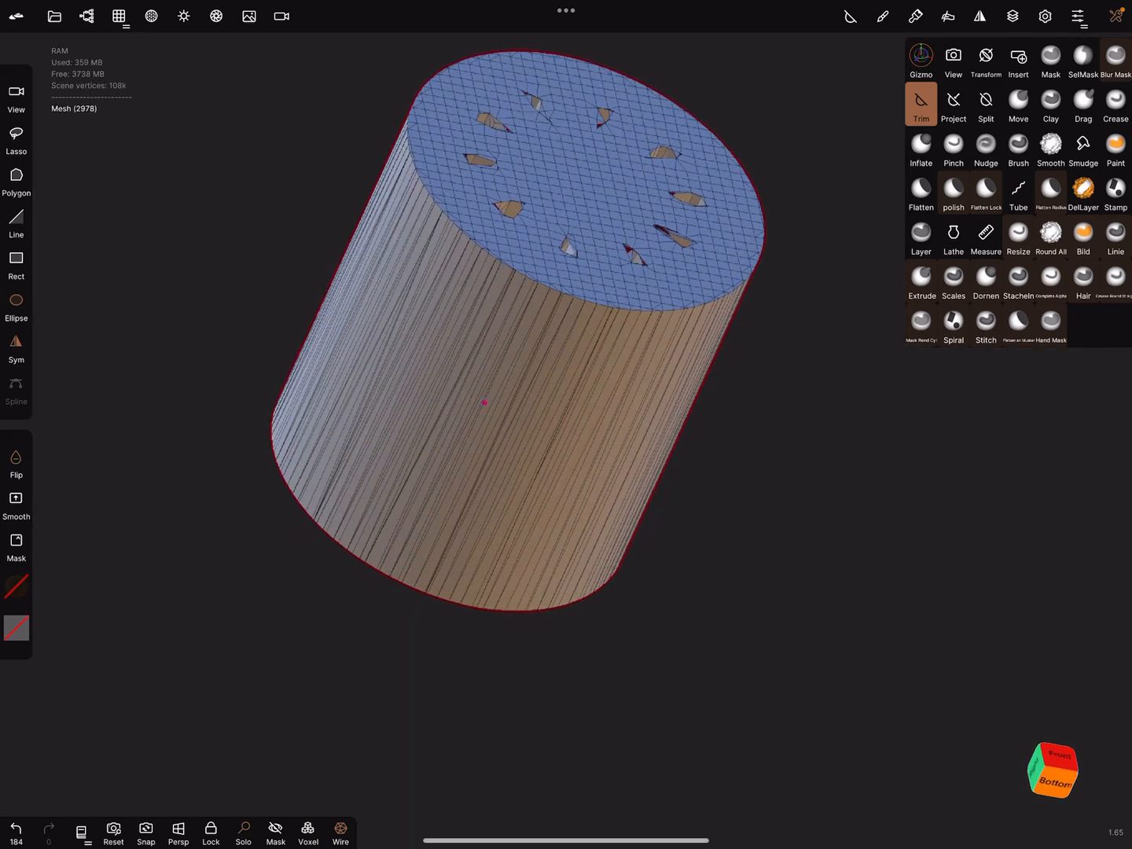
{"action": "left_click", "coordinate": [1053, 781]}
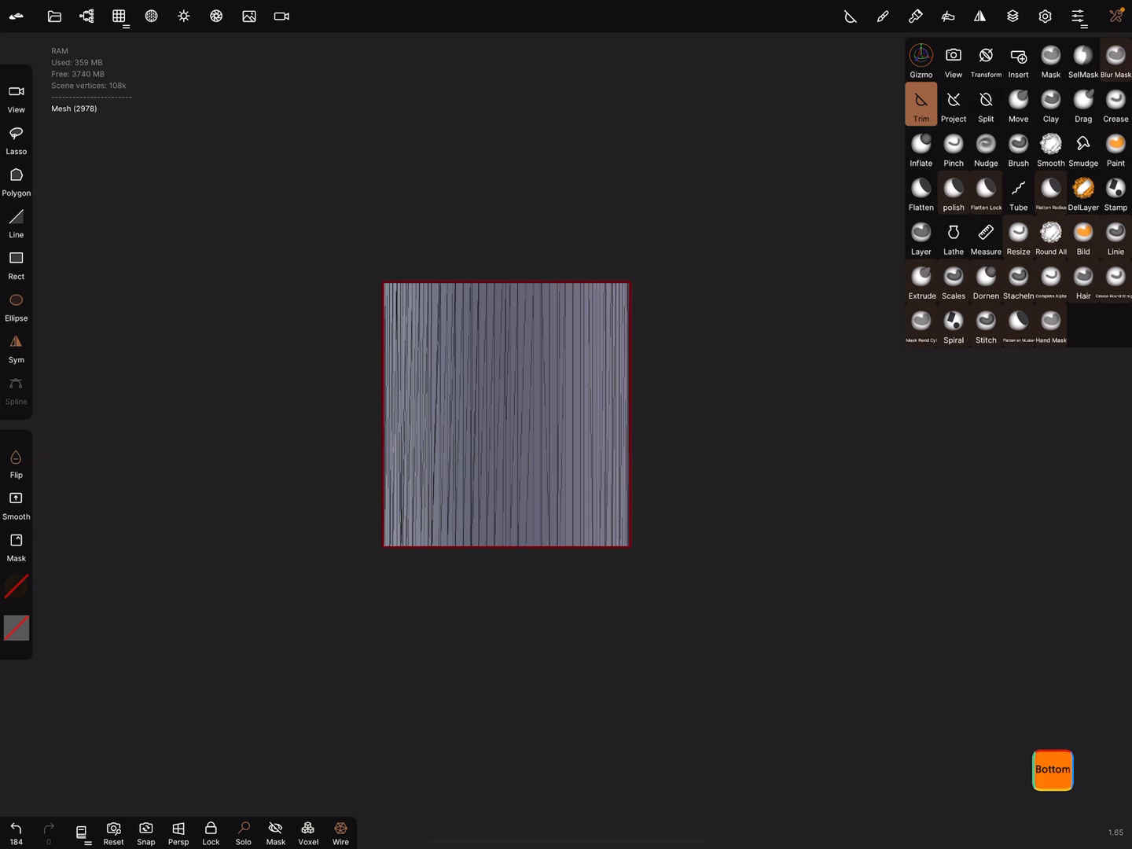
{"action": "left_click", "coordinate": [986, 105]}
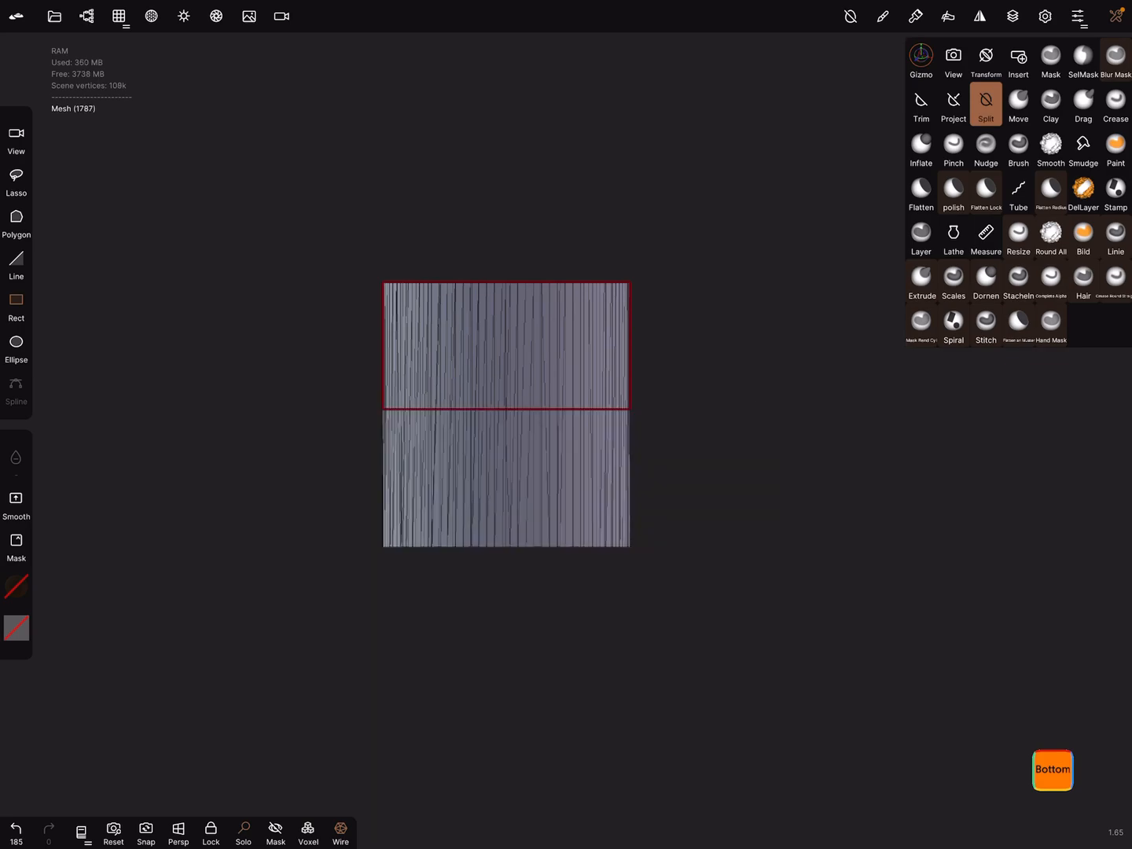
{"action": "left_click", "coordinate": [87, 16]}
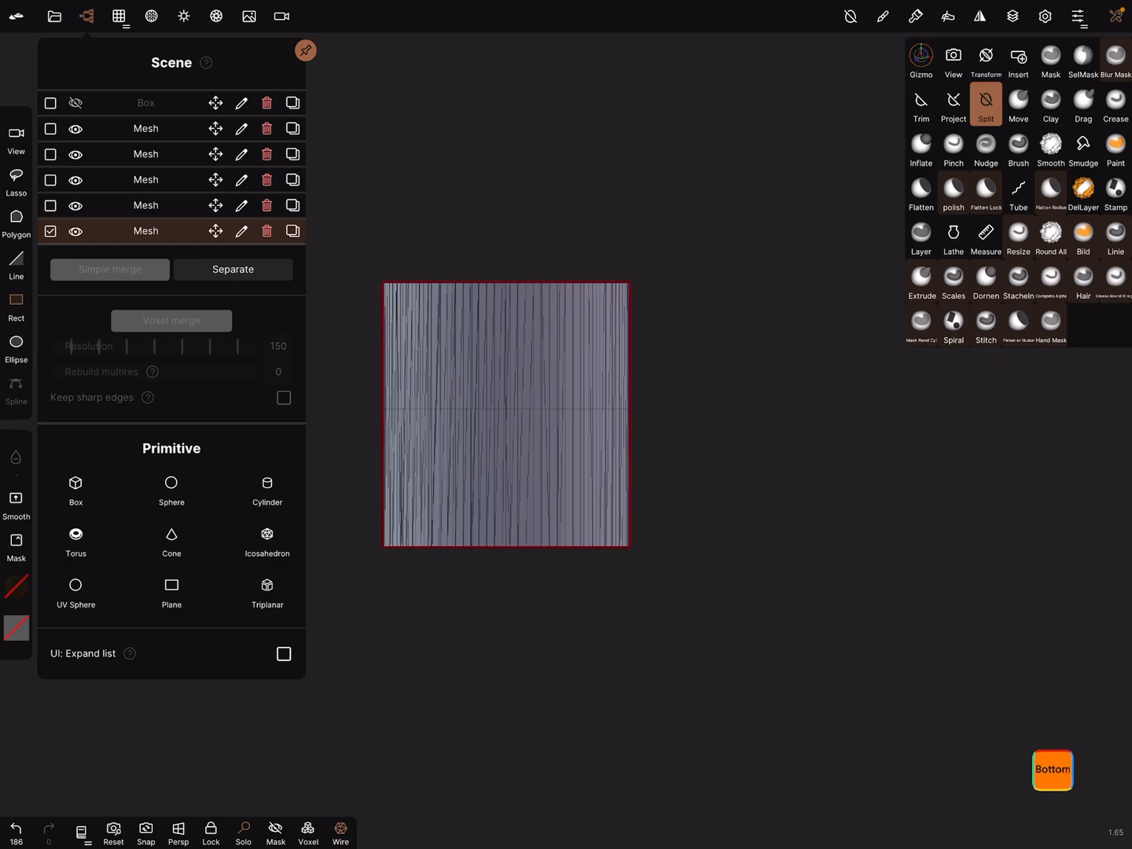
- Mask the hub with a rectangle, check its rounded end, and show the whole wheel again to place it
{"action": "left_click", "coordinate": [1083, 59]}
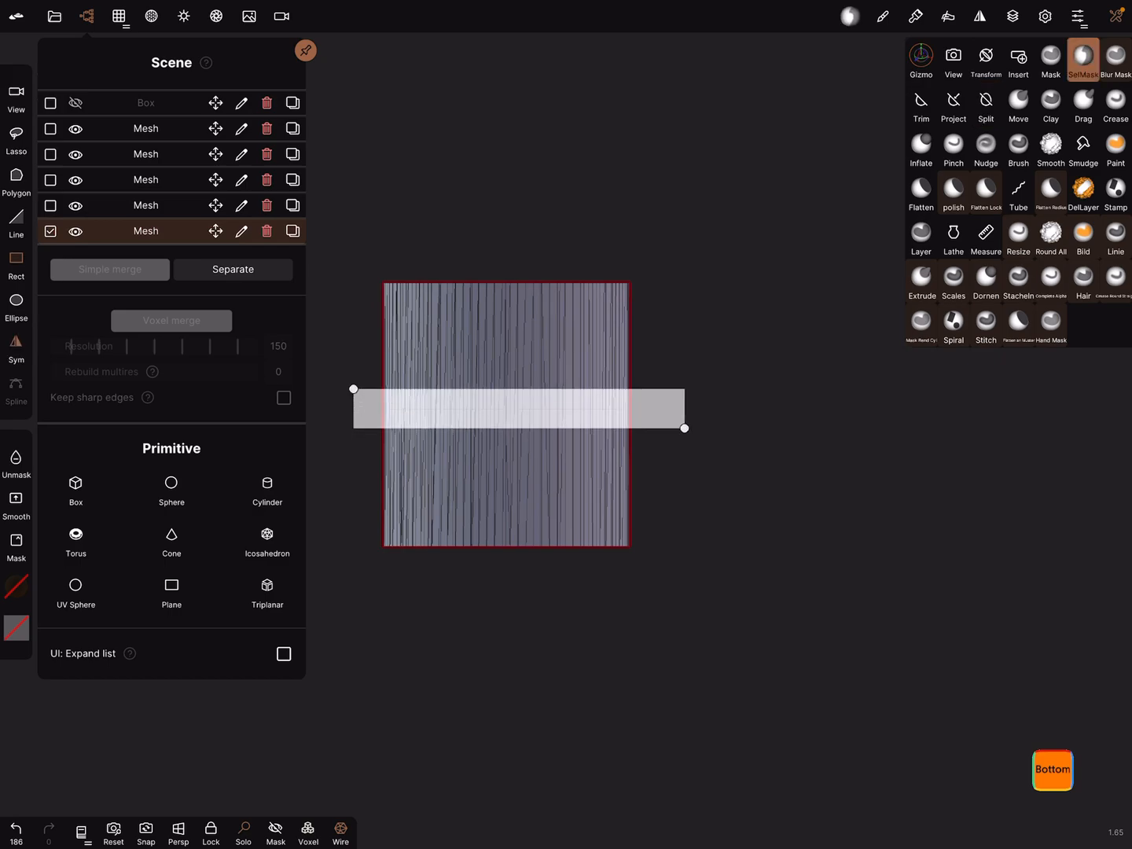
{"action": "left_click", "coordinate": [1050, 59]}
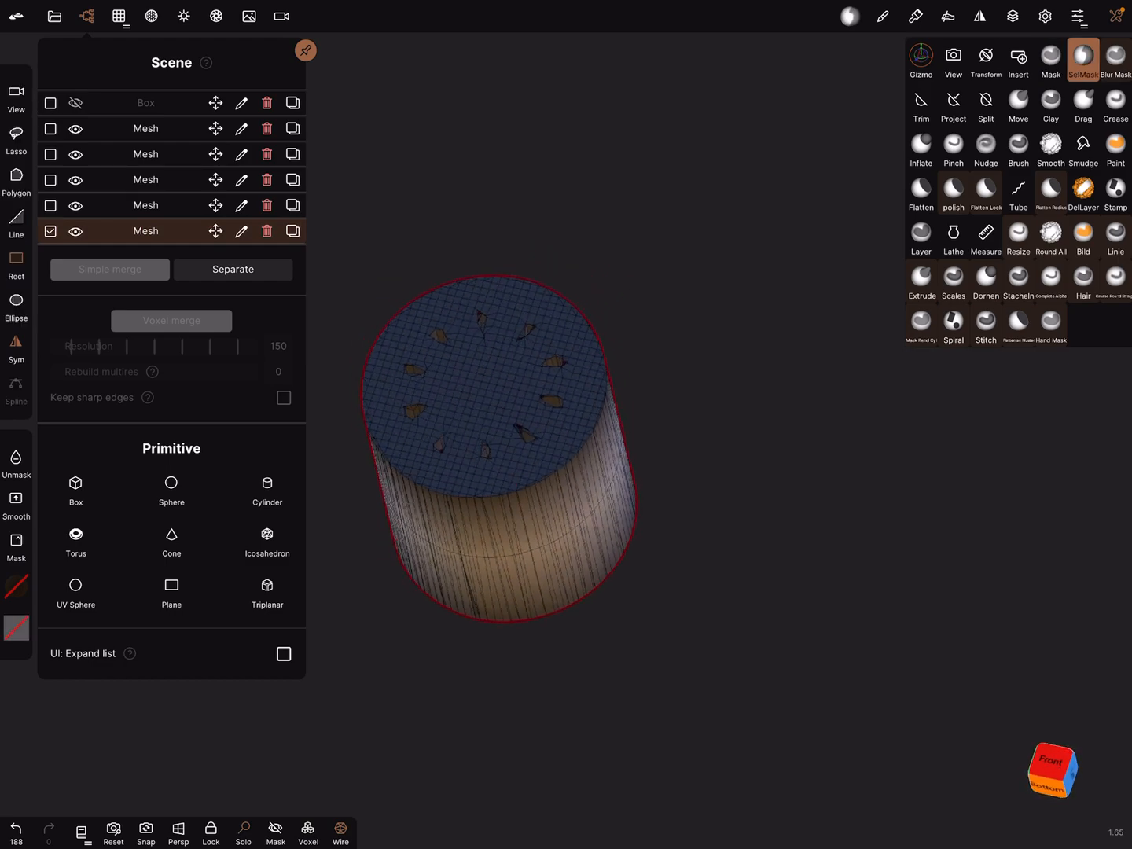
{"action": "left_click", "coordinate": [921, 59]}
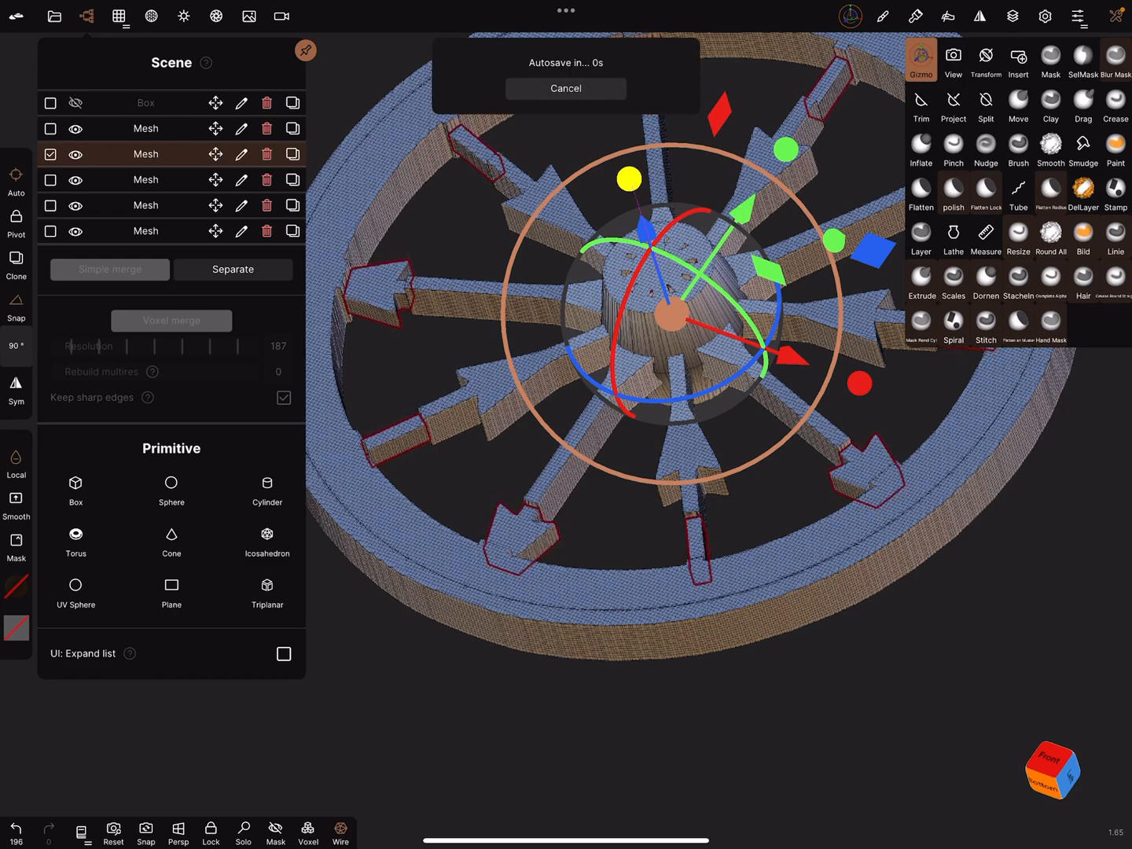
- Nudge the hub into place with the Gizmo, then select the rim for rounding
{"action": "left_click", "coordinate": [565, 88]}
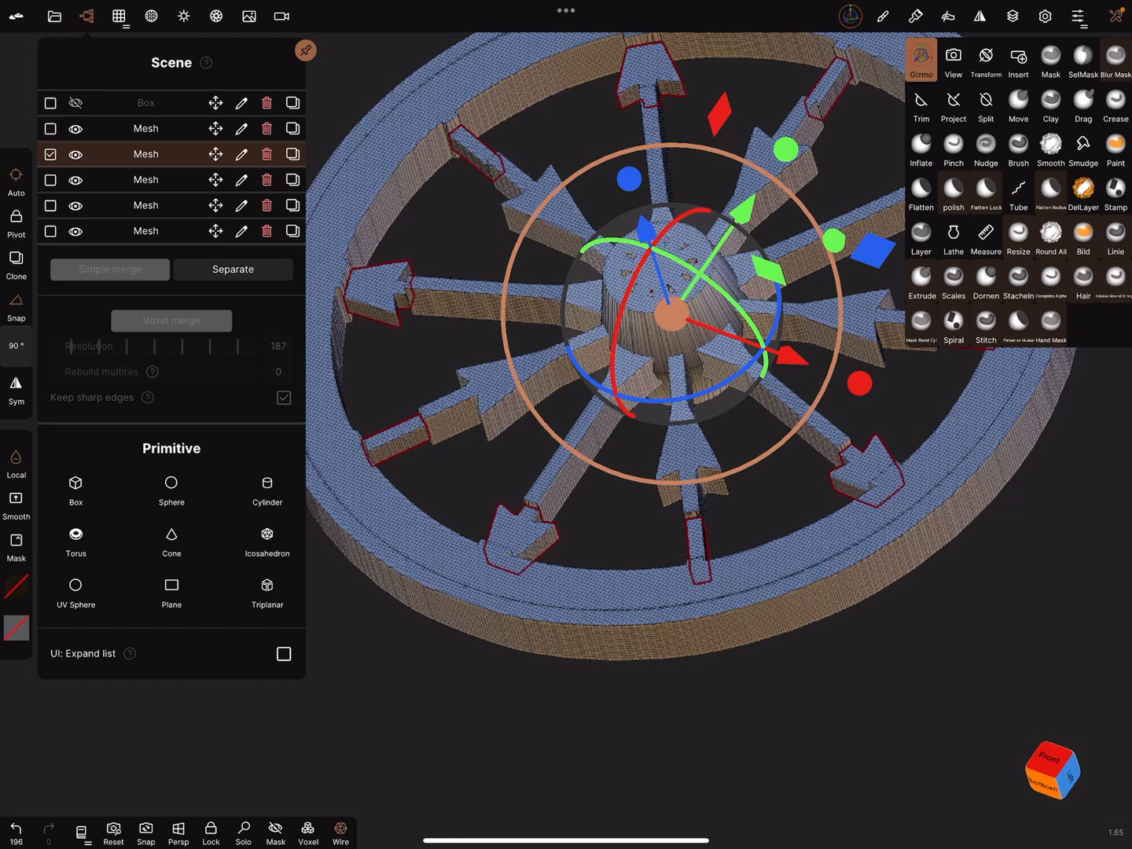
{"action": "left_click", "coordinate": [1051, 236]}
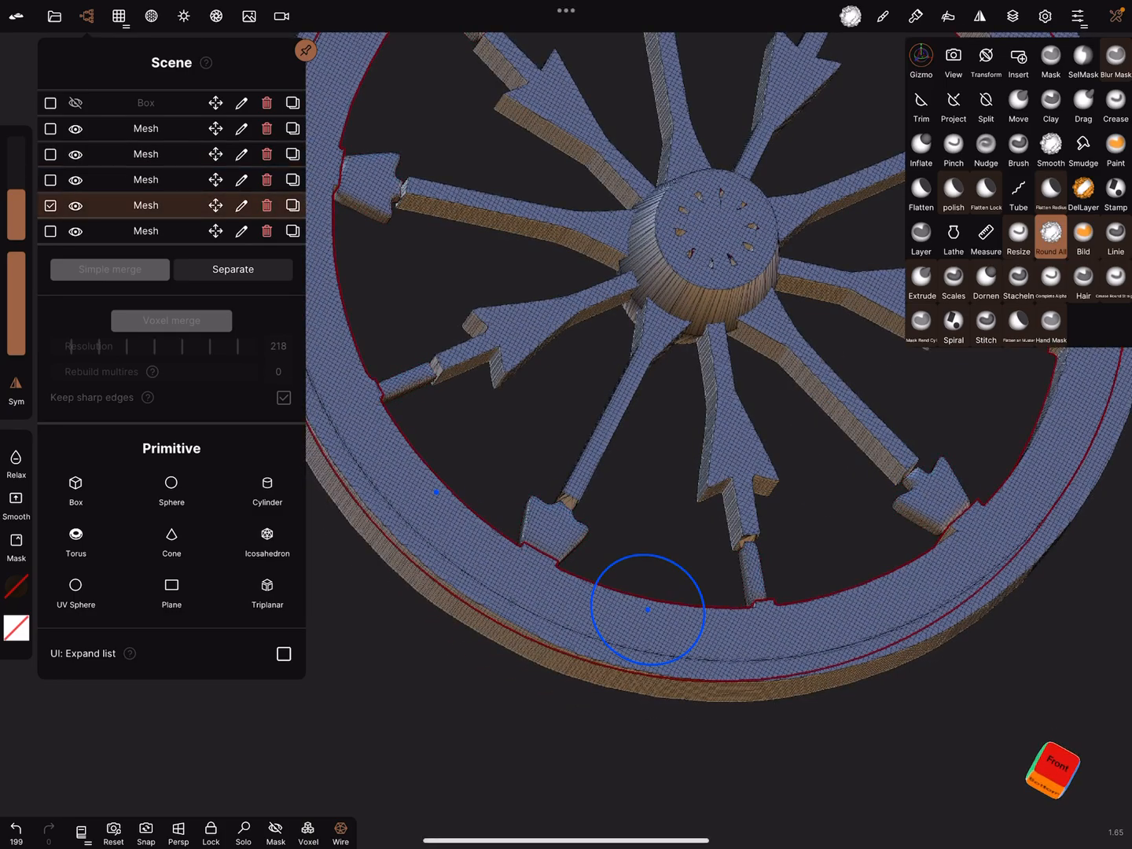
- Flatten and round the rim's surface, round the inner ring's edges, and bring up the decimation settings
{"action": "left_click", "coordinate": [921, 61]}
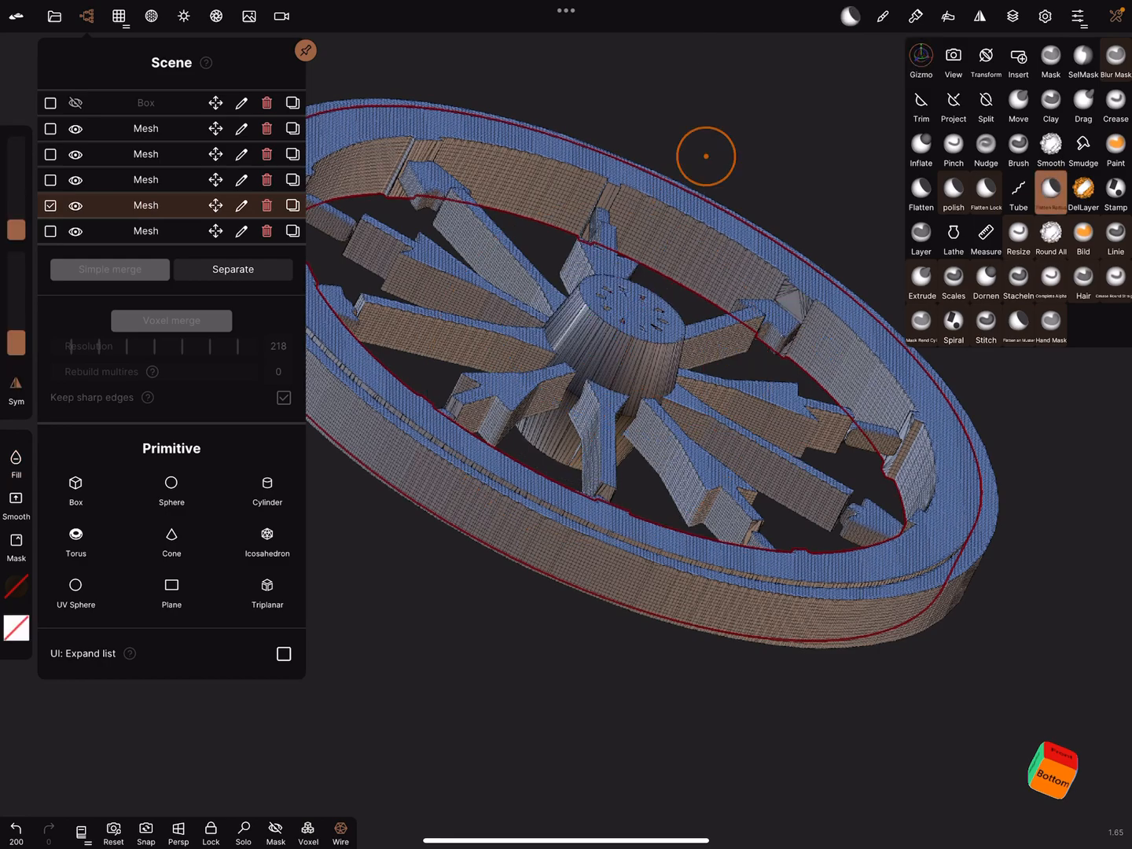
{"action": "left_click", "coordinate": [1051, 238]}
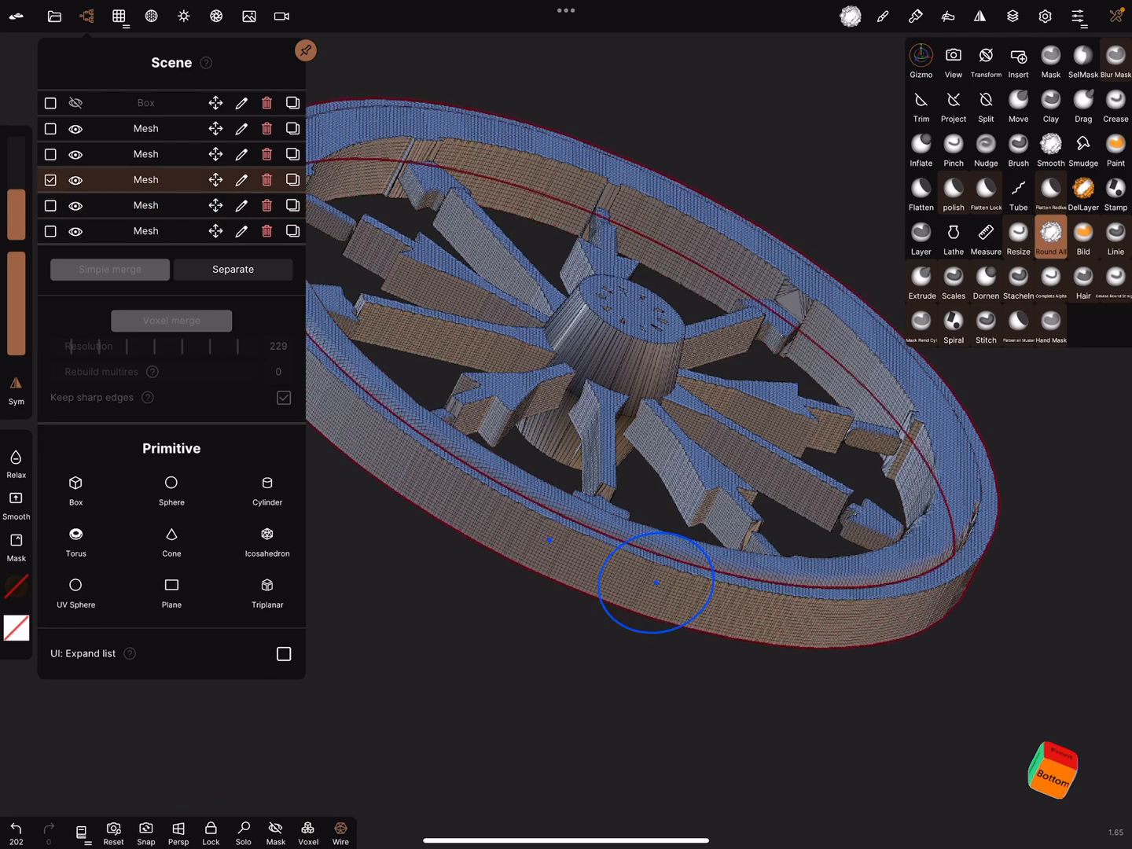
{"action": "left_click", "coordinate": [920, 61]}
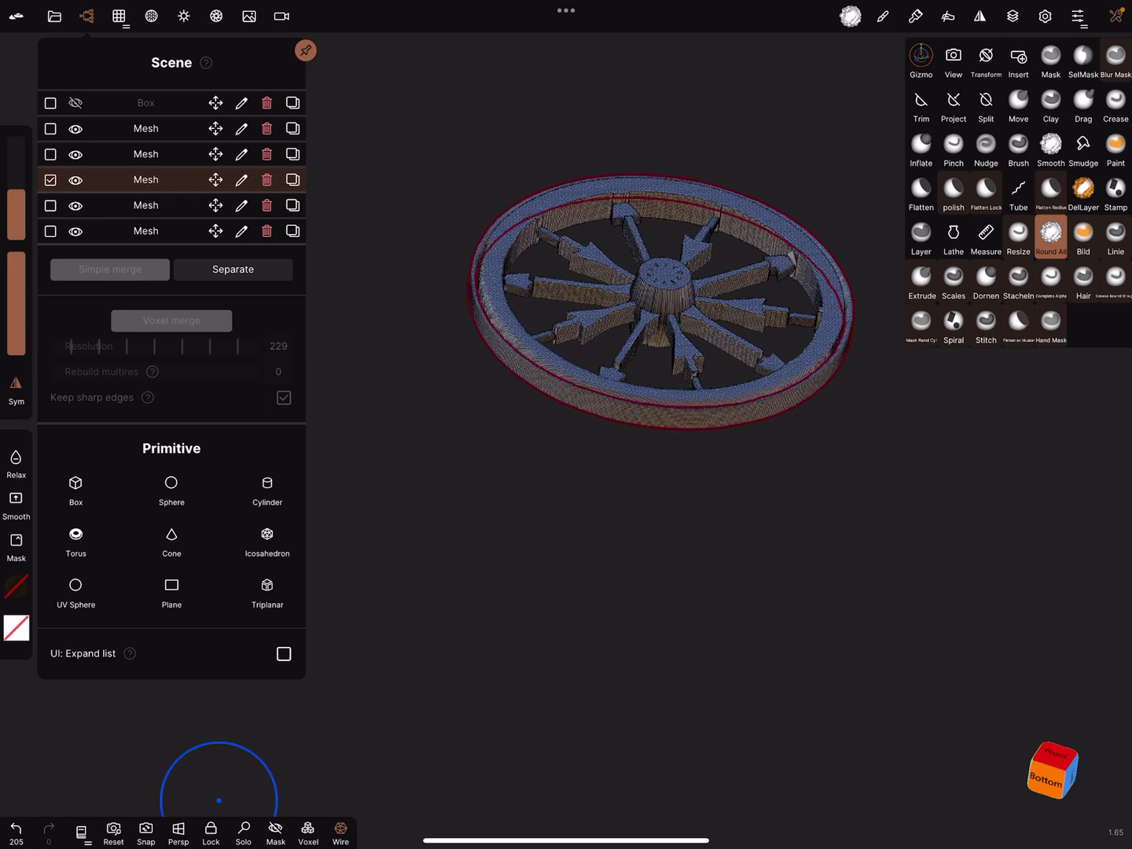
{"action": "left_click", "coordinate": [921, 60]}
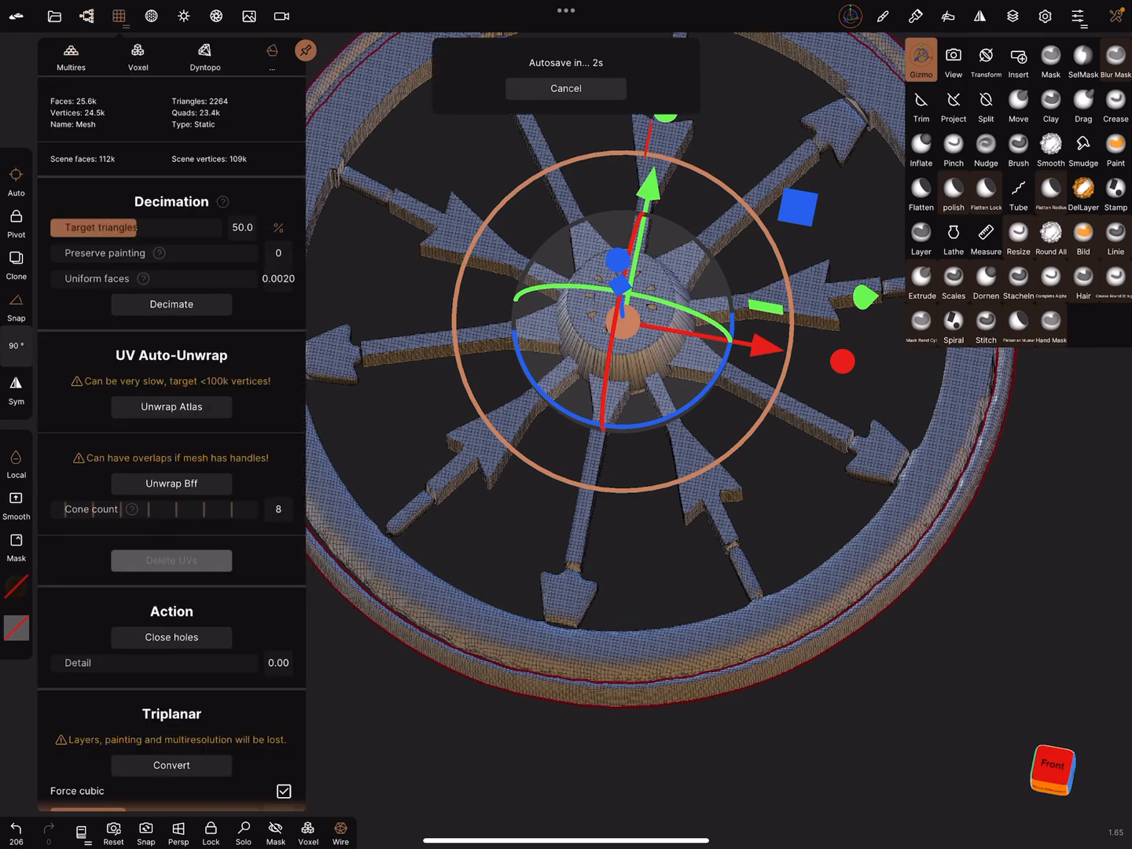
- Decimate selected wheel parts at 50% target triangles, dropping the scene from about 90.2k to 72.7k faces
{"action": "left_click", "coordinate": [171, 304]}
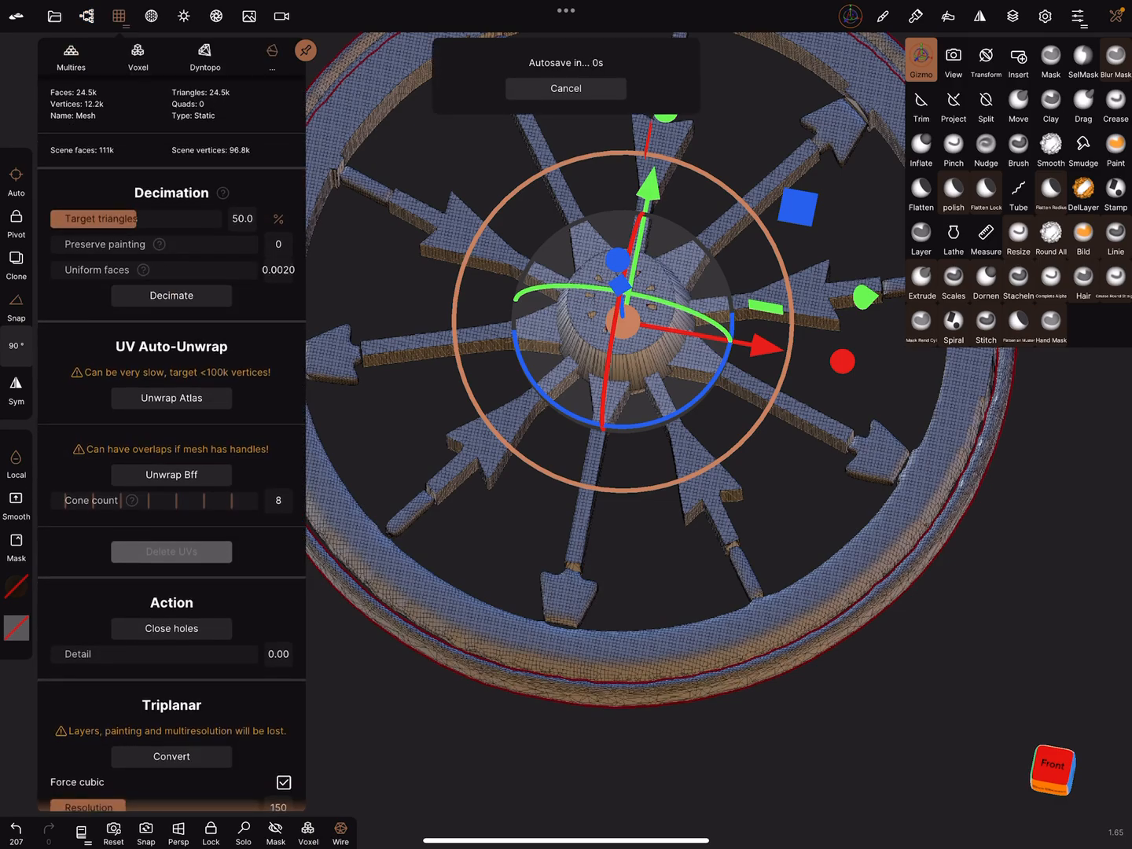
{"action": "left_click", "coordinate": [171, 296]}
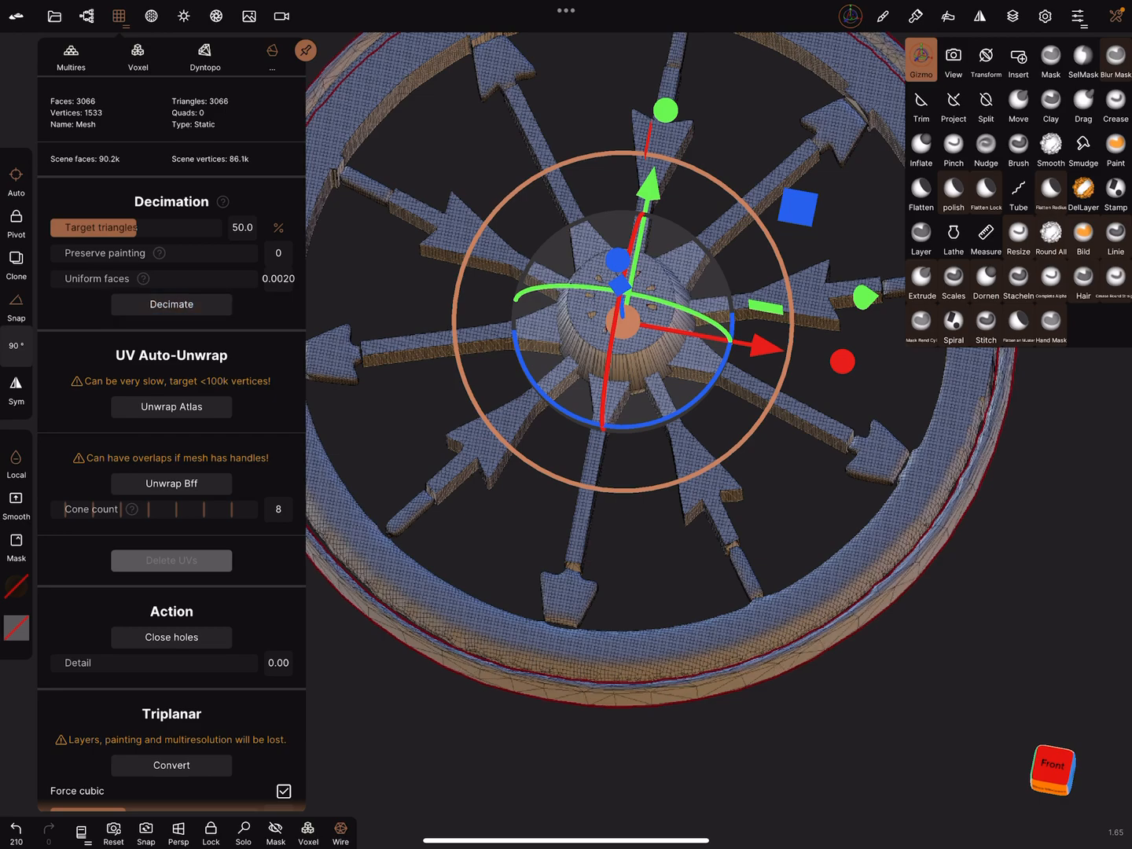
{"action": "left_click", "coordinate": [170, 304]}
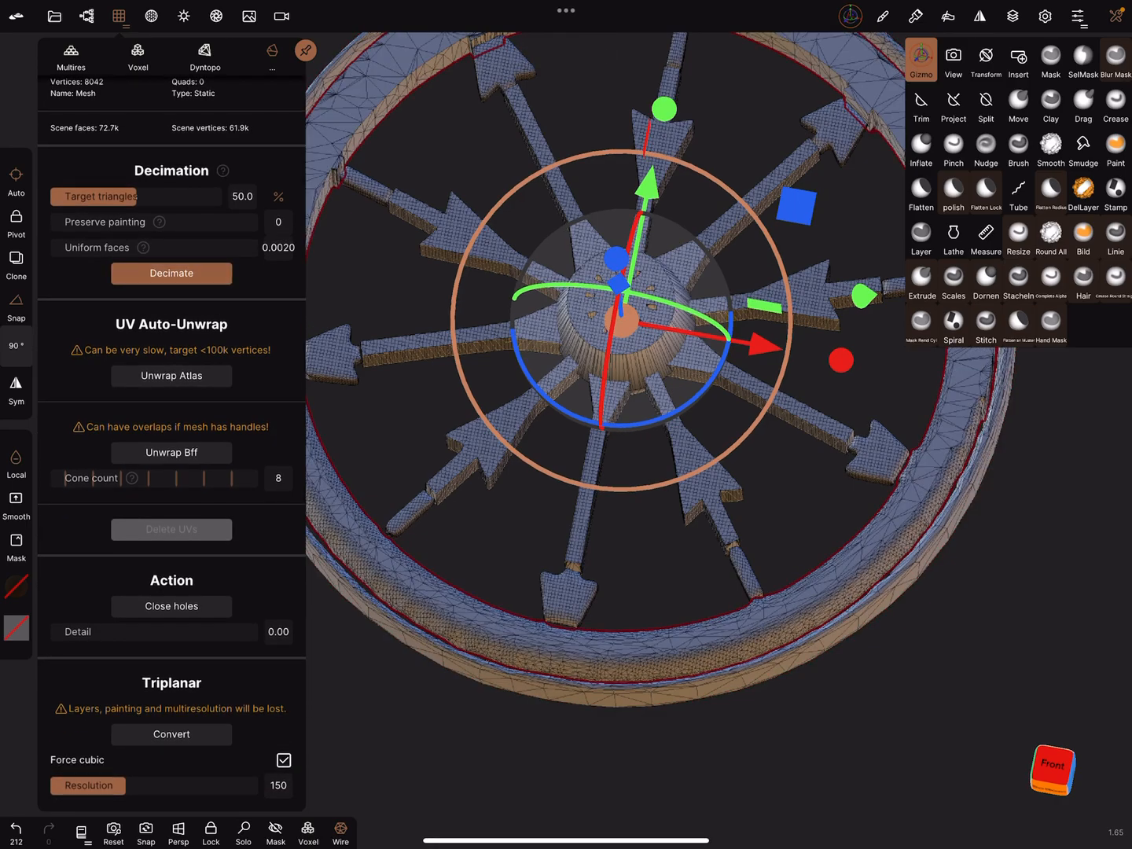
{"action": "left_click", "coordinate": [171, 273]}
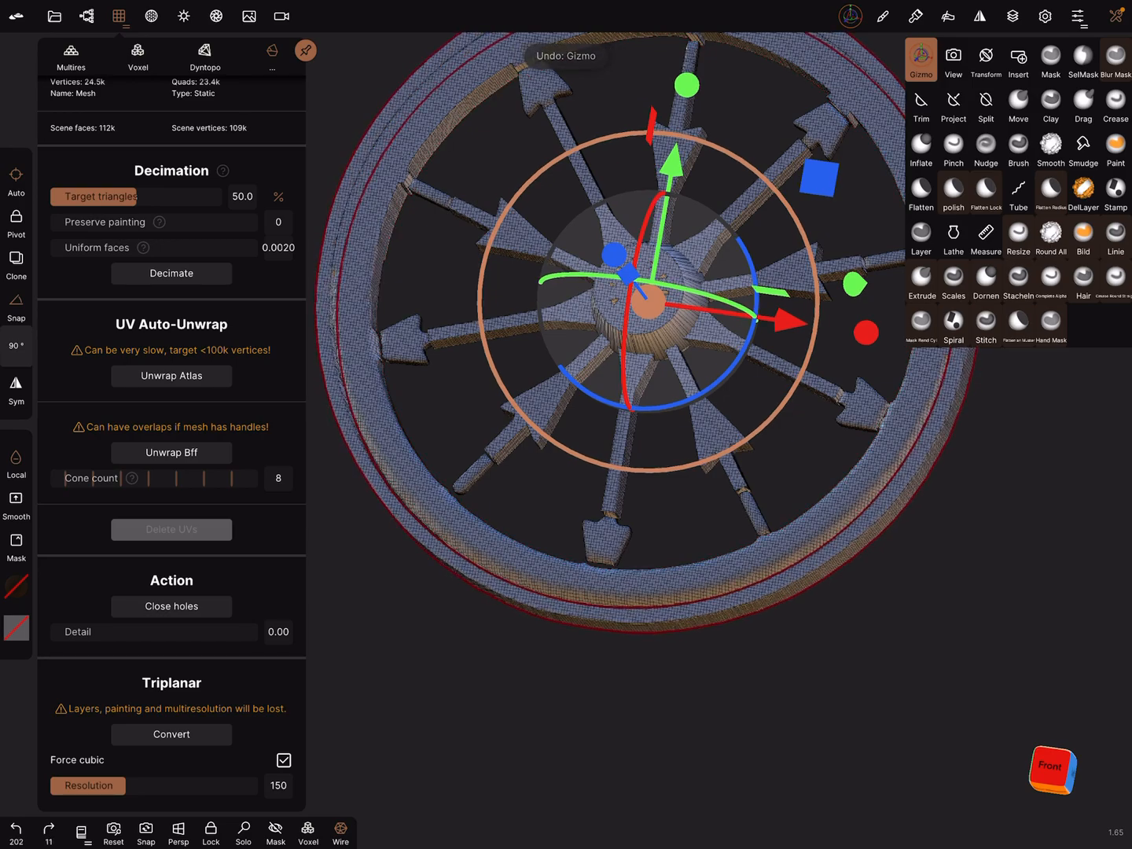
- Undo the decimation passes, returning the wheel to about 112k faces with the rim selected
{"action": "left_click", "coordinate": [1051, 240]}
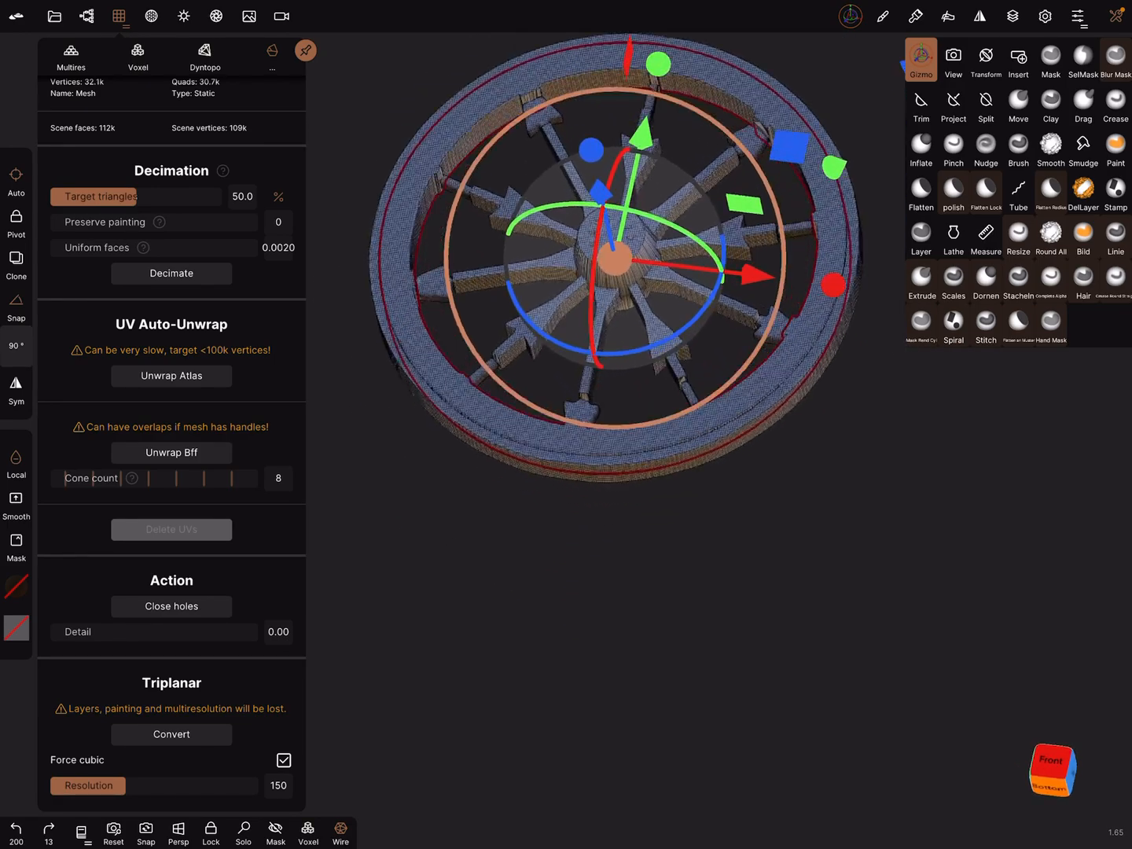
{"action": "left_click", "coordinate": [1050, 239]}
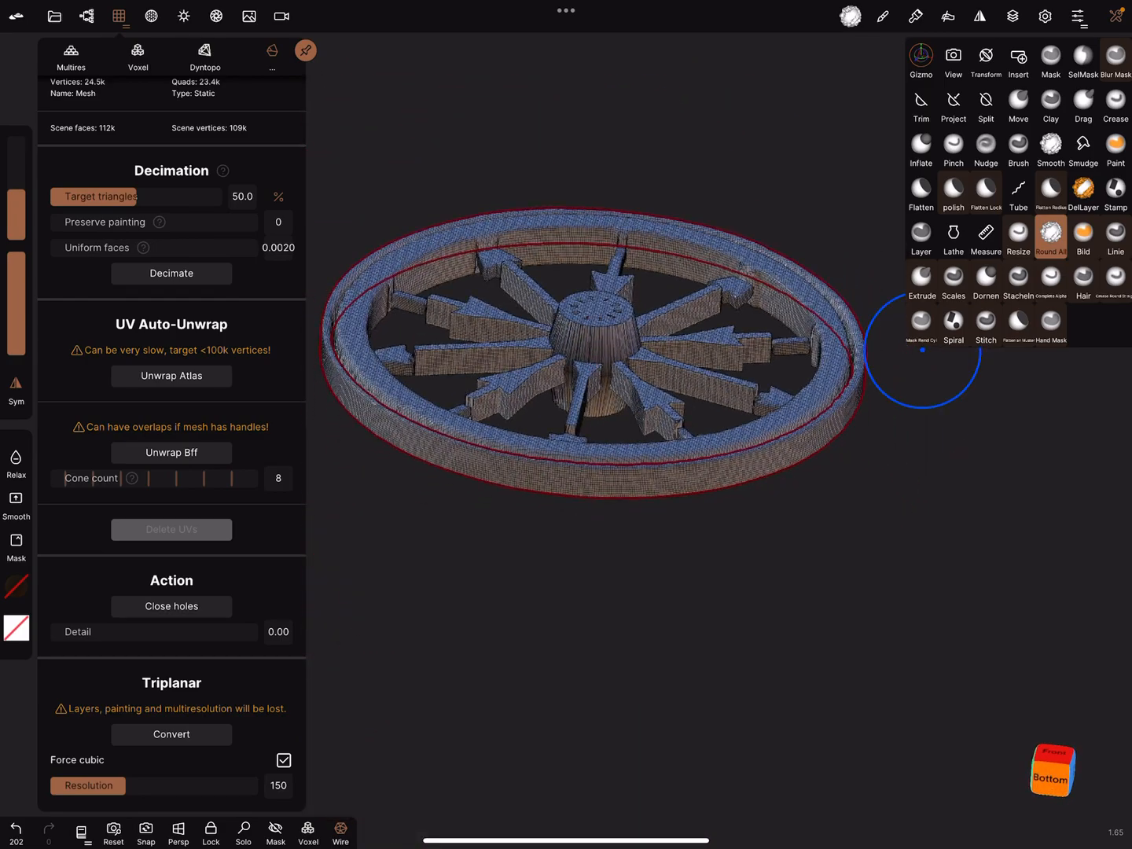
{"action": "left_click", "coordinate": [921, 59]}
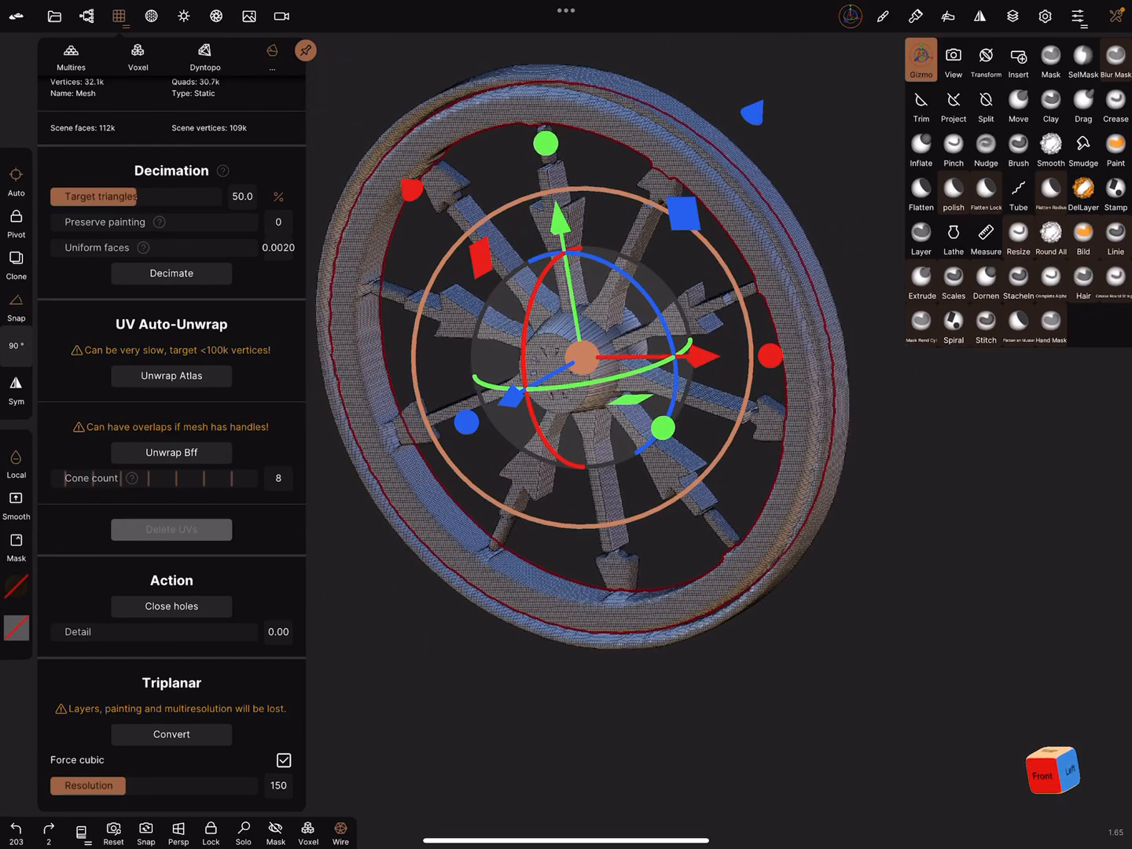
- Decimate the rim and another wheel part, then try Unwrap Atlas on the spokes and delete the UVs
{"action": "left_click", "coordinate": [171, 273]}
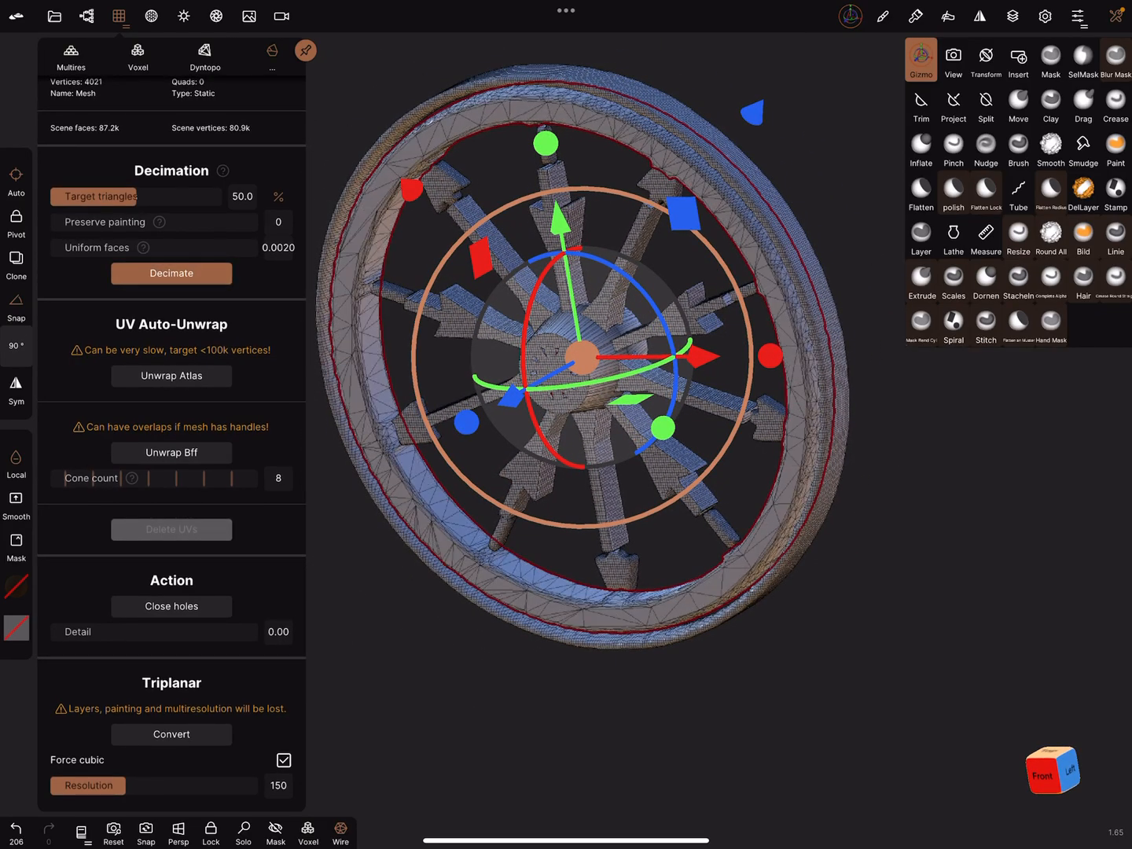
{"action": "left_click", "coordinate": [172, 273]}
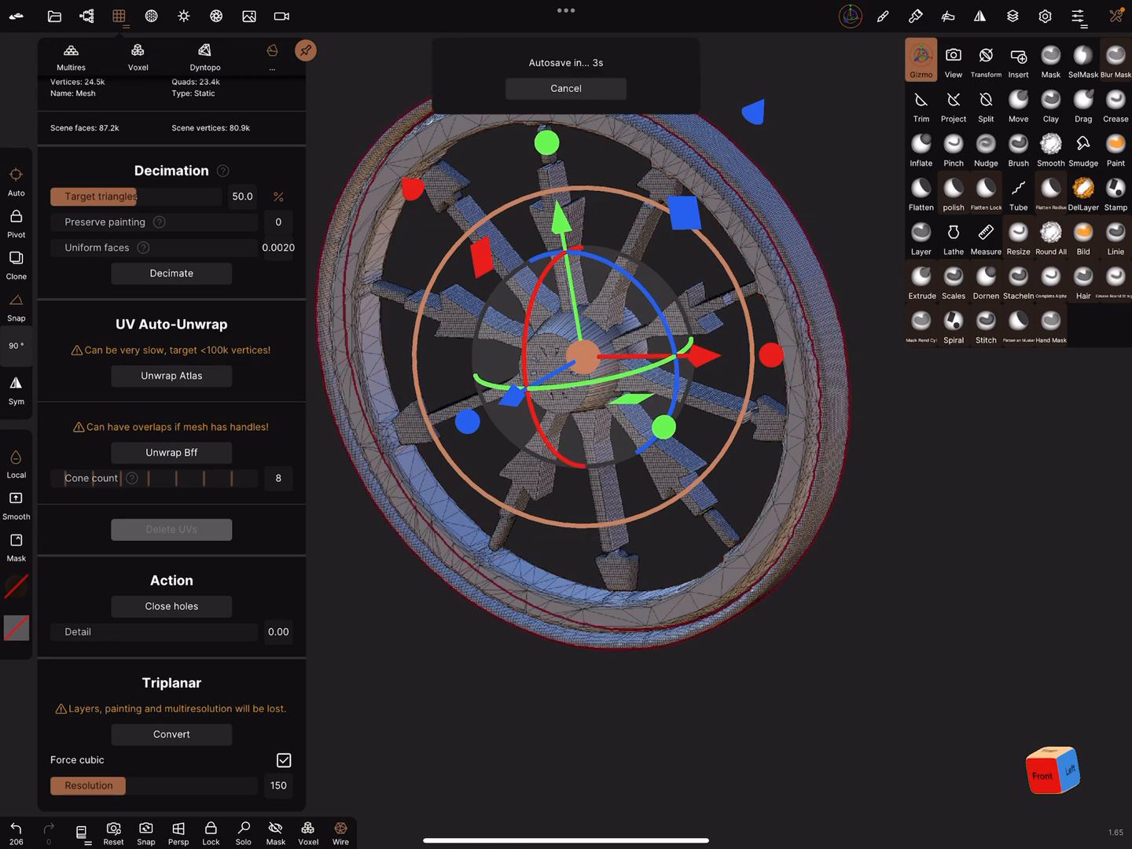
{"action": "left_click", "coordinate": [171, 273]}
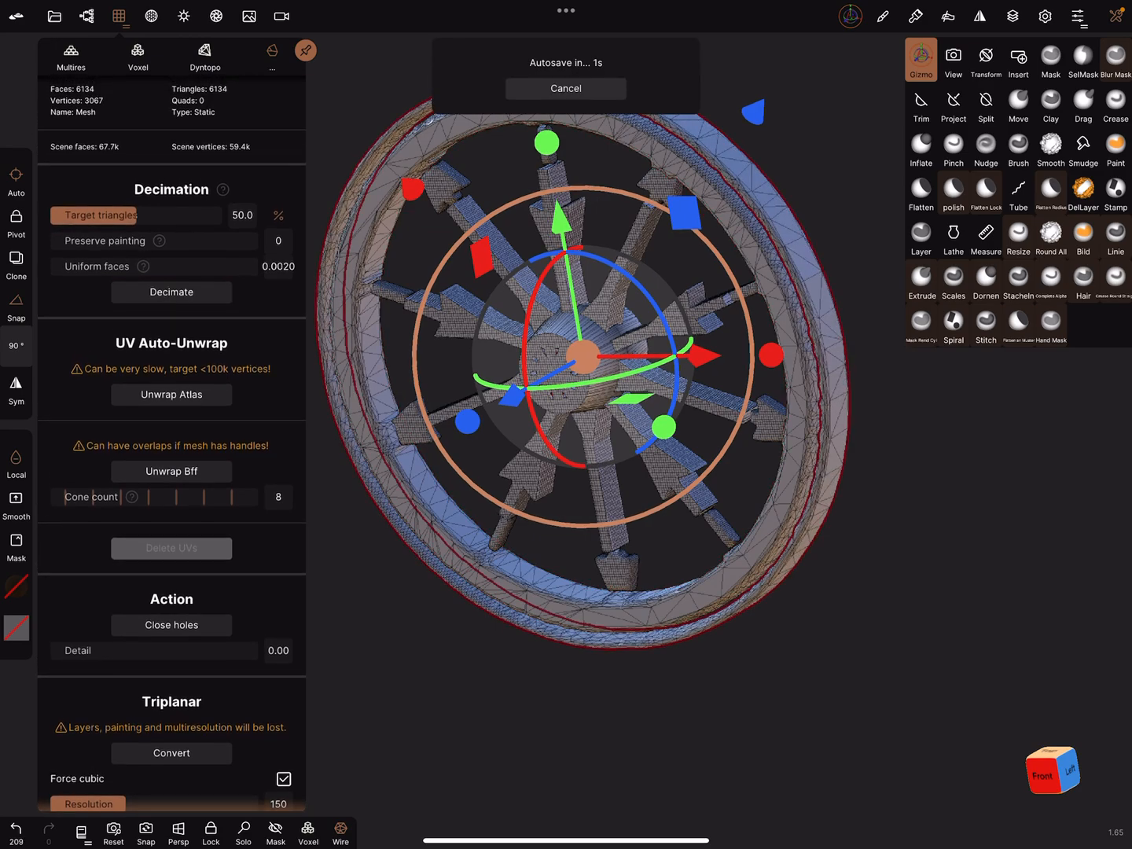
{"action": "left_click", "coordinate": [170, 292]}
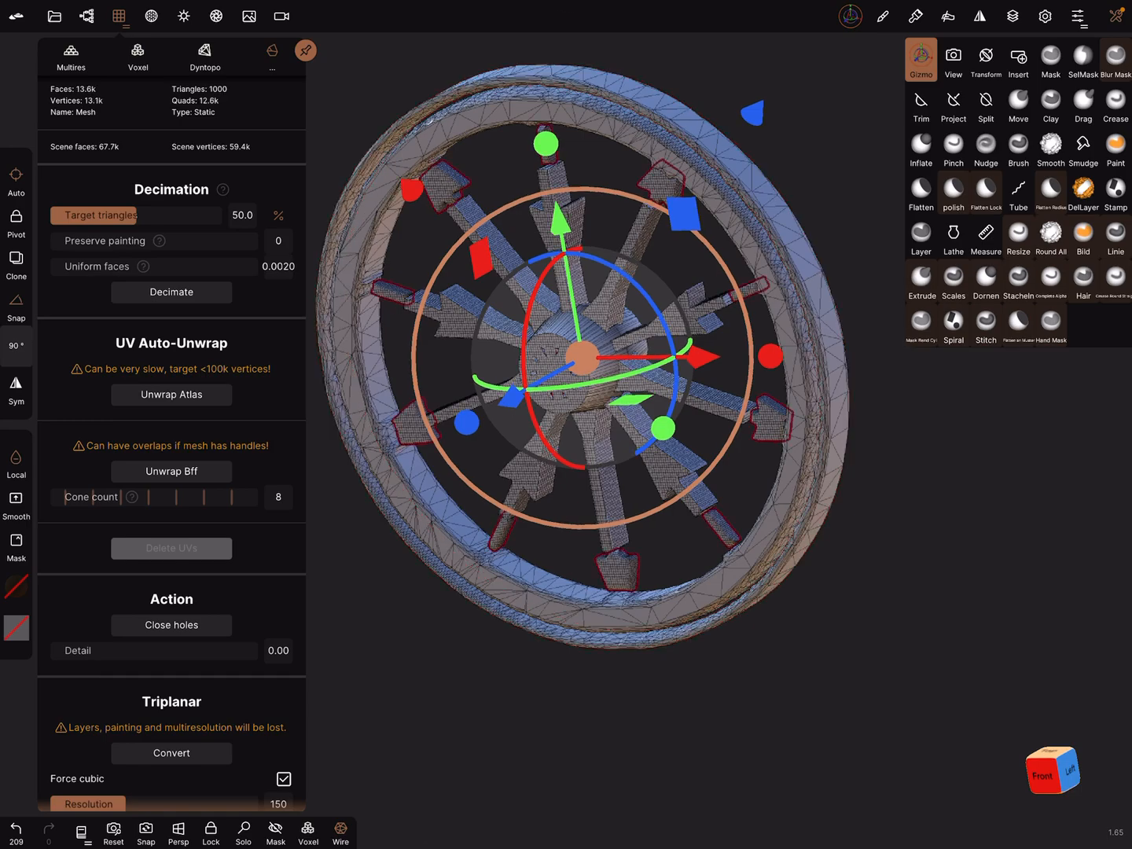
{"action": "left_click", "coordinate": [171, 394]}
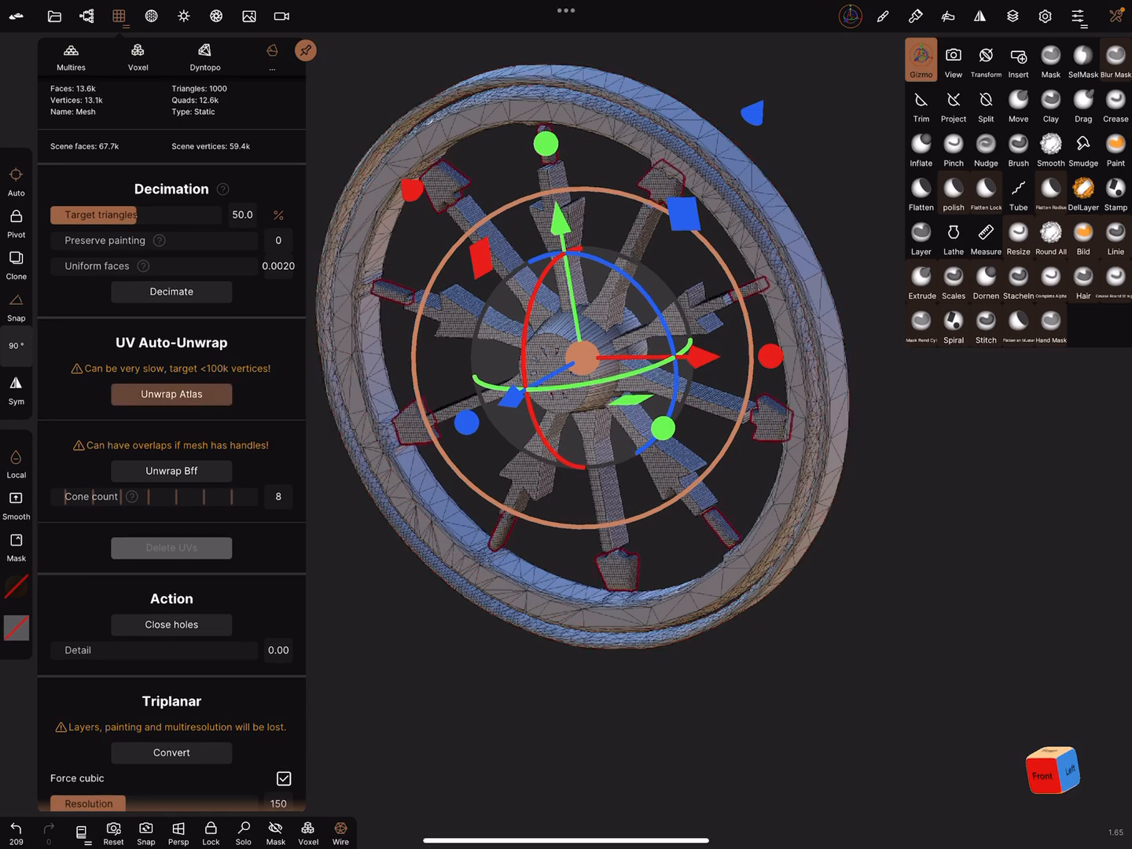
{"action": "left_click", "coordinate": [170, 395]}
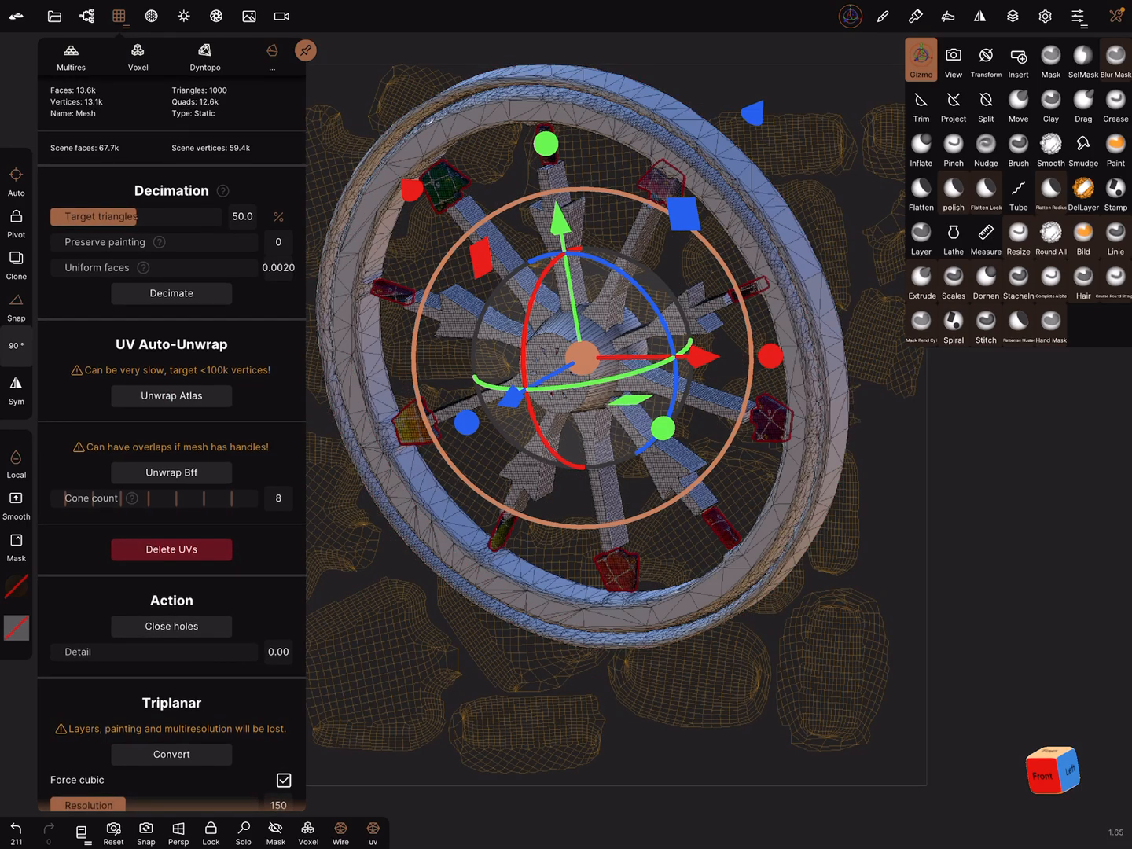
{"action": "left_click", "coordinate": [171, 293]}
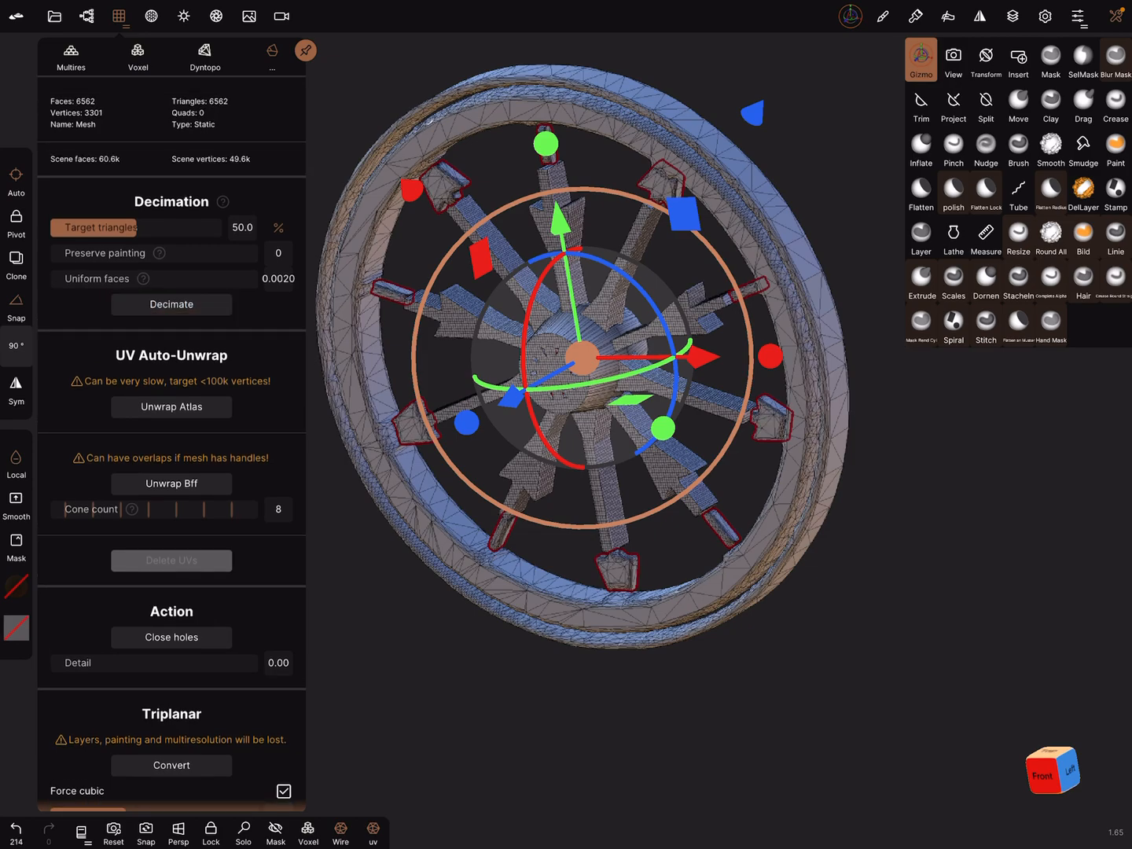
{"action": "left_click", "coordinate": [171, 304]}
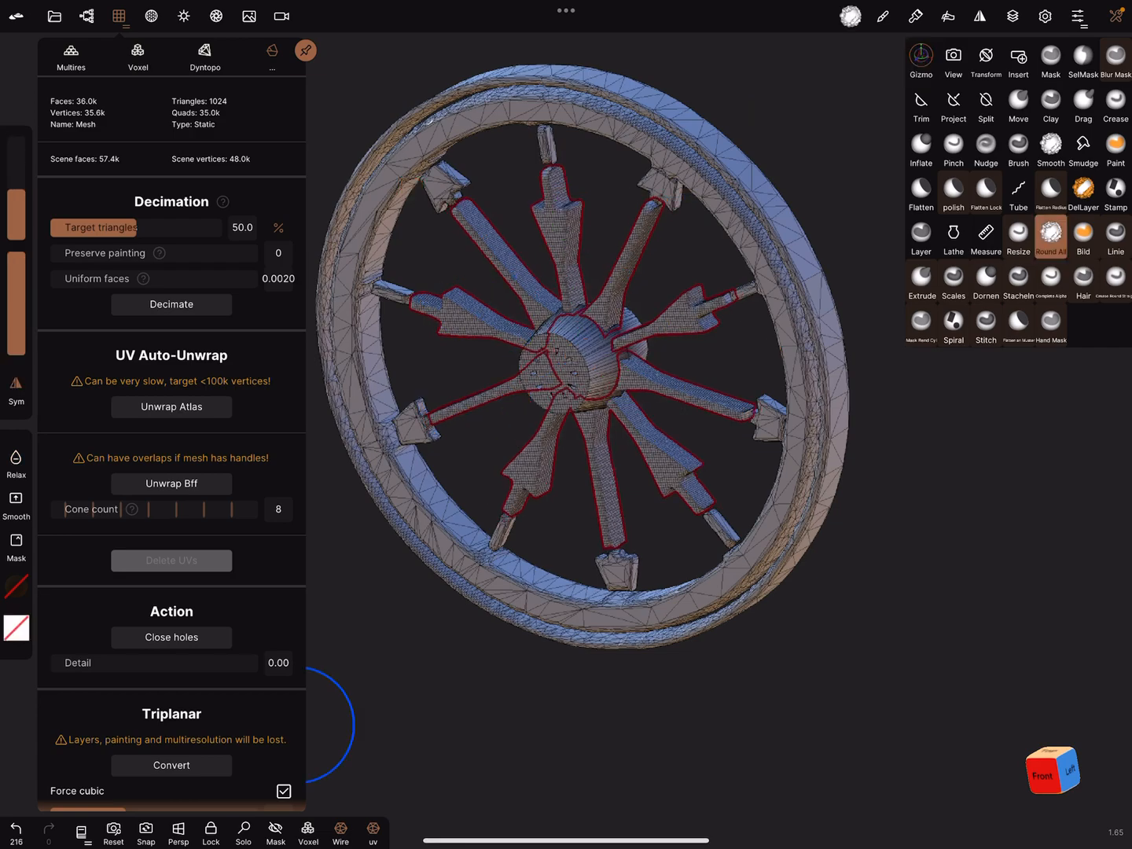
- Decimate the spokes twice down to about 35.5k triangles, select the hub and undo the last change
{"action": "left_click", "coordinate": [171, 303]}
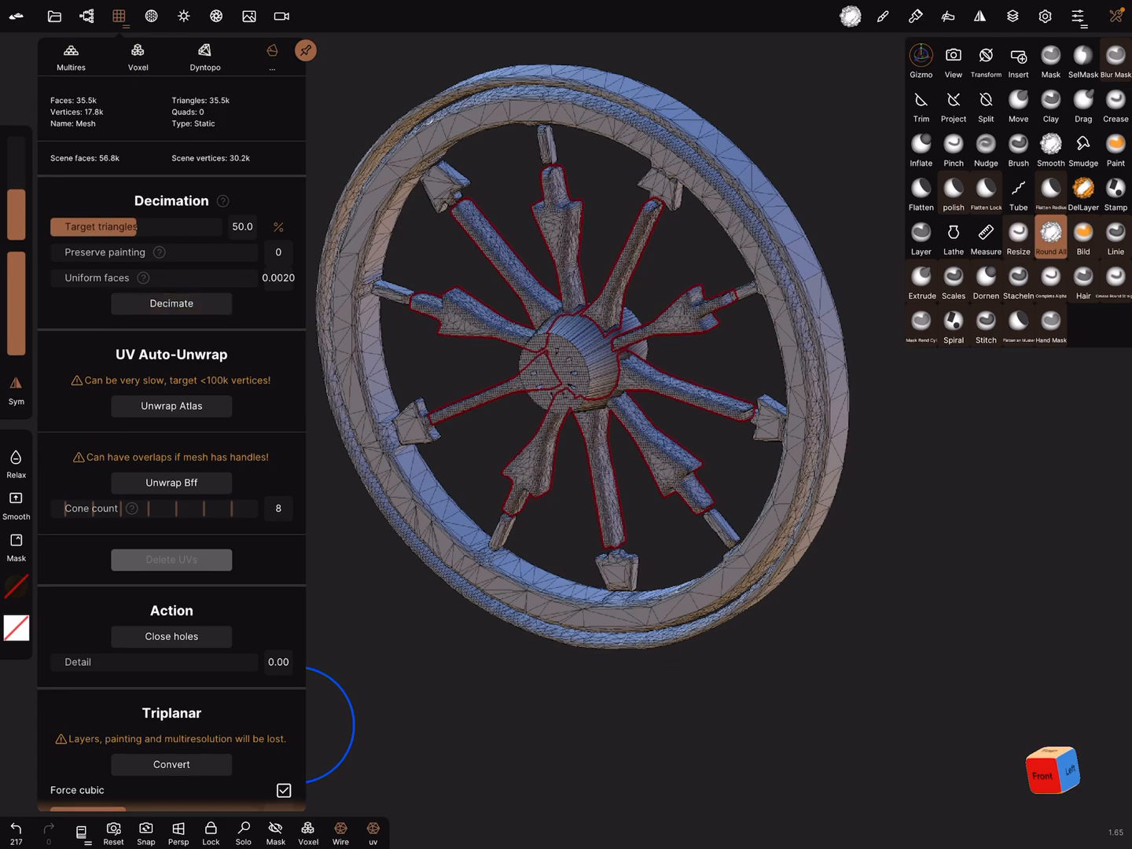
{"action": "left_click", "coordinate": [171, 303]}
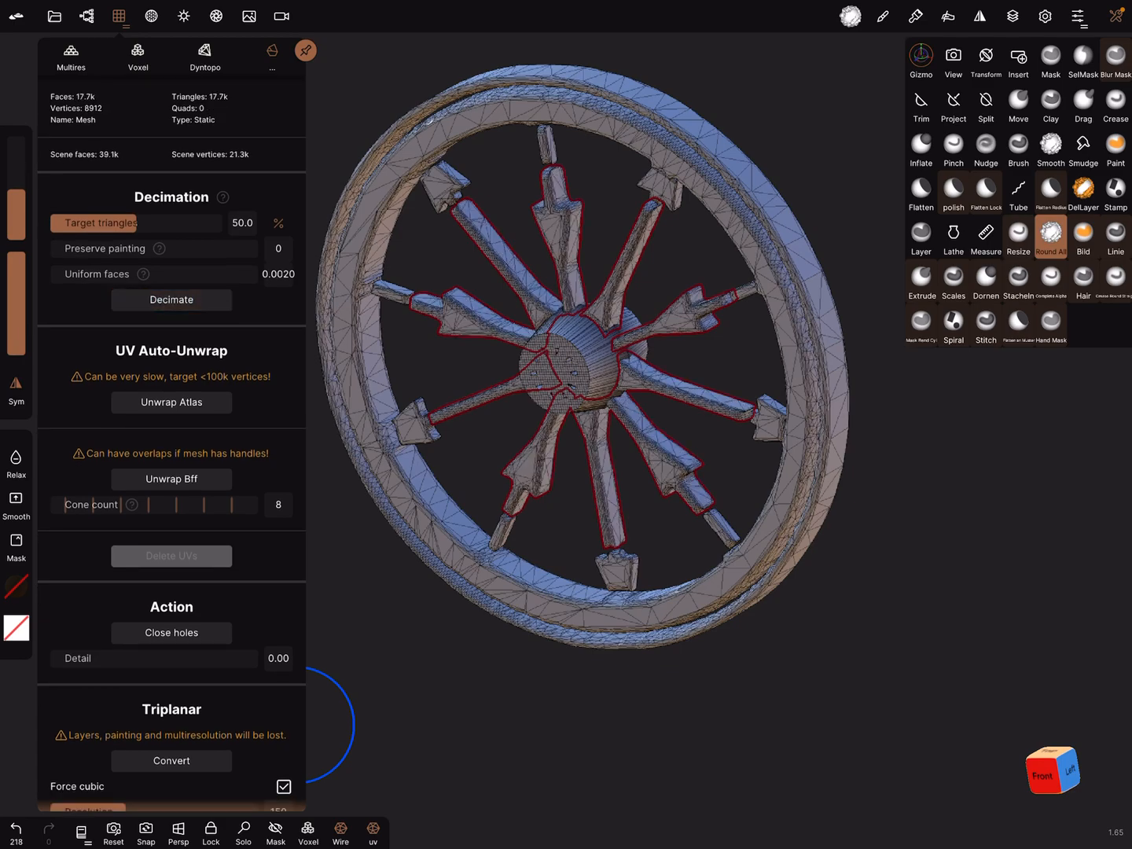
{"action": "left_click", "coordinate": [170, 299]}
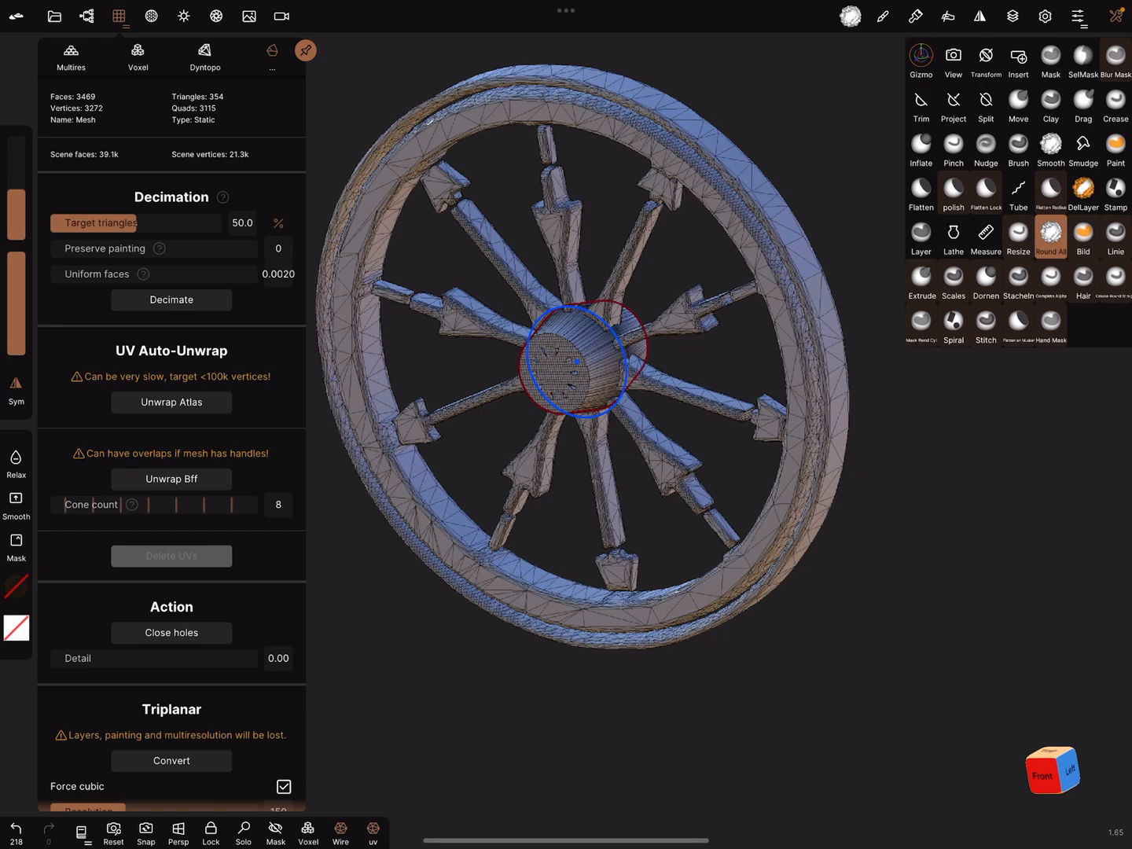
{"action": "left_click", "coordinate": [171, 300]}
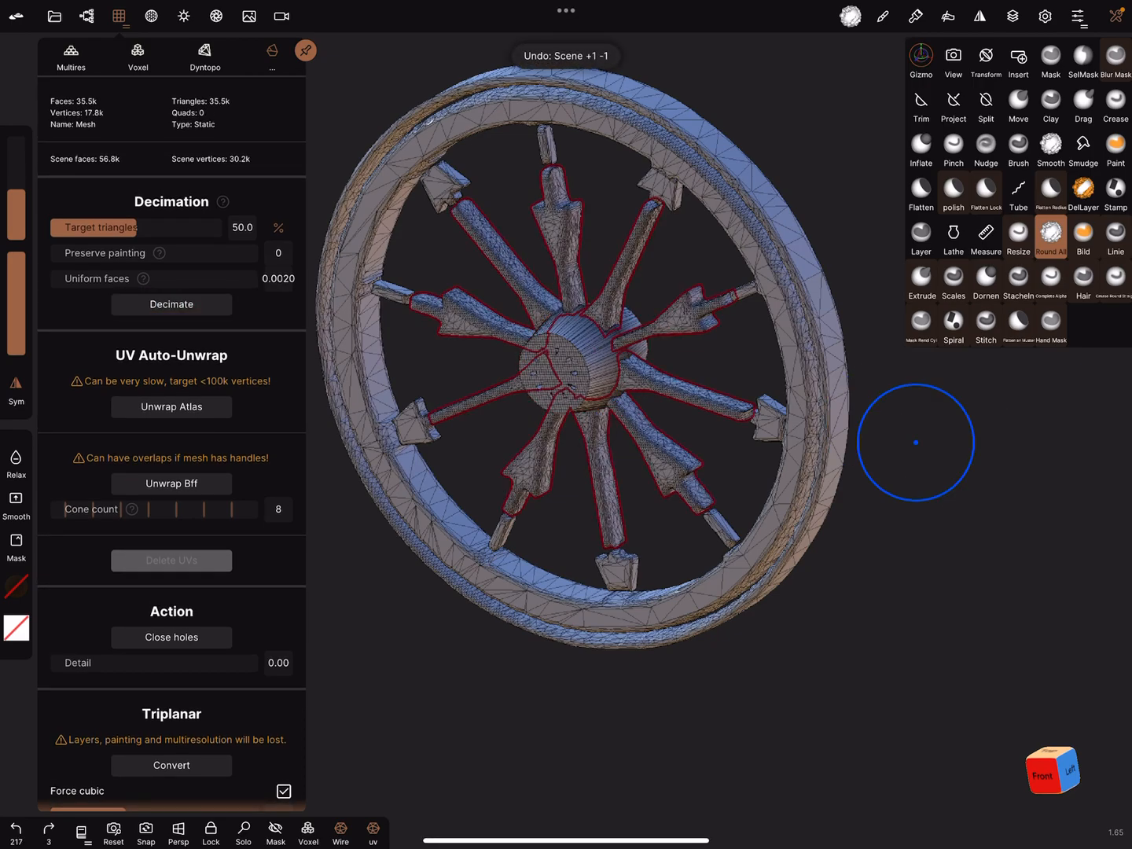
- Voxel-remesh the hub at resolution 191 and decimate it twice to about 32.6k faces
{"action": "left_click", "coordinate": [170, 304]}
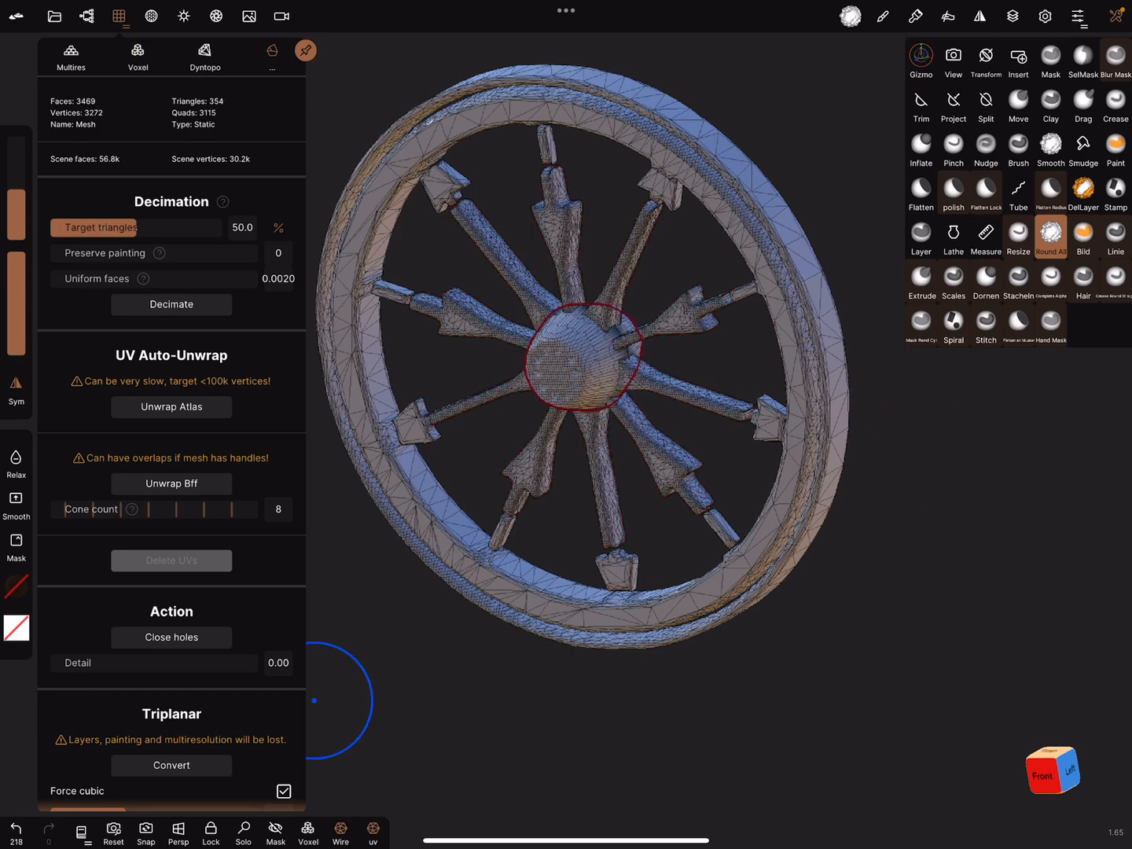
{"action": "left_click", "coordinate": [137, 58]}
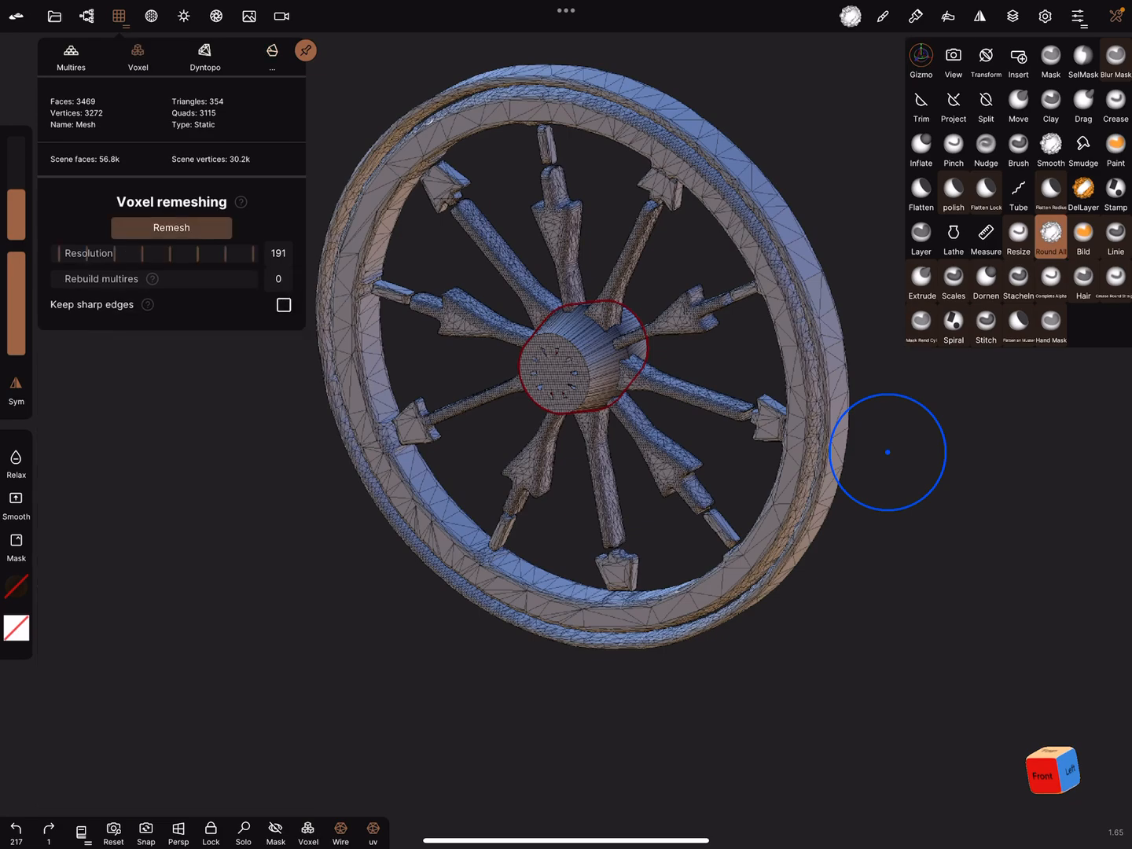
{"action": "left_click", "coordinate": [171, 227]}
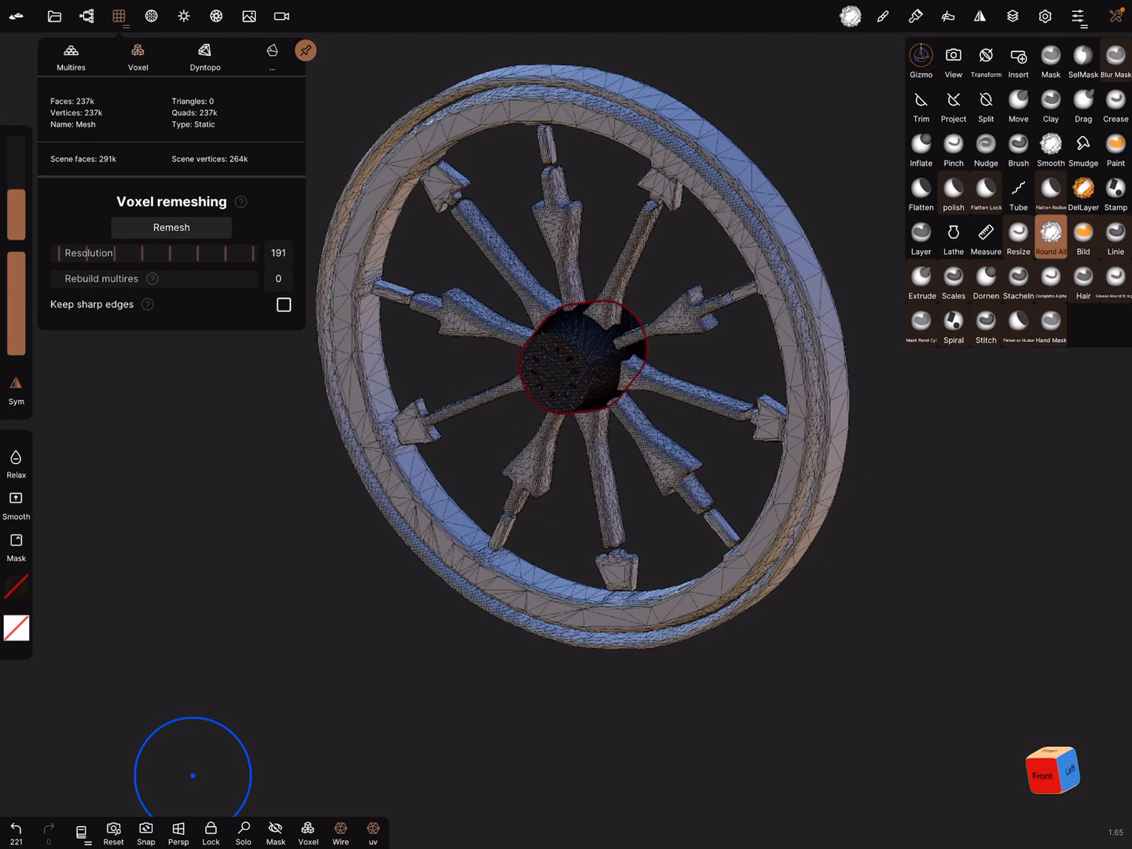
{"action": "left_click", "coordinate": [272, 55]}
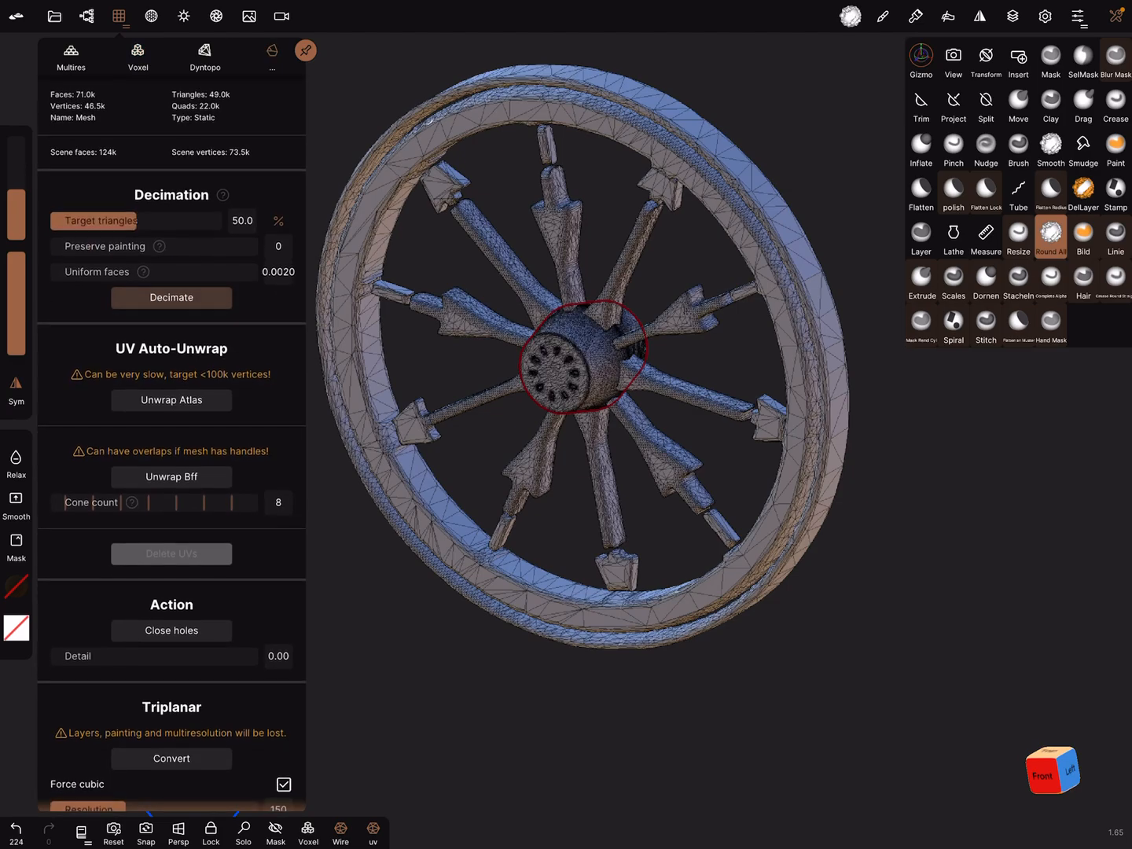
{"action": "left_click", "coordinate": [171, 298]}
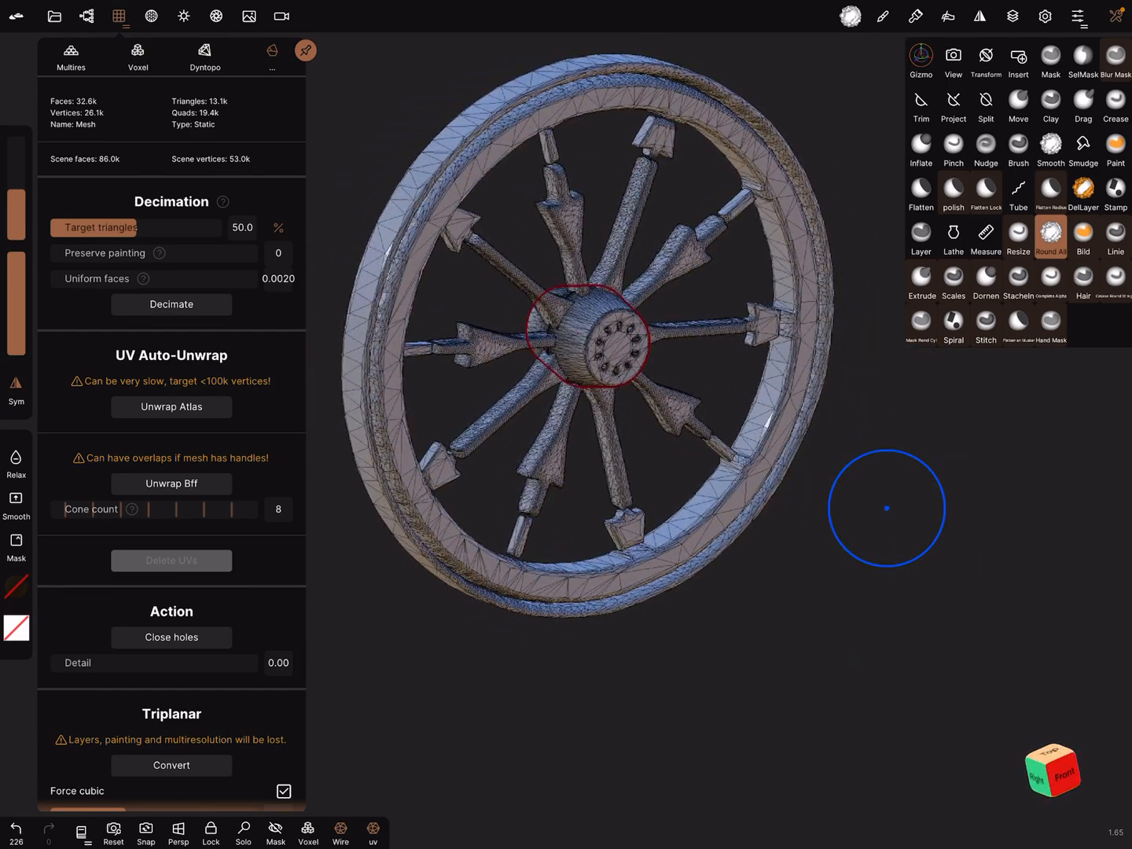
{"action": "left_click", "coordinate": [118, 16]}
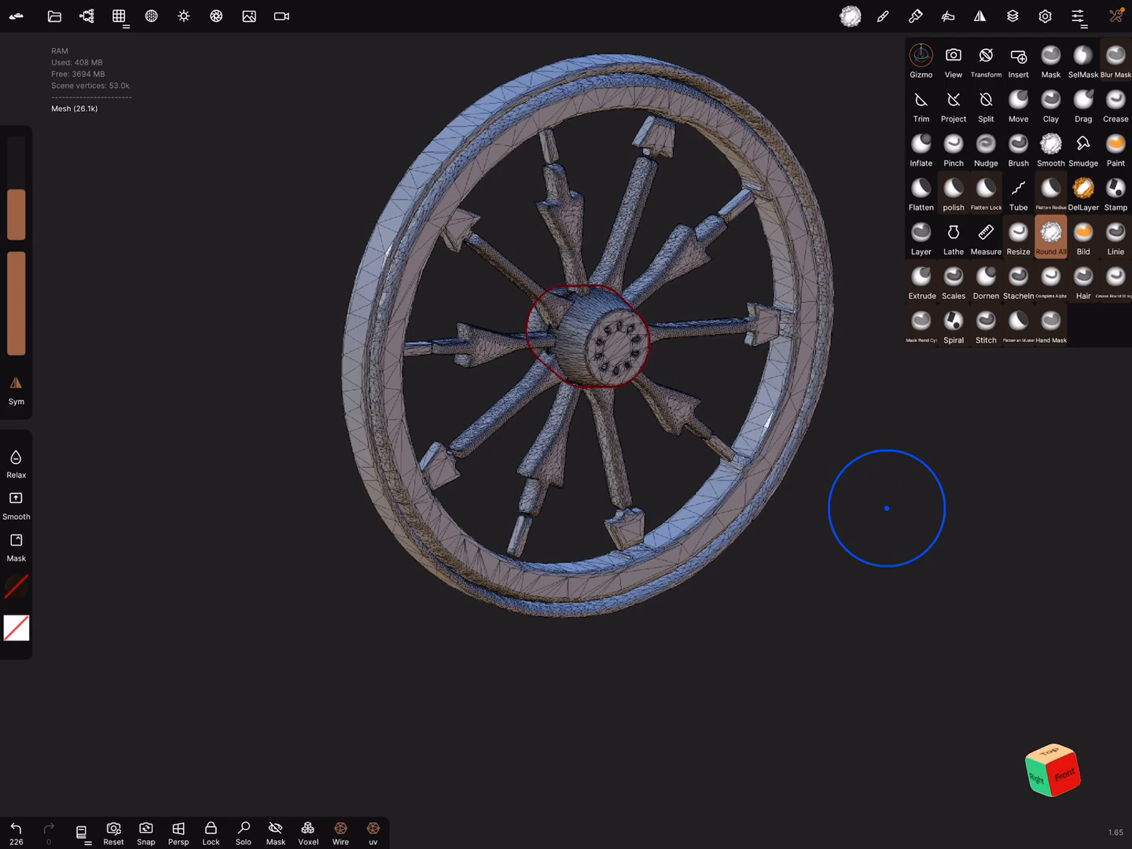
- Merge the wheel pieces into one Mesh and use the Gizmo to turn it sideways at one end of the box axle
{"action": "left_click", "coordinate": [87, 16]}
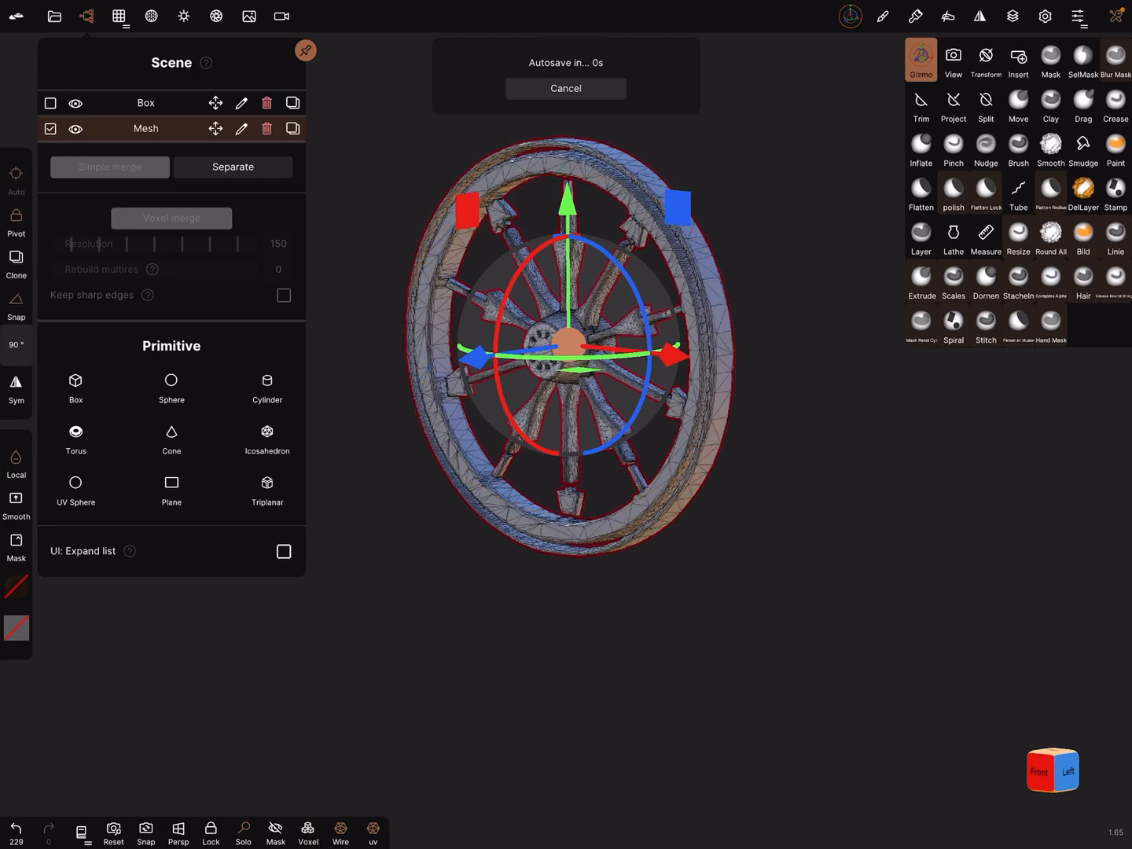
{"action": "left_click", "coordinate": [16, 225]}
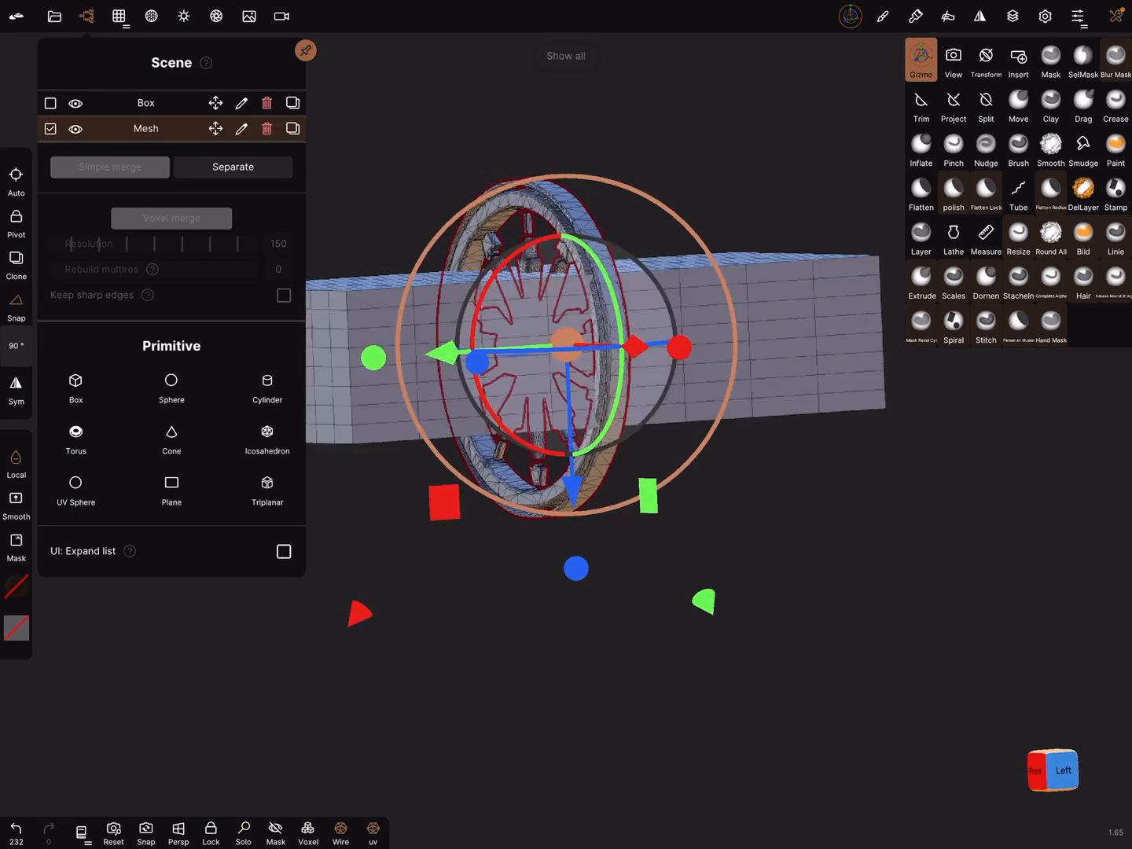
{"action": "left_click", "coordinate": [985, 60]}
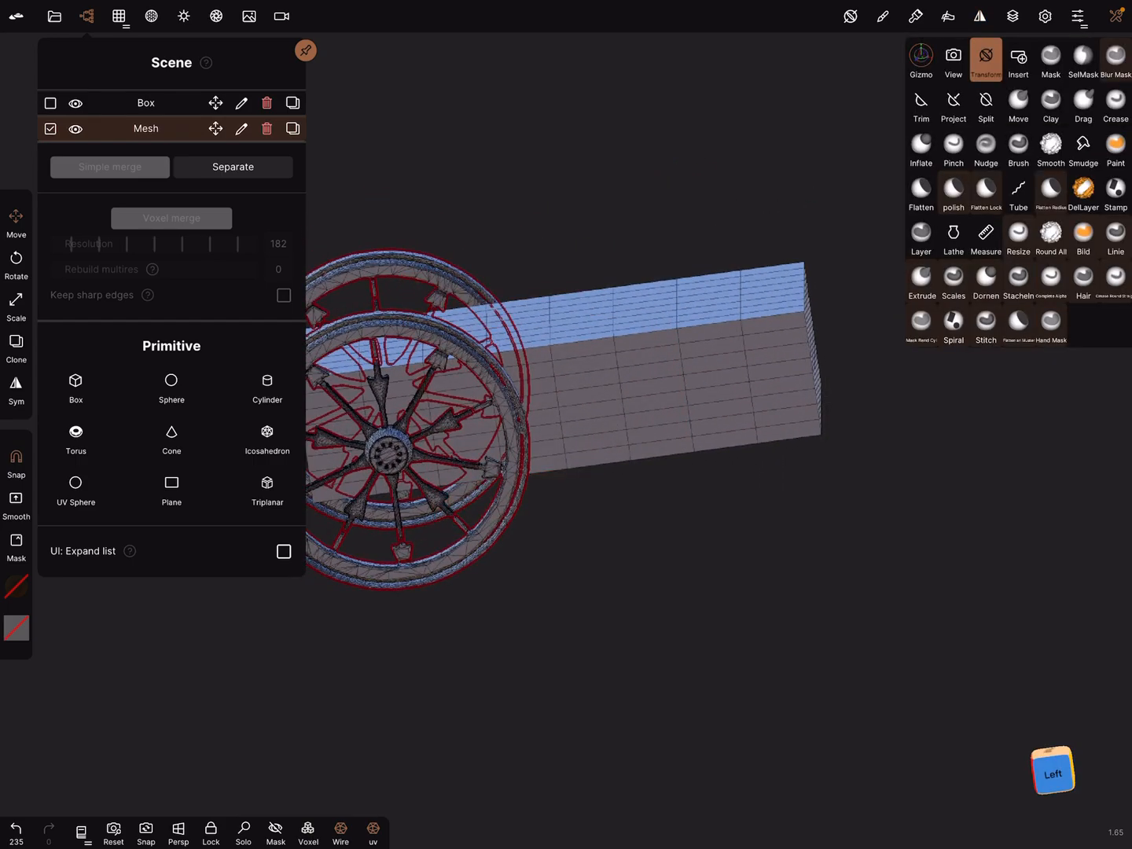
- With Transform's Clone enabled, duplicate the wheel and drag the copy to the axle's opposite end
{"action": "left_click", "coordinate": [920, 59]}
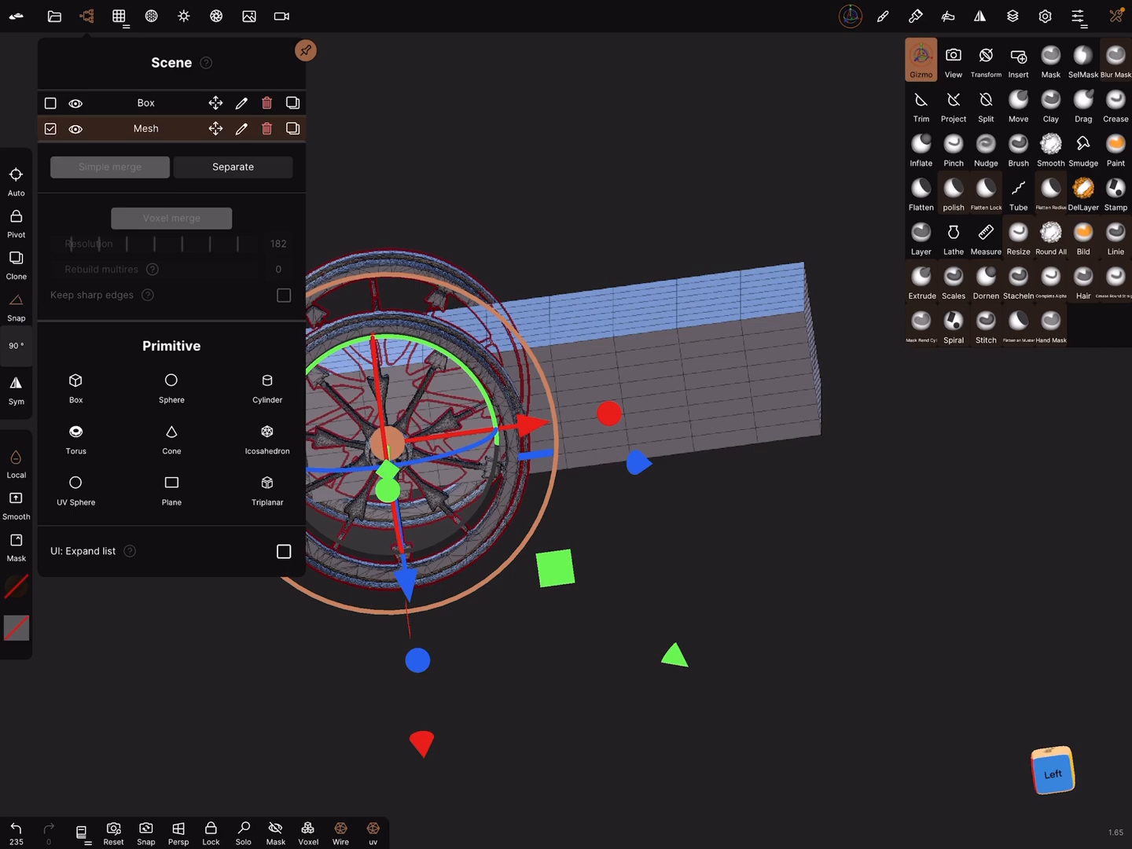
{"action": "left_click", "coordinate": [986, 60]}
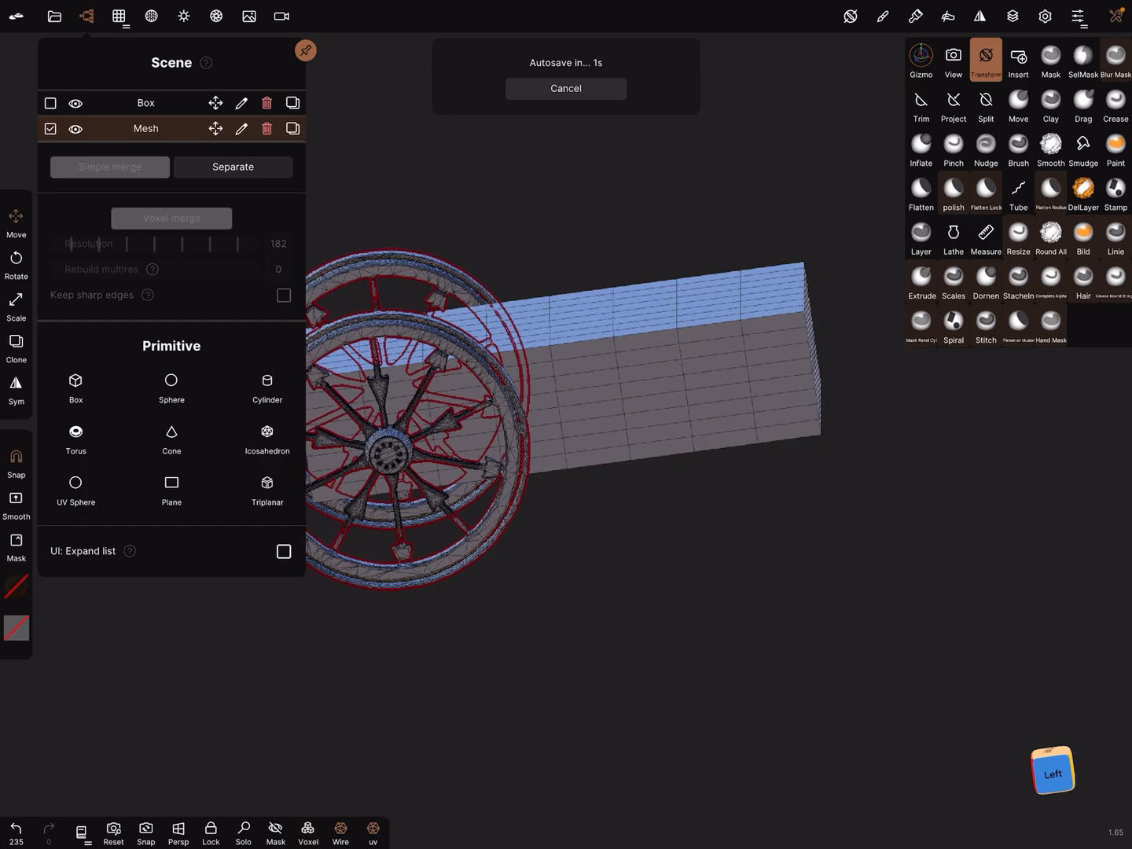
{"action": "left_click", "coordinate": [293, 128]}
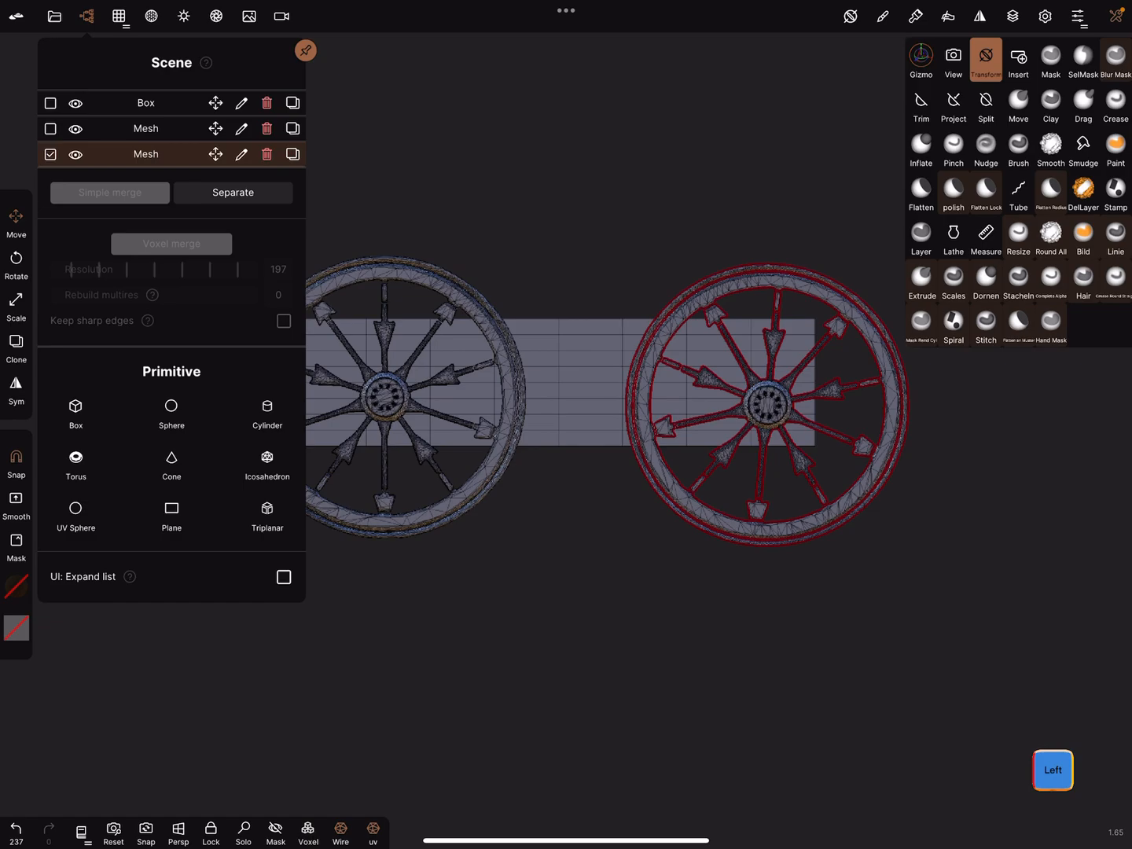
{"action": "left_click", "coordinate": [50, 128]}
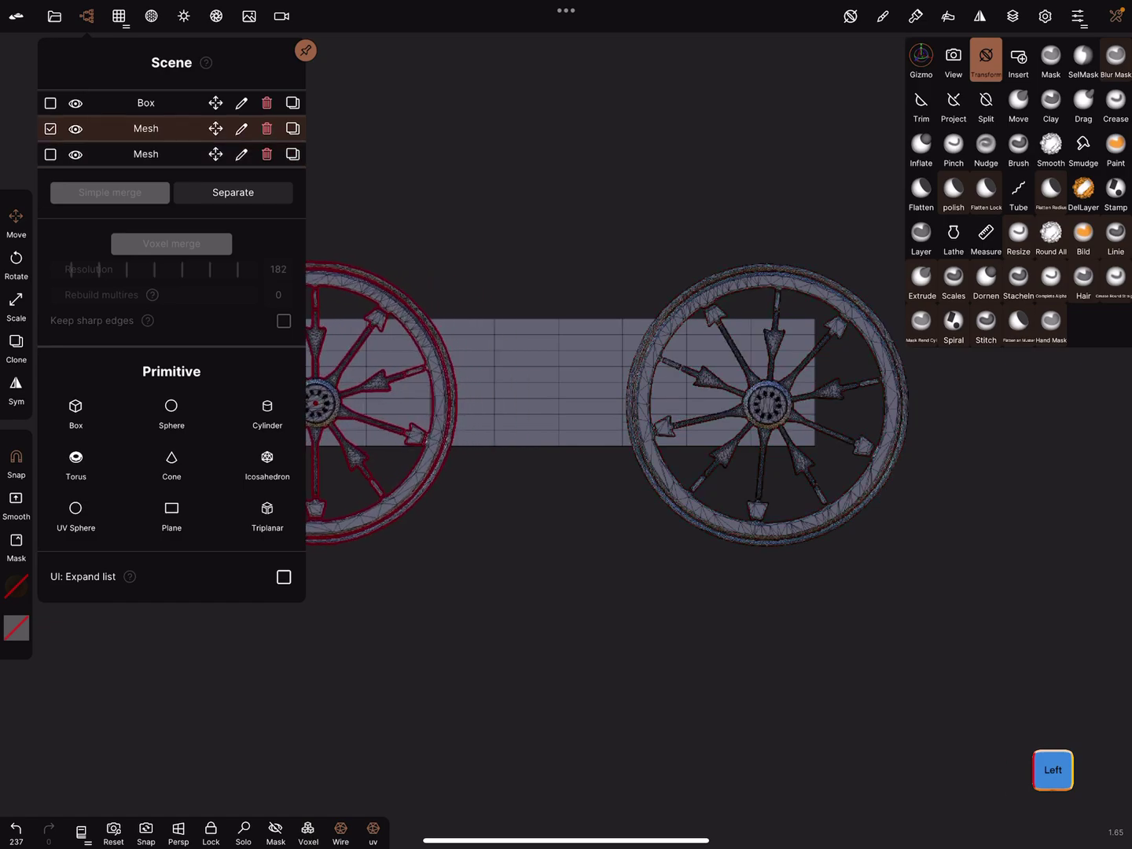